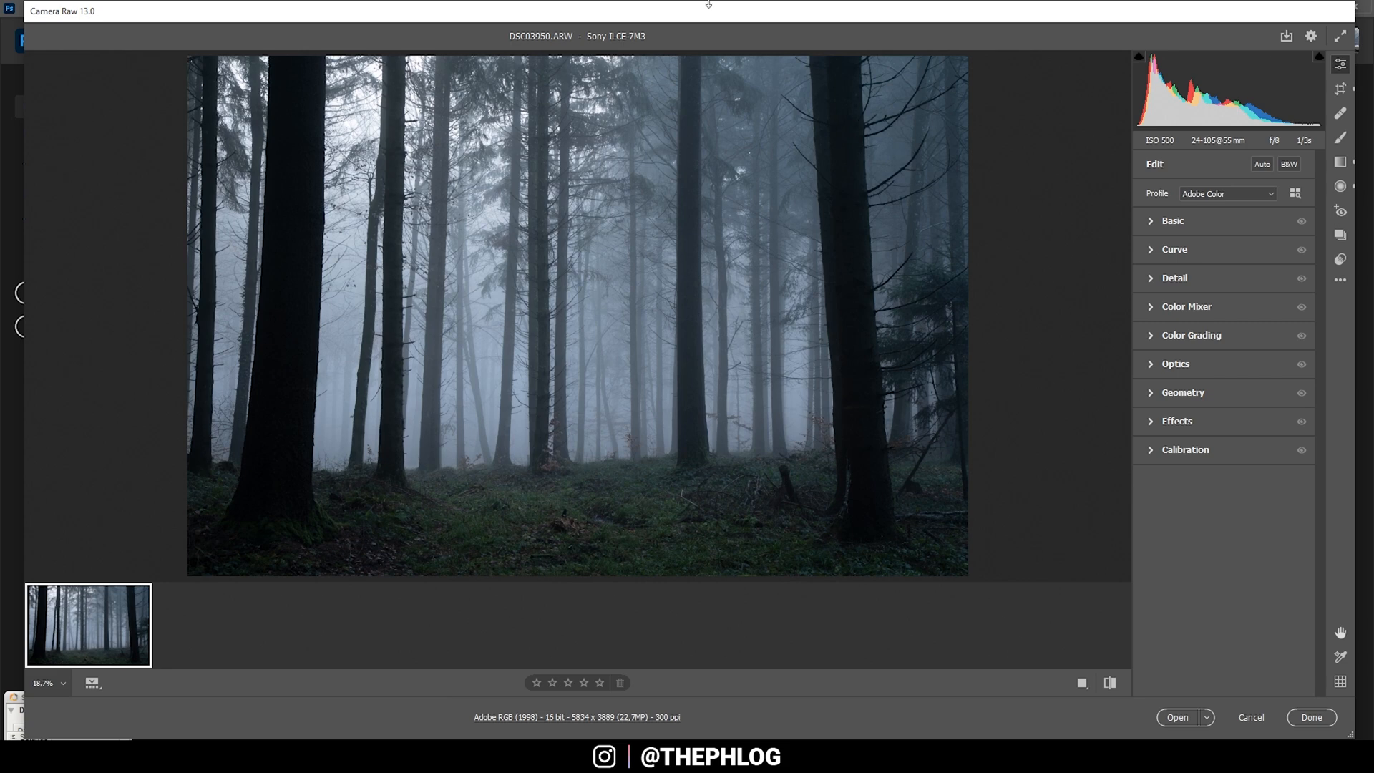
pyautogui.moveTo(149, 342)
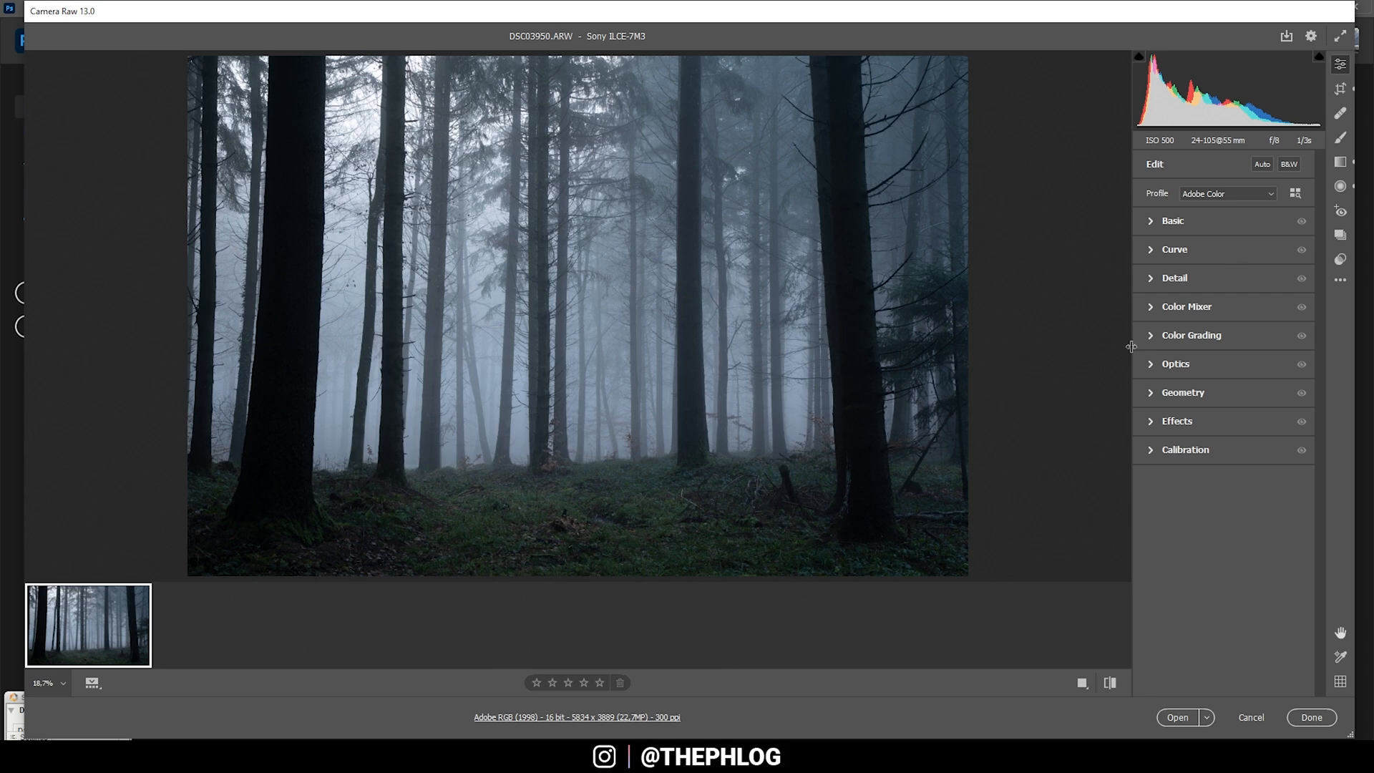
pyautogui.moveTo(1150, 372)
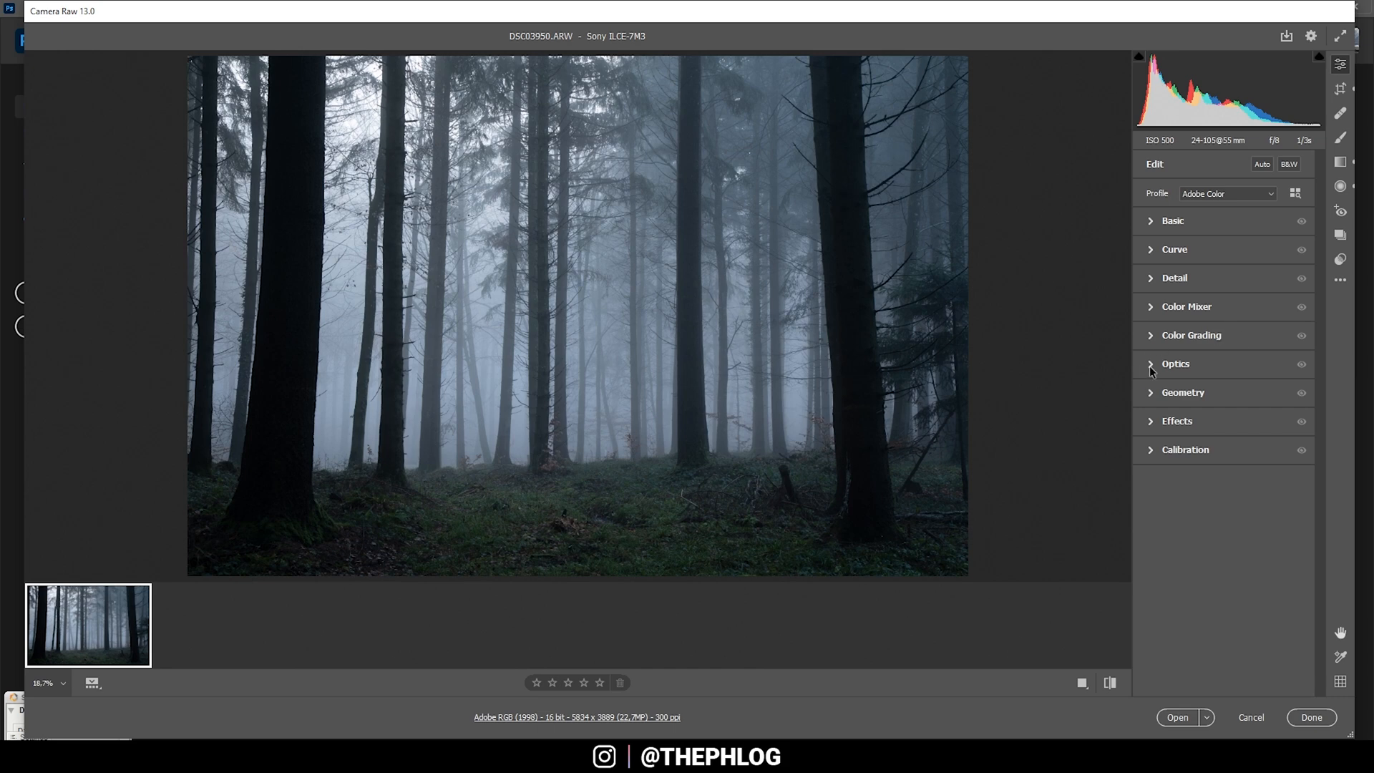
# Enable lens profile corrections in the Optics panel.
pyautogui.click(1174, 364)
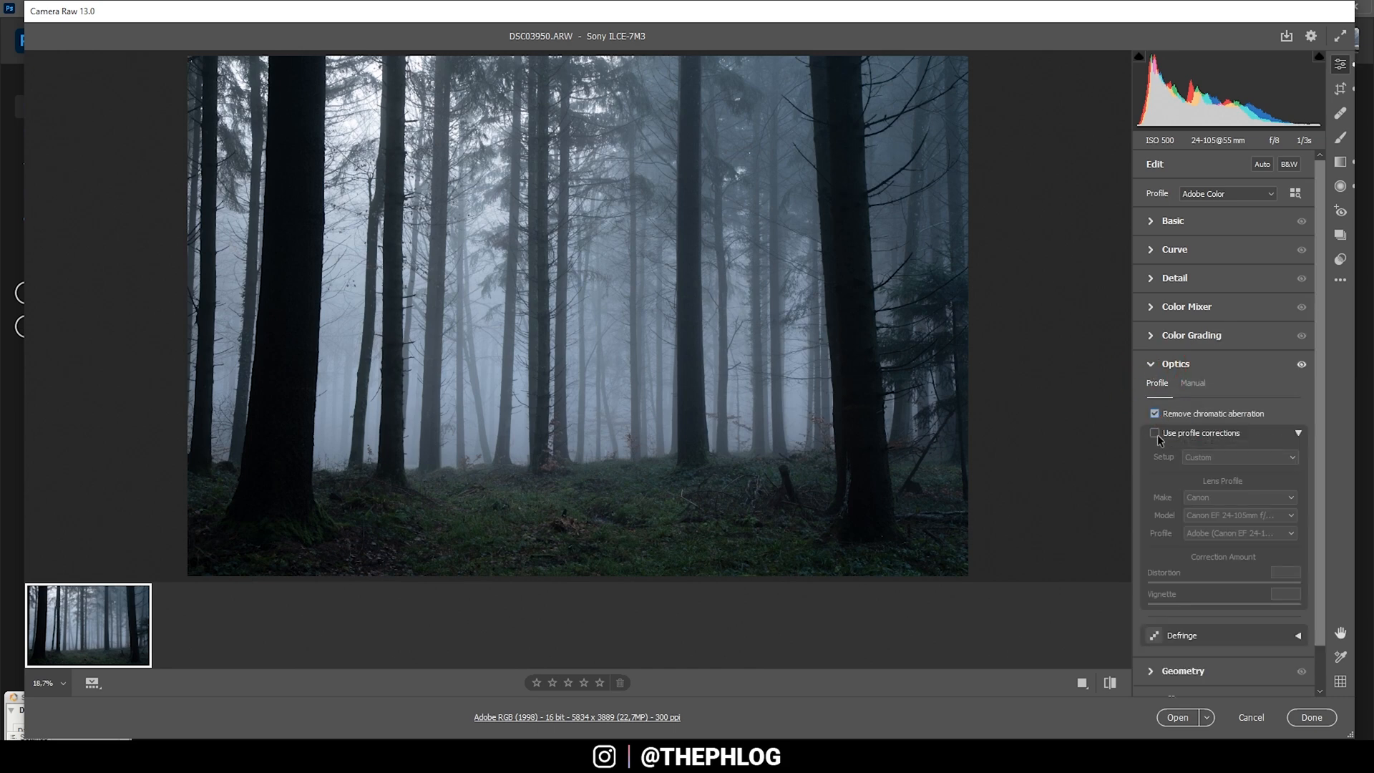
pyautogui.click(1155, 432)
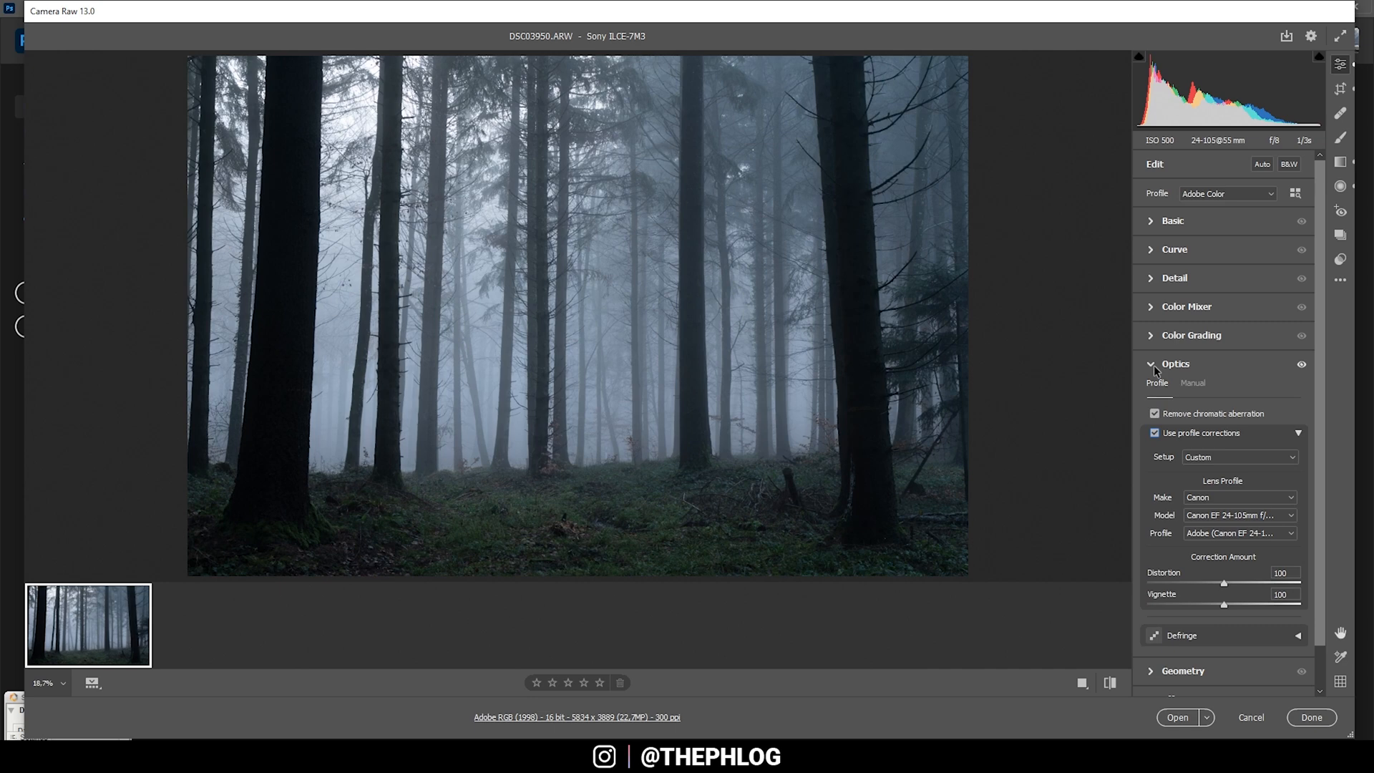
pyautogui.click(1150, 363)
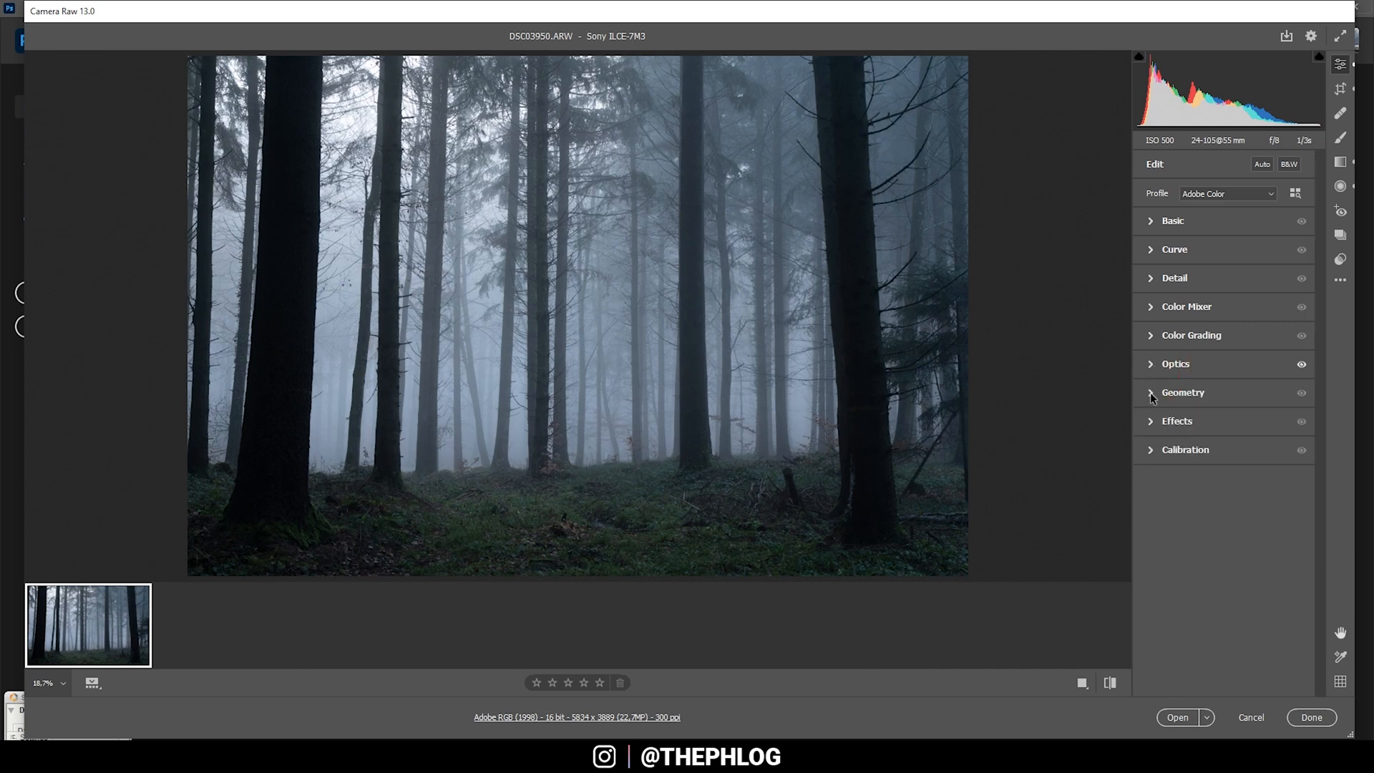
# Set the Geometry vertical perspective to -16 so the trees stand upright.
pyautogui.click(1182, 392)
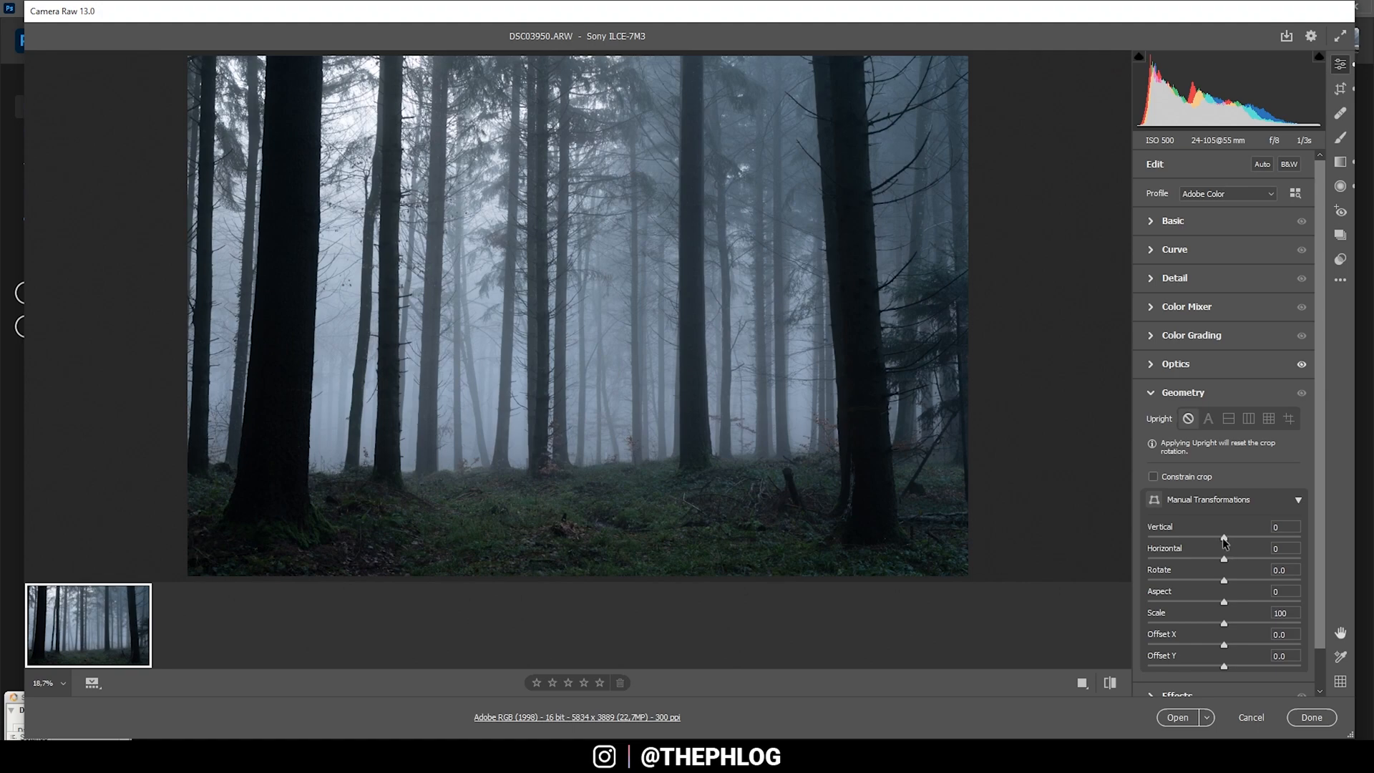
pyautogui.moveTo(1224, 536); pyautogui.dragTo(1216, 536)
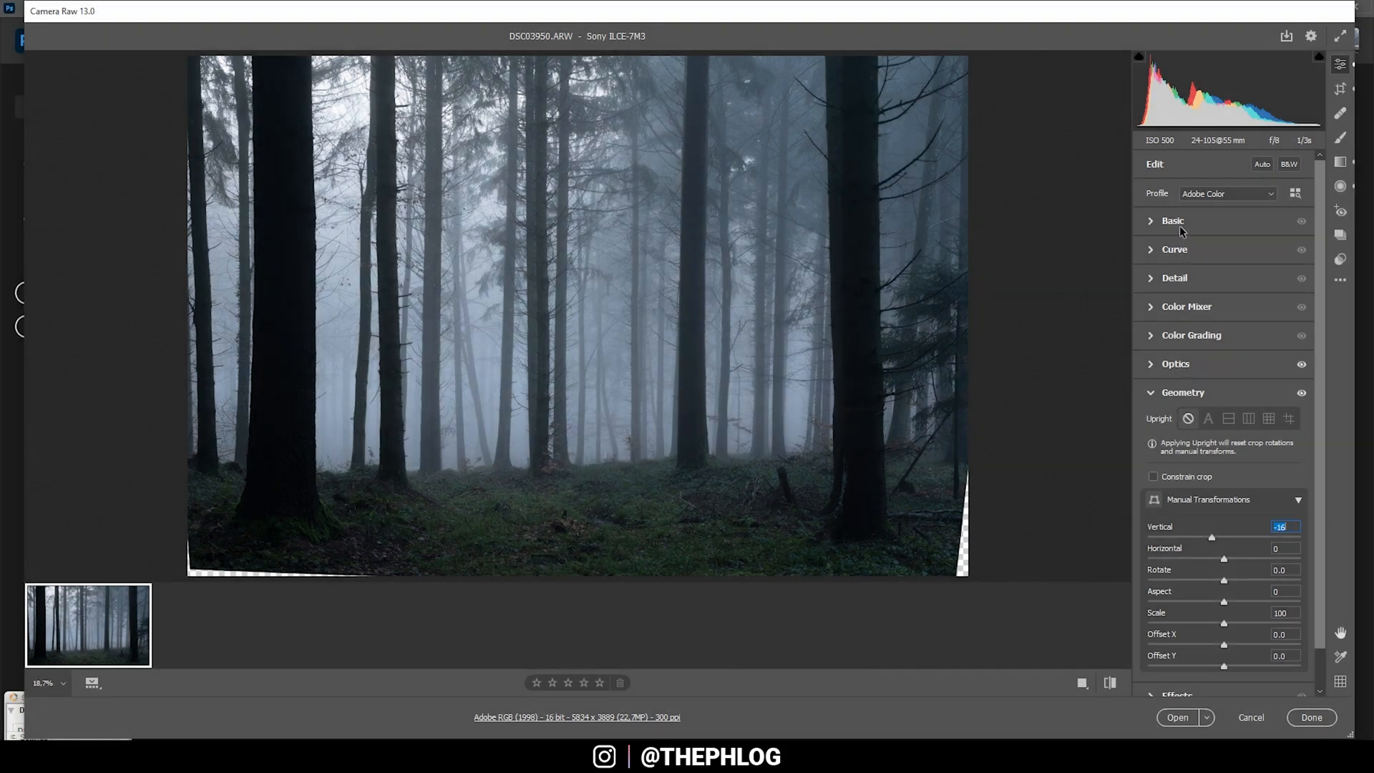
# Switch the photo to the Adobe Standard camera profile.
pyautogui.click(1225, 194)
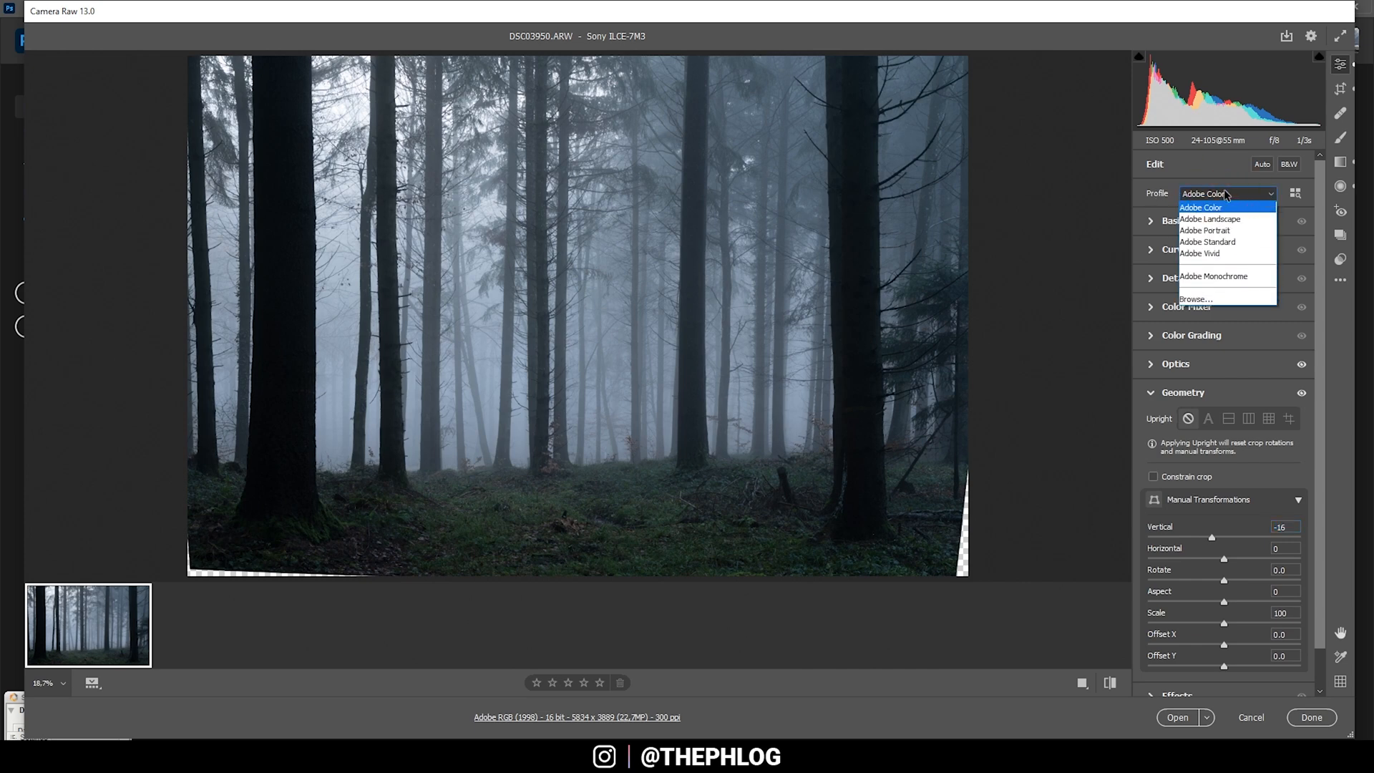
pyautogui.click(1208, 241)
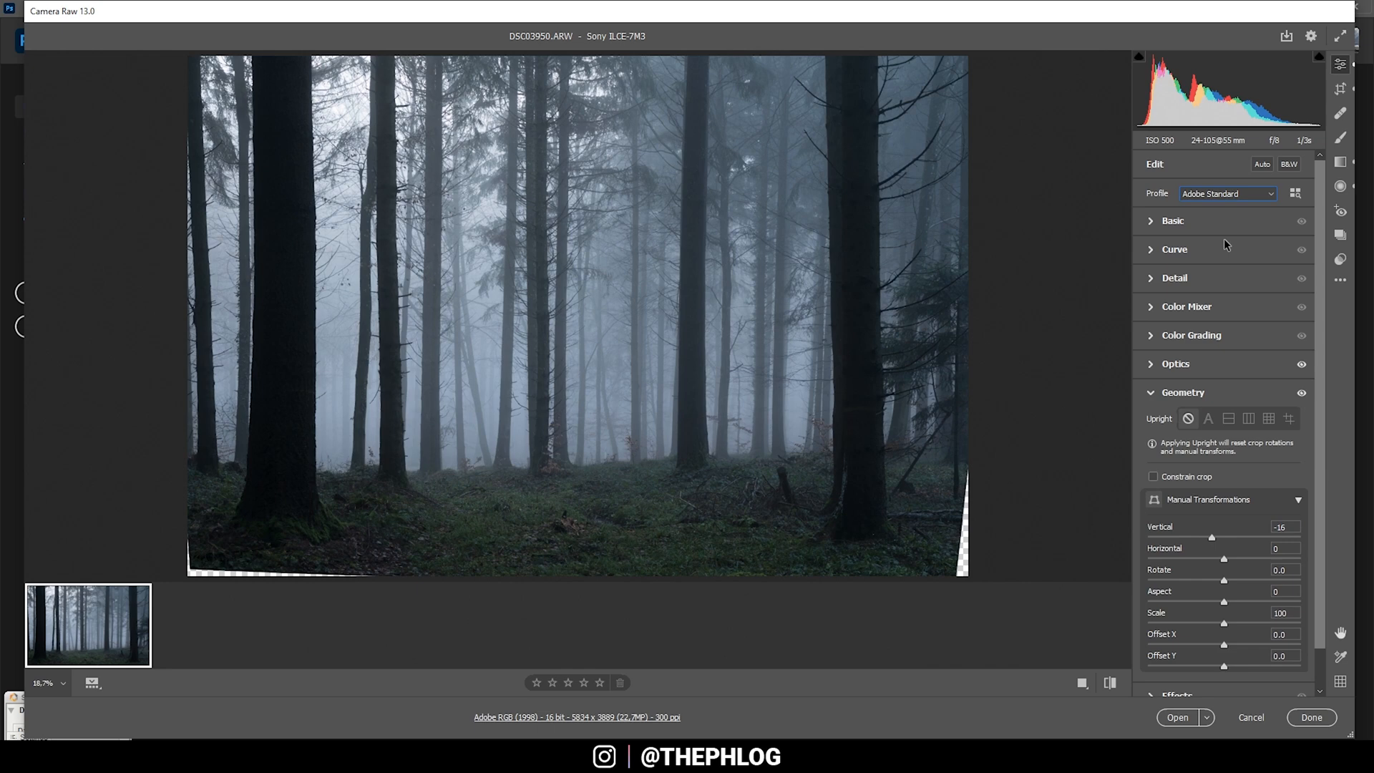
pyautogui.moveTo(1156, 230)
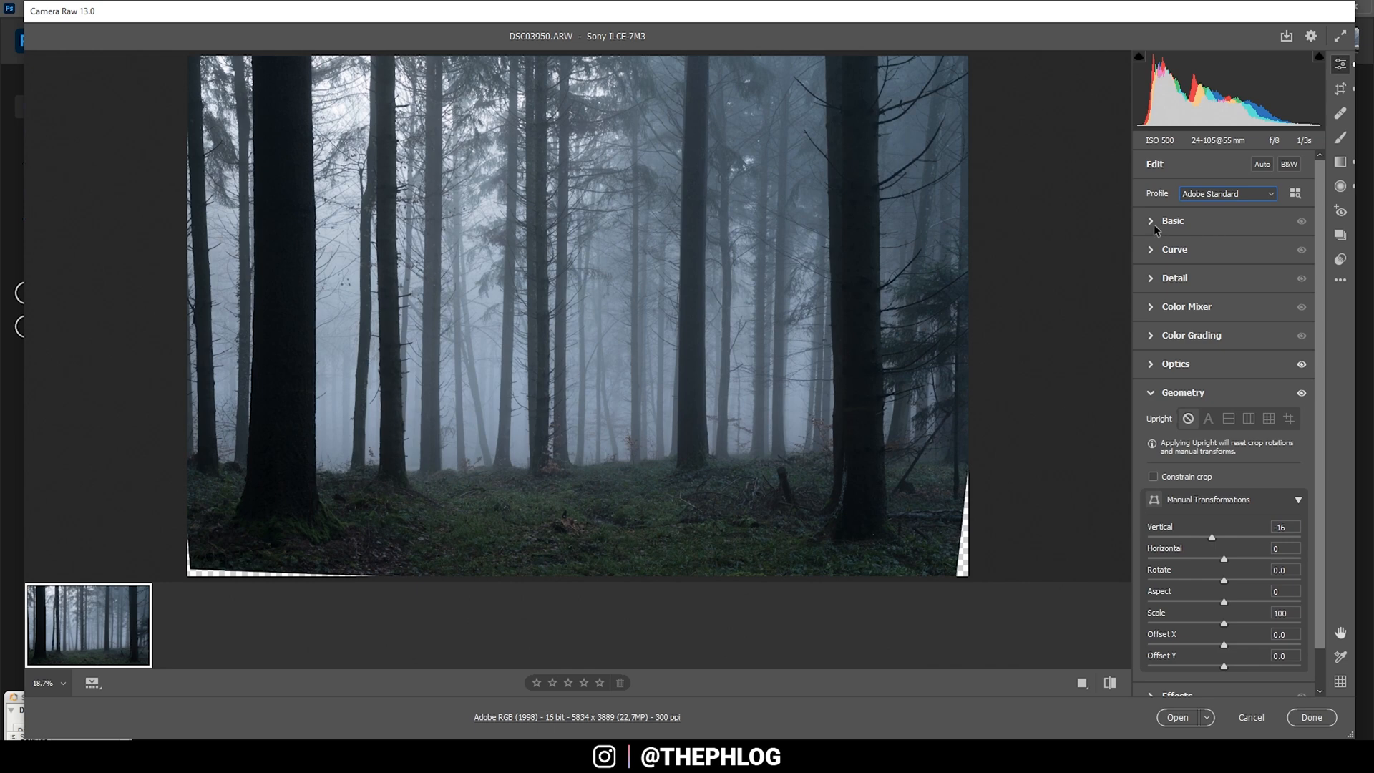
pyautogui.click(1172, 220)
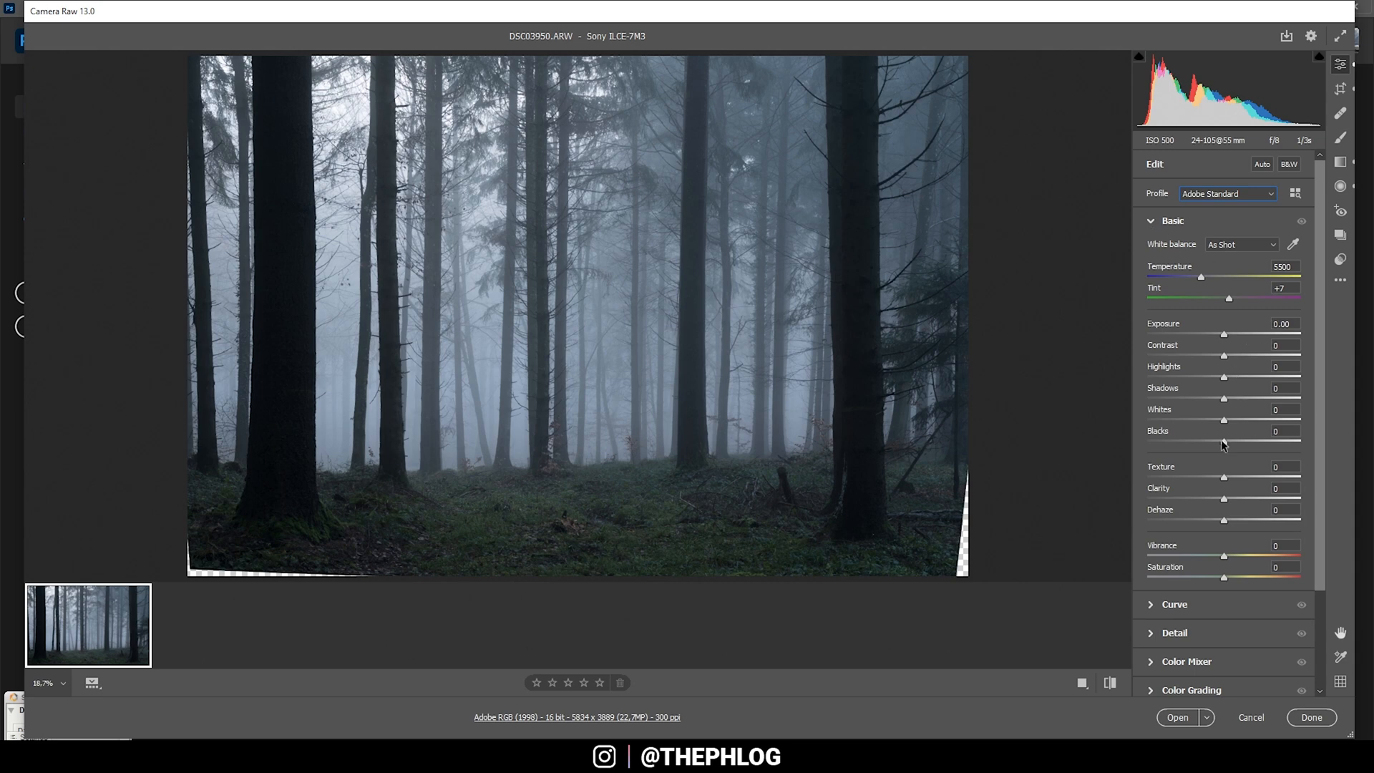
# In Basic, raise blacks to +17 and set contrast to +8.
pyautogui.moveTo(1223, 443); pyautogui.dragTo(1235, 442)
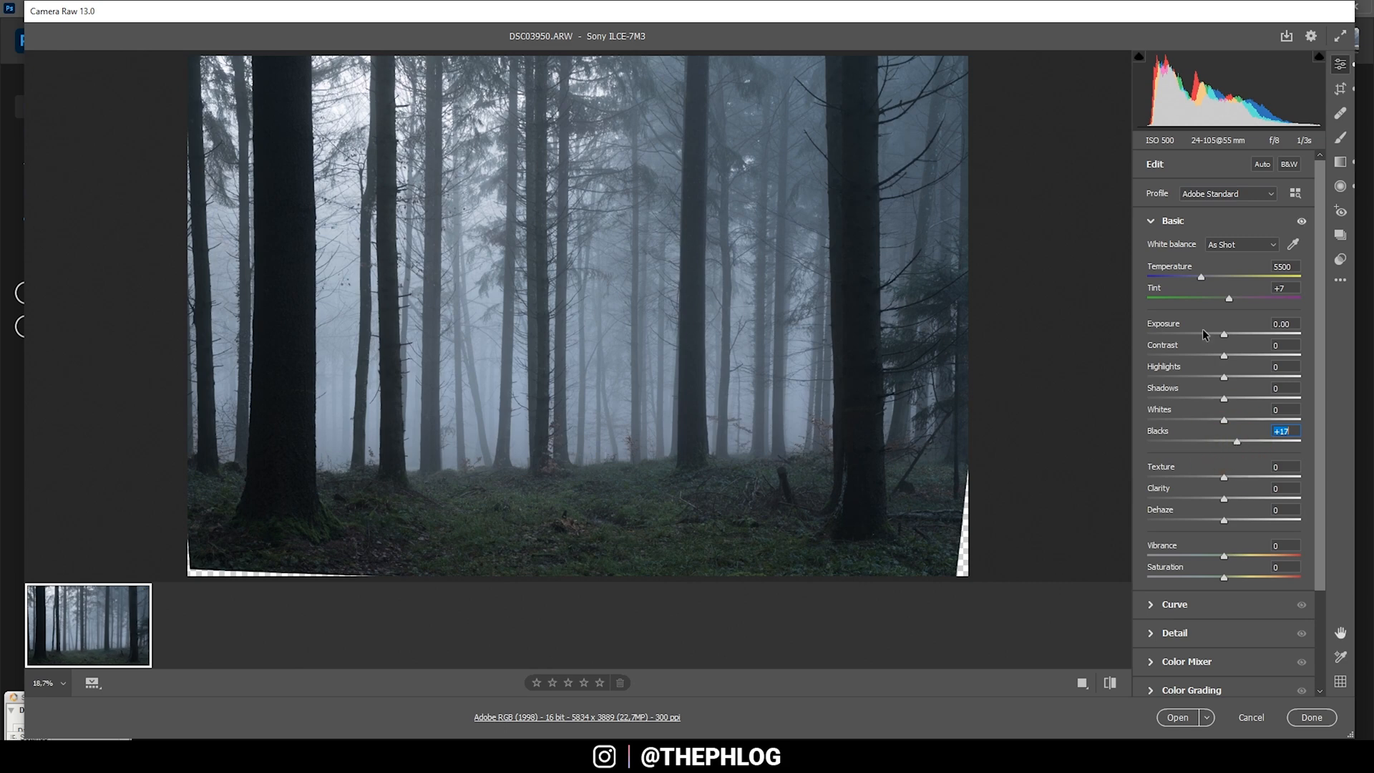
pyautogui.click(1285, 345)
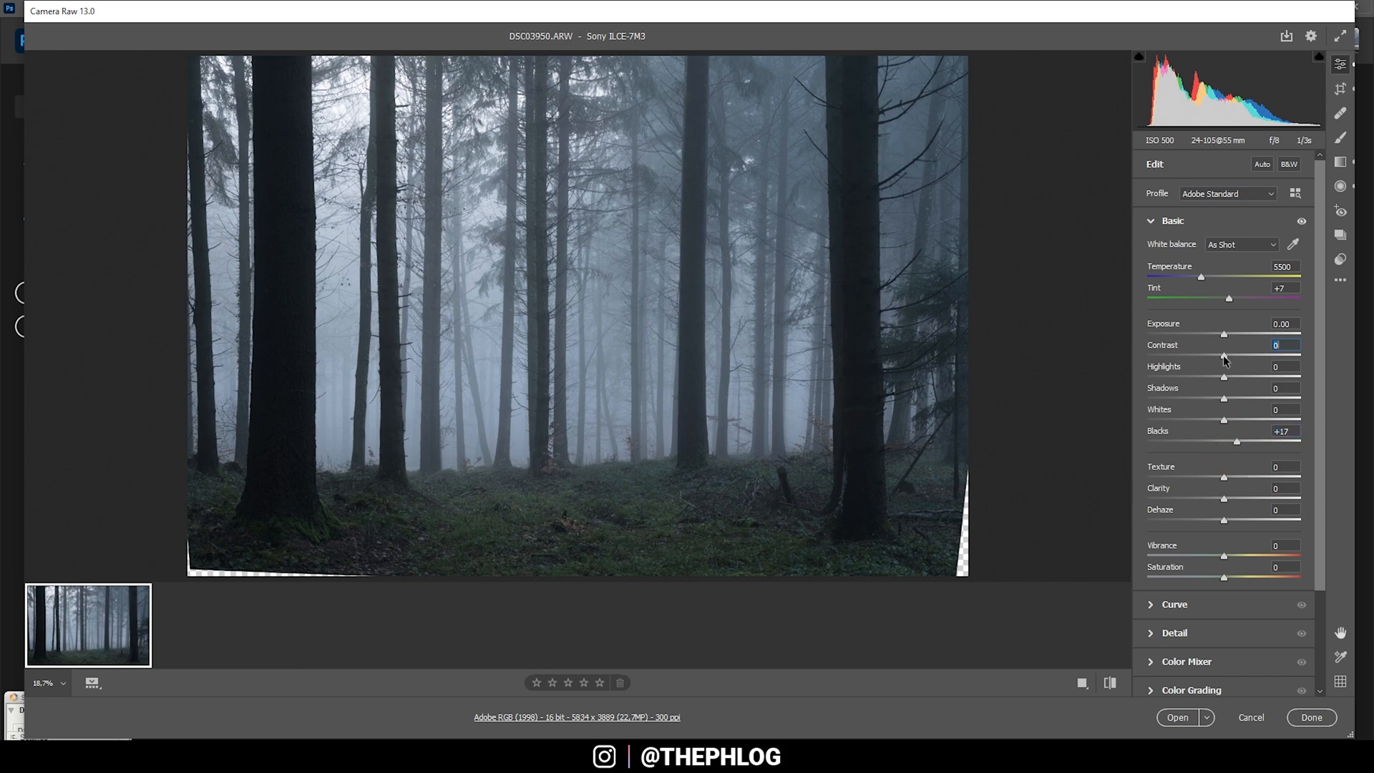
pyautogui.moveTo(1223, 355); pyautogui.dragTo(1228, 355)
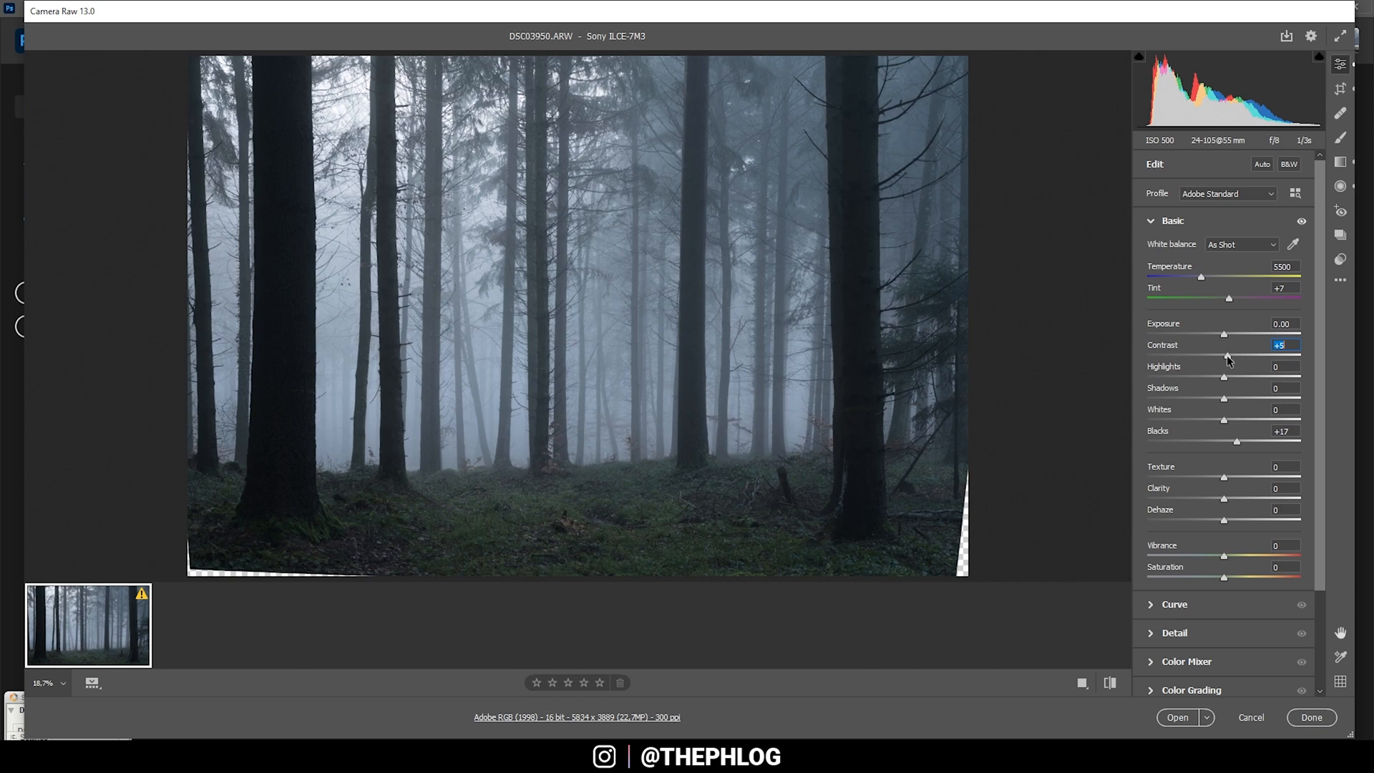
pyautogui.moveTo(1226, 355); pyautogui.dragTo(1230, 355)
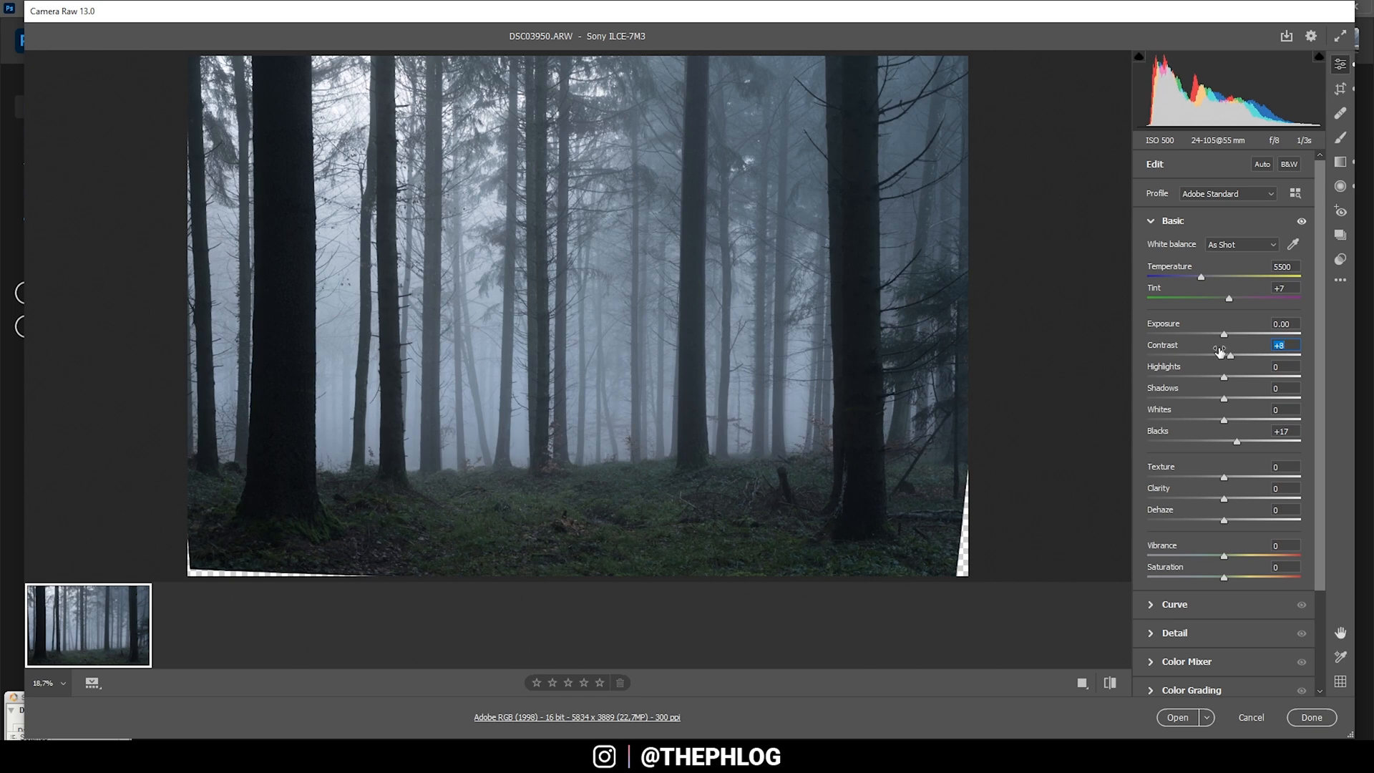
pyautogui.moveTo(1223, 400)
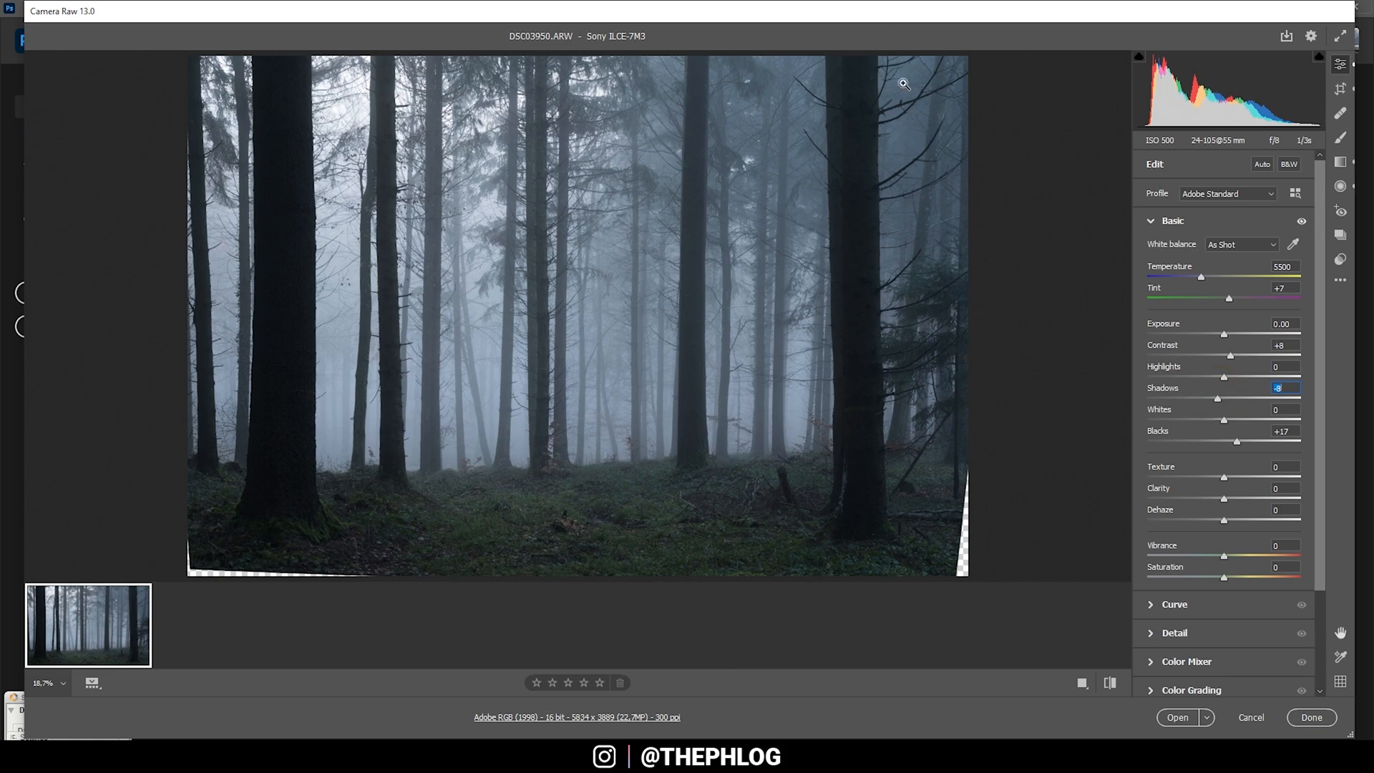
pyautogui.moveTo(747, 437)
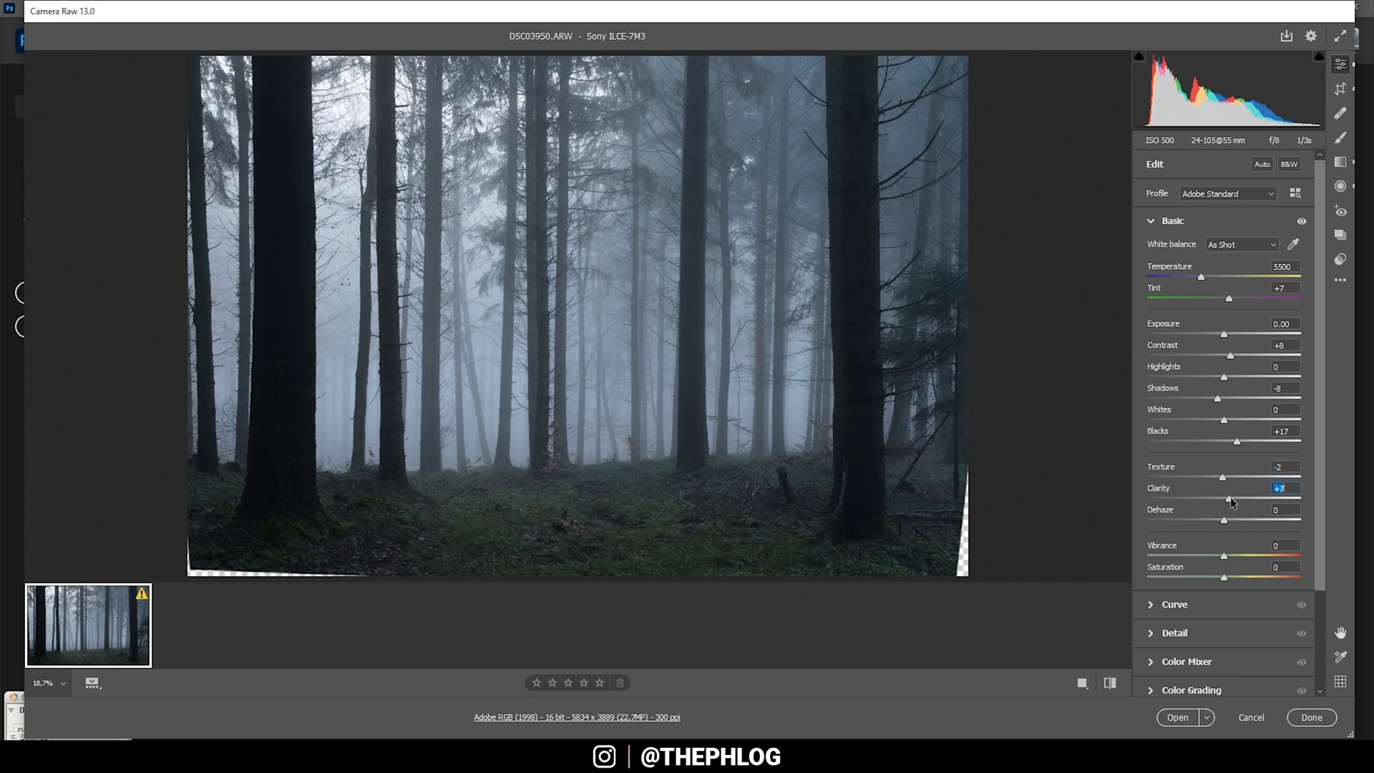
# Set clarity +12, dehaze -12 for softer mist, and vibrance +36.
pyautogui.moveTo(1230, 498); pyautogui.dragTo(1235, 498)
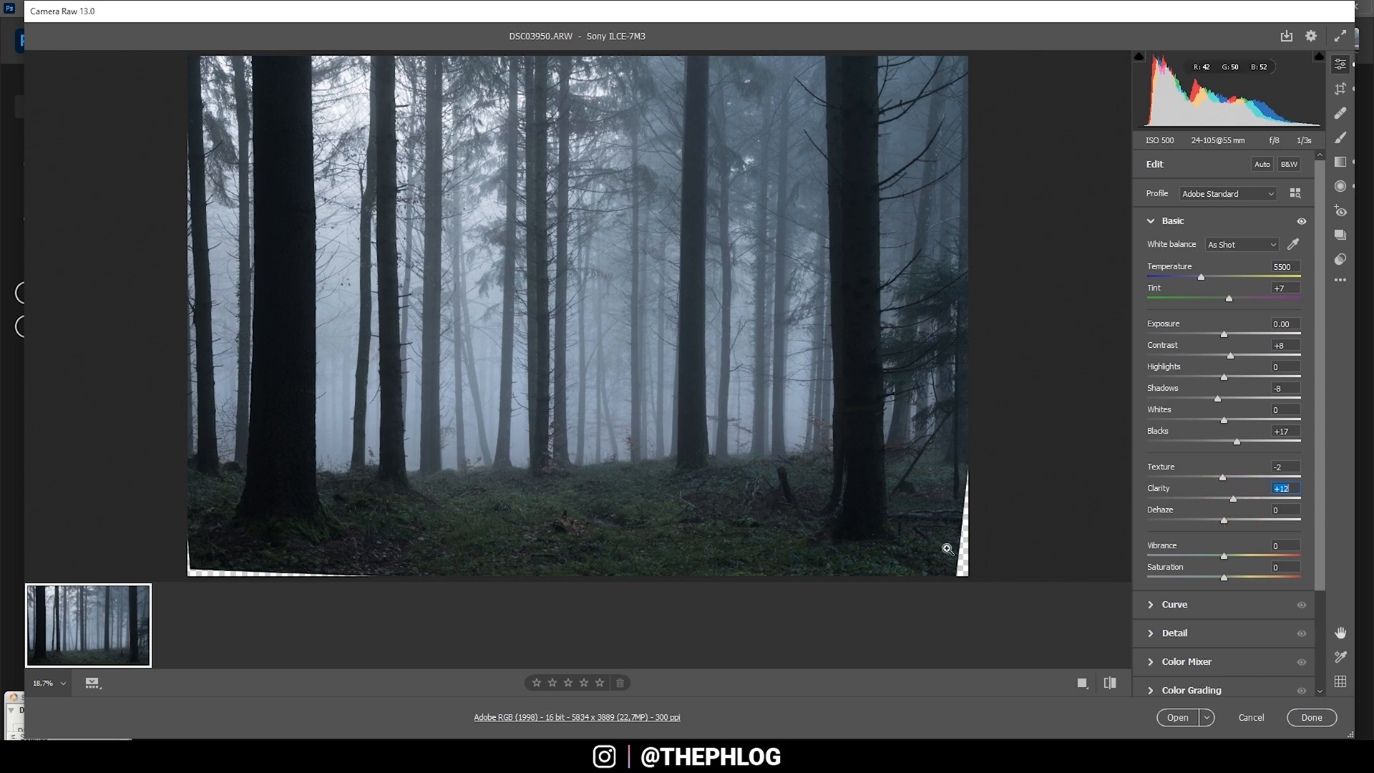
pyautogui.moveTo(873, 92)
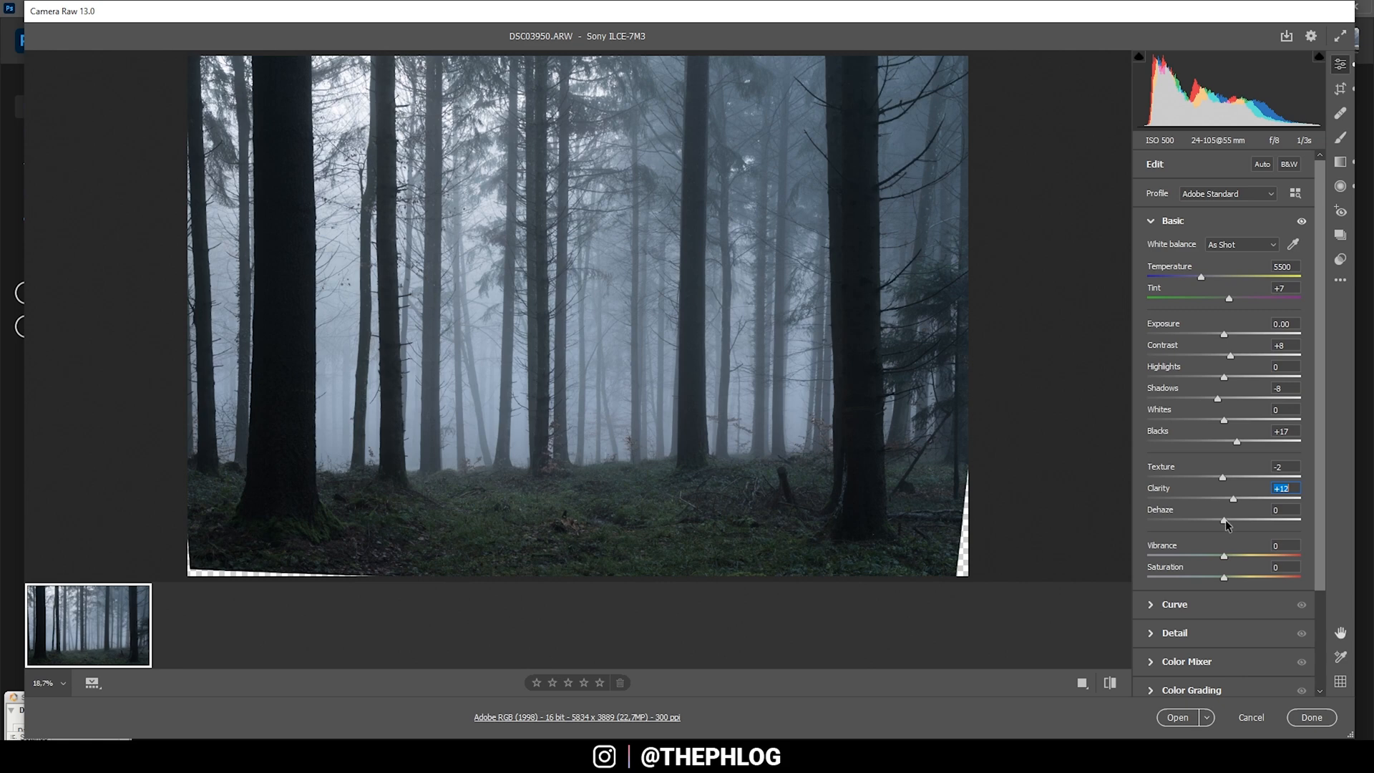
pyautogui.moveTo(1201, 522); pyautogui.dragTo(1218, 522)
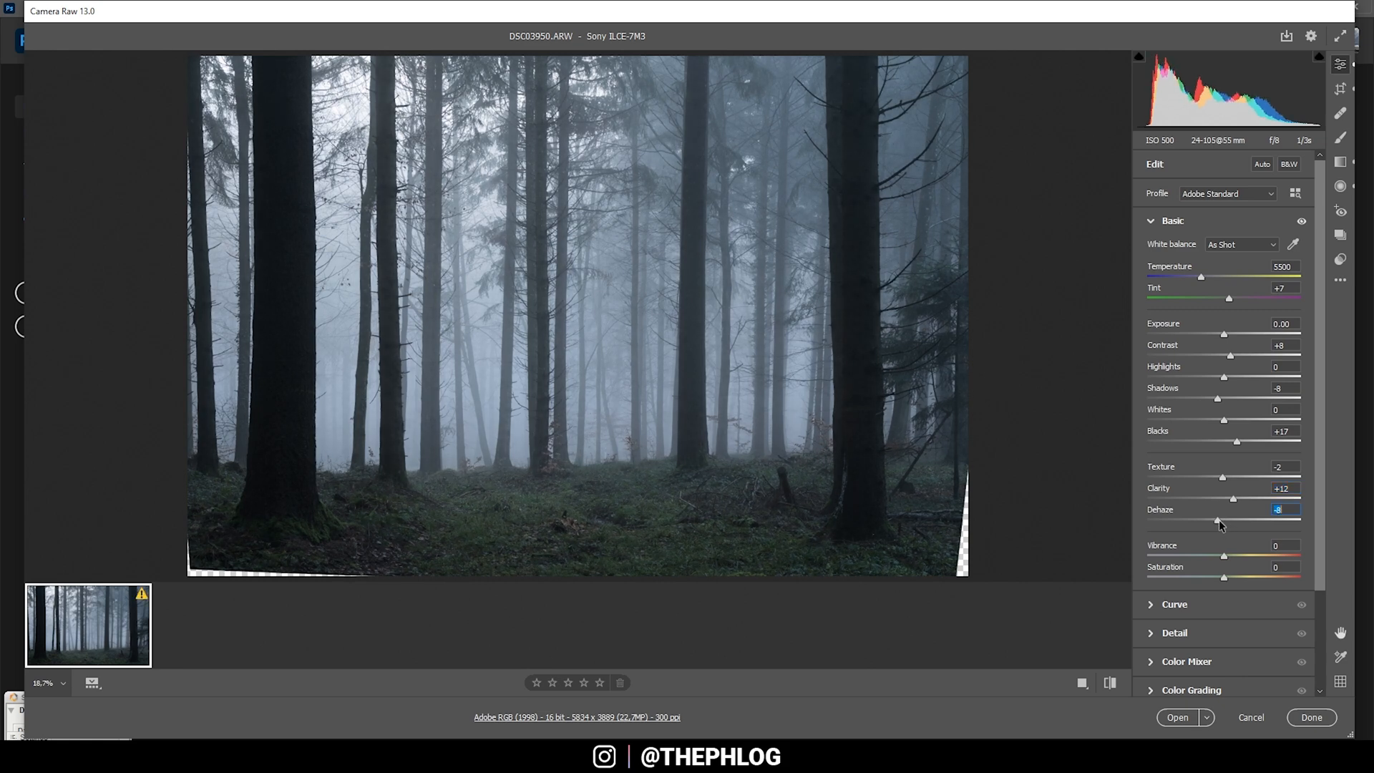
pyautogui.moveTo(1218, 519); pyautogui.dragTo(1214, 520)
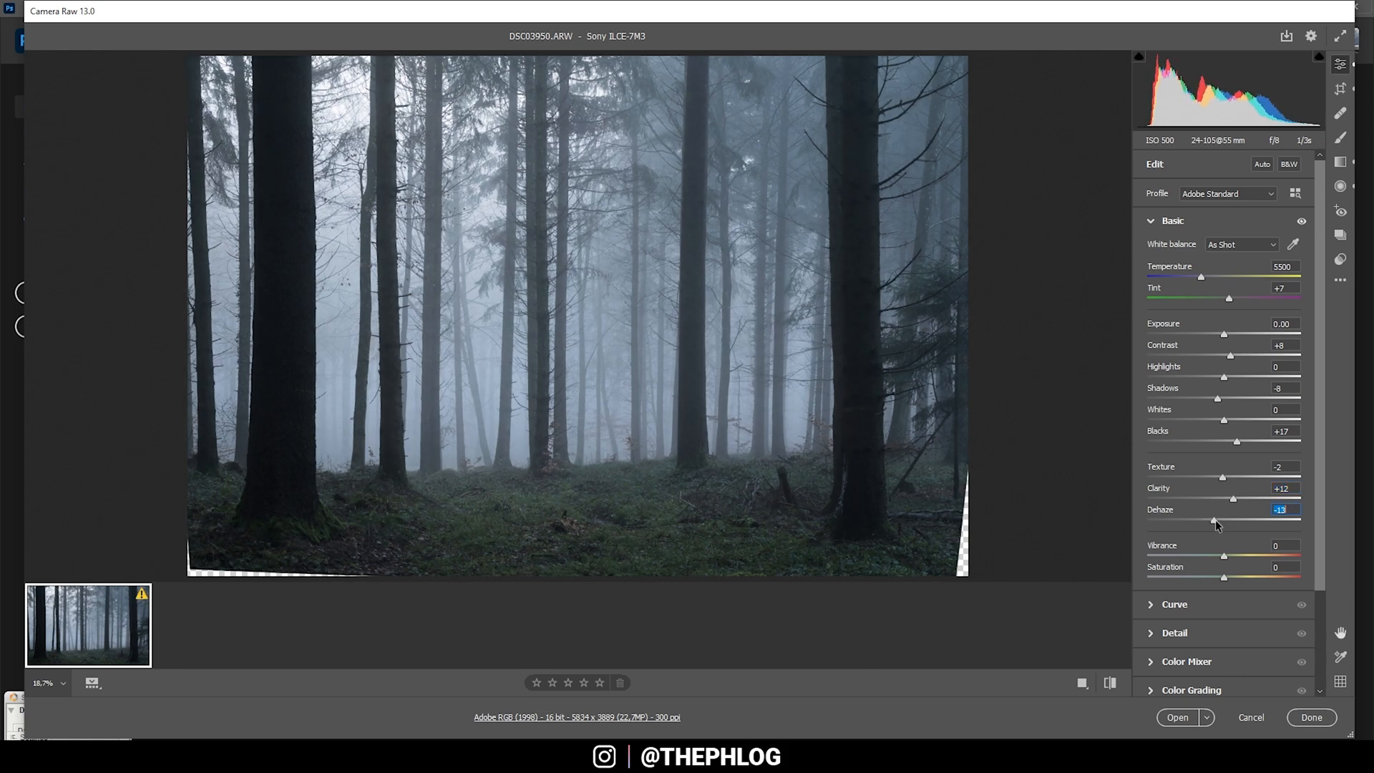
pyautogui.moveTo(1214, 519); pyautogui.dragTo(1218, 520)
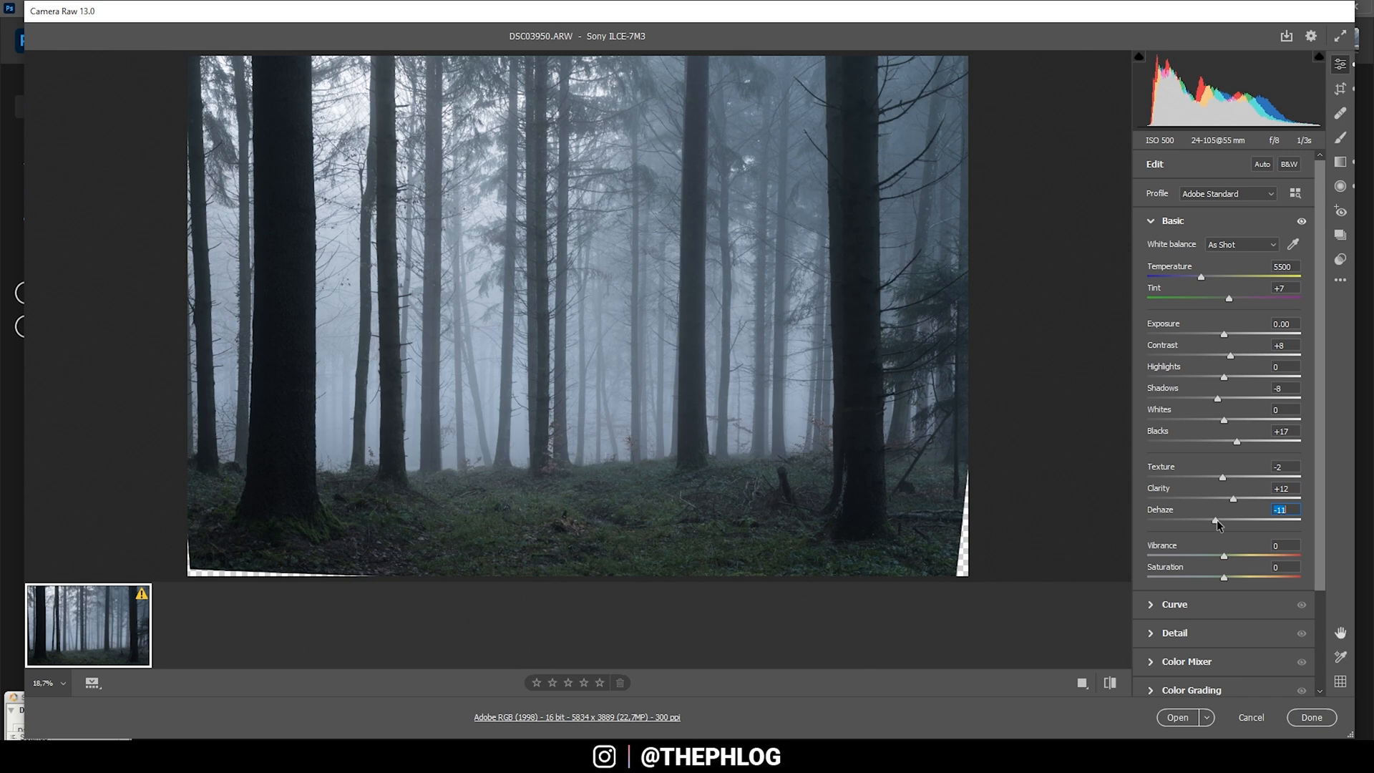
pyautogui.moveTo(1215, 518); pyautogui.dragTo(1212, 518)
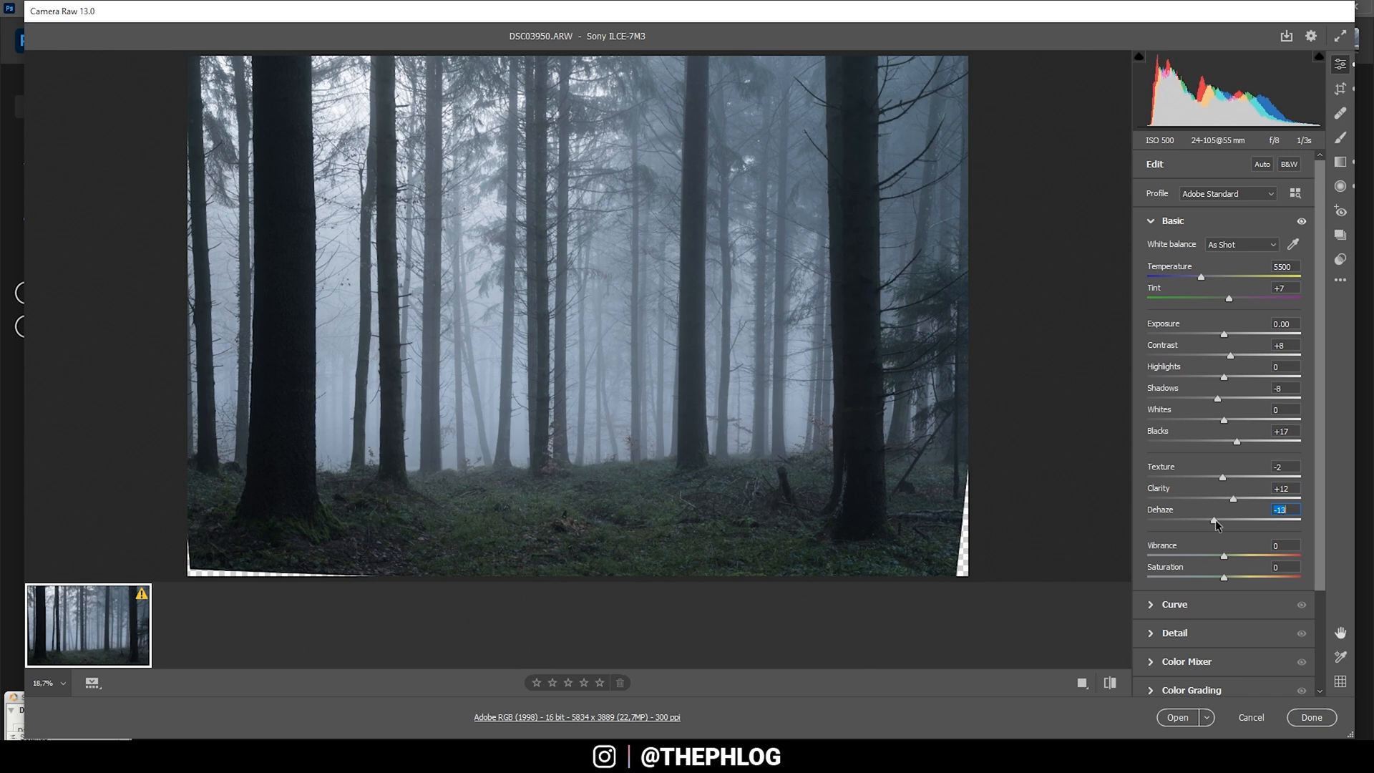
pyautogui.moveTo(1213, 520); pyautogui.dragTo(1232, 498)
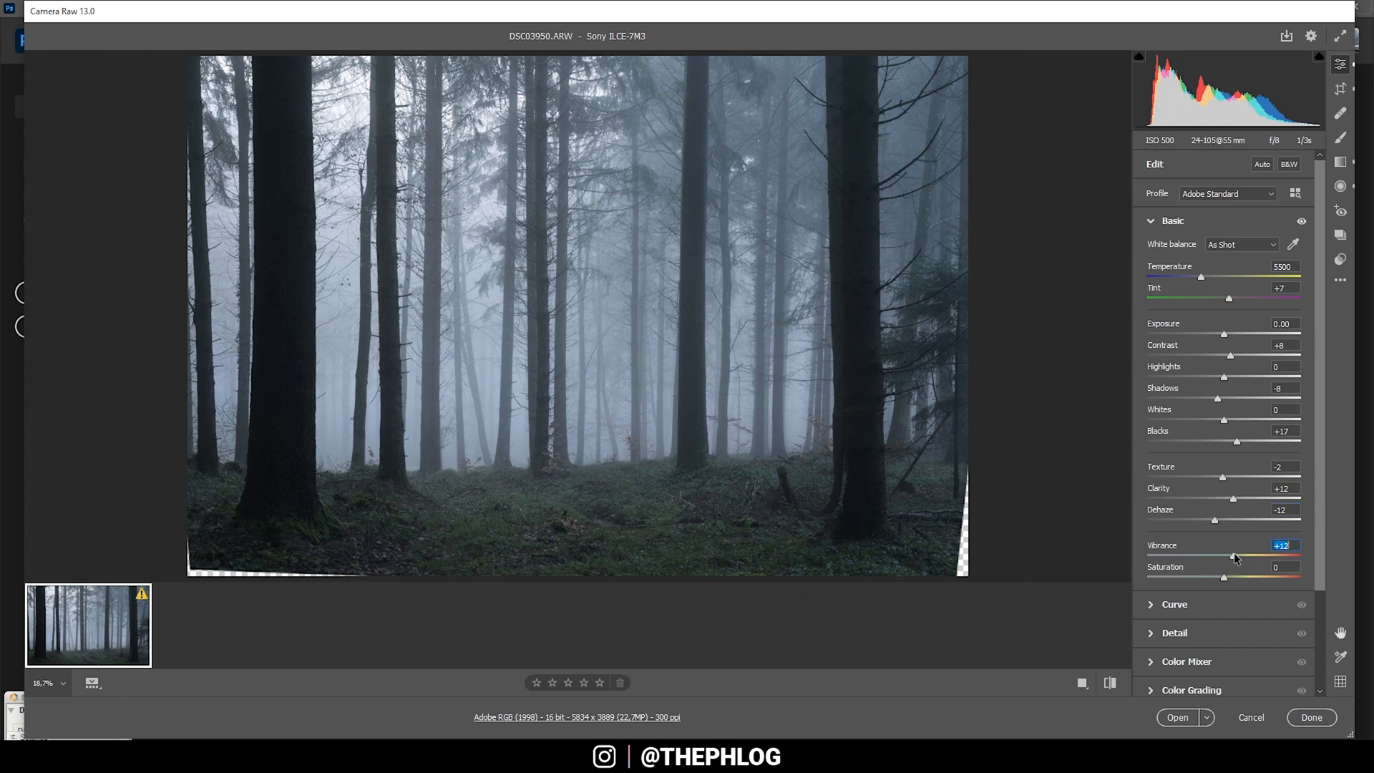
pyautogui.moveTo(1232, 557); pyautogui.dragTo(1251, 556)
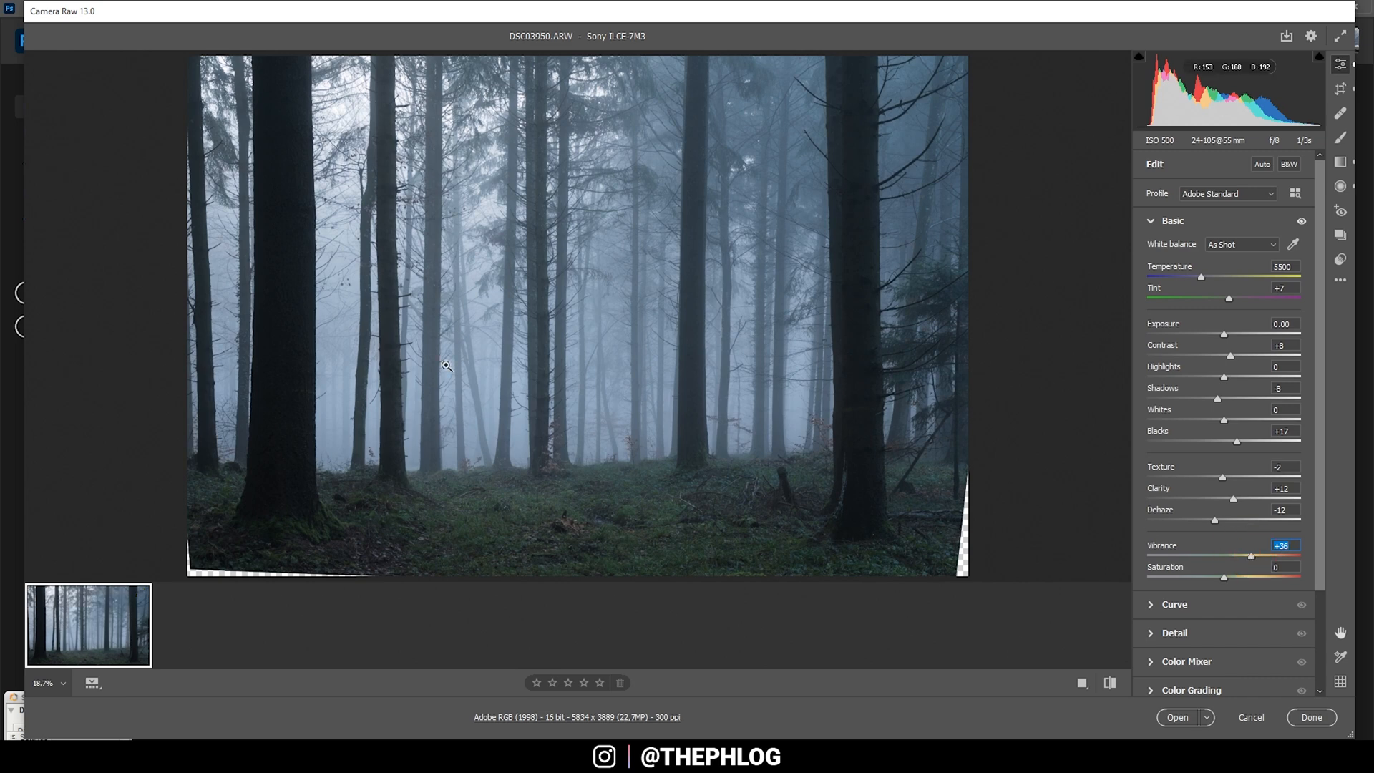
# Add a graduated filter on the forest floor with texture +13 and clarity +15.
pyautogui.click(1339, 162)
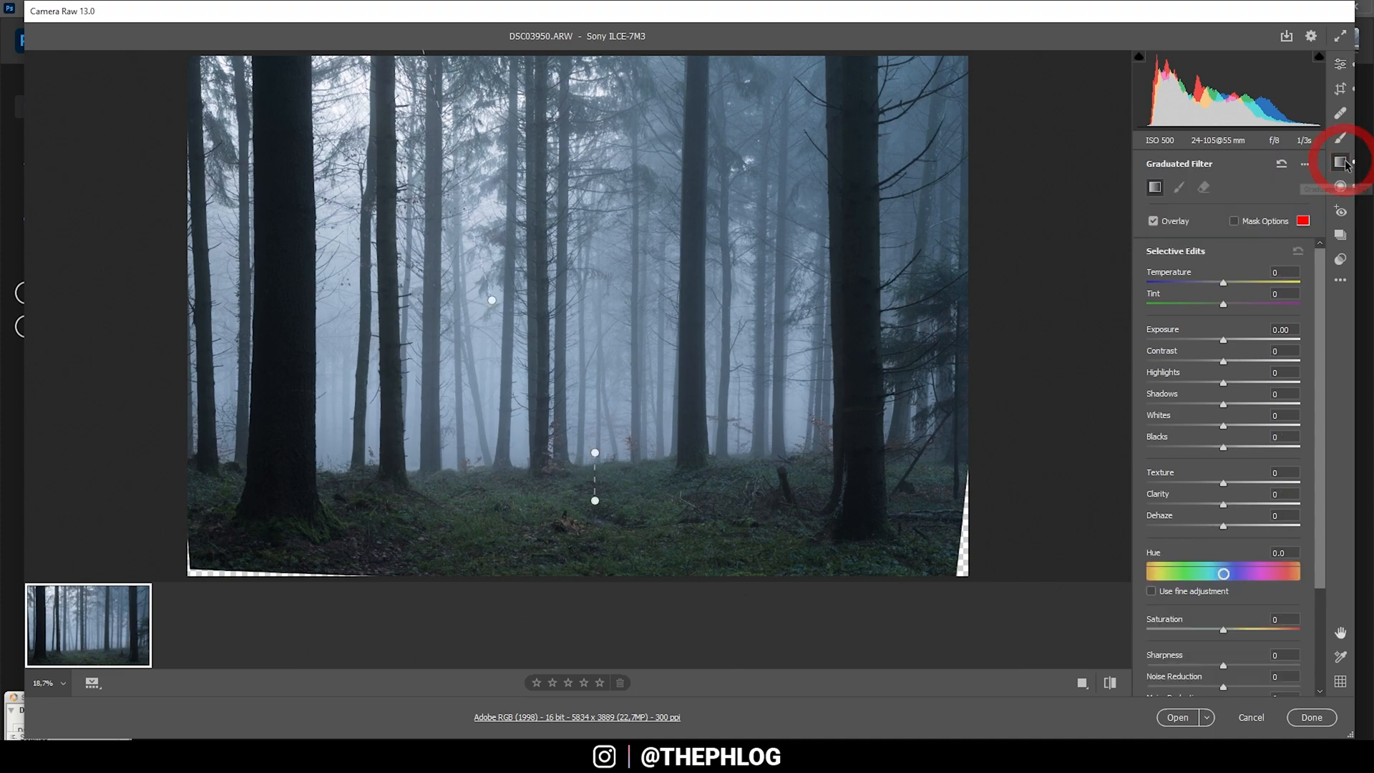
pyautogui.moveTo(536, 471)
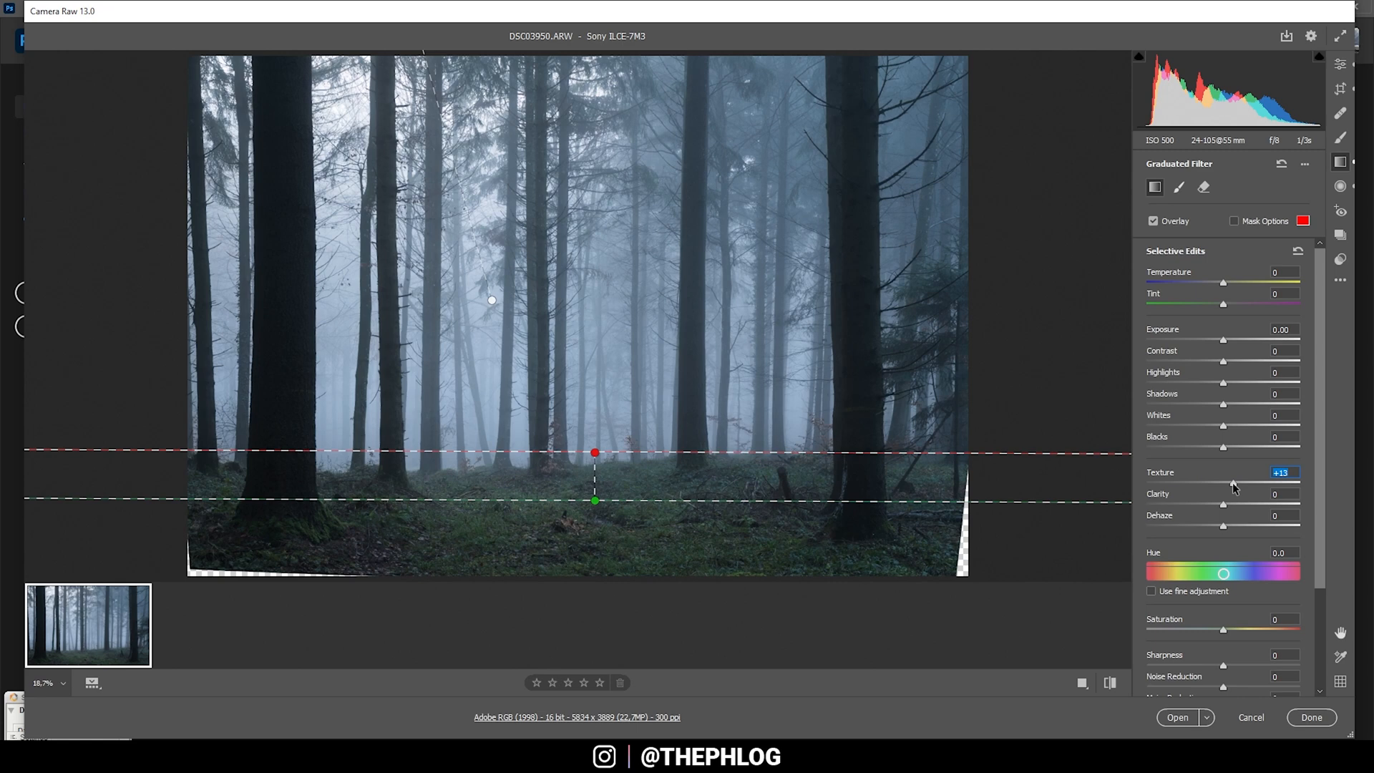
pyautogui.moveTo(1224, 506); pyautogui.dragTo(1244, 507)
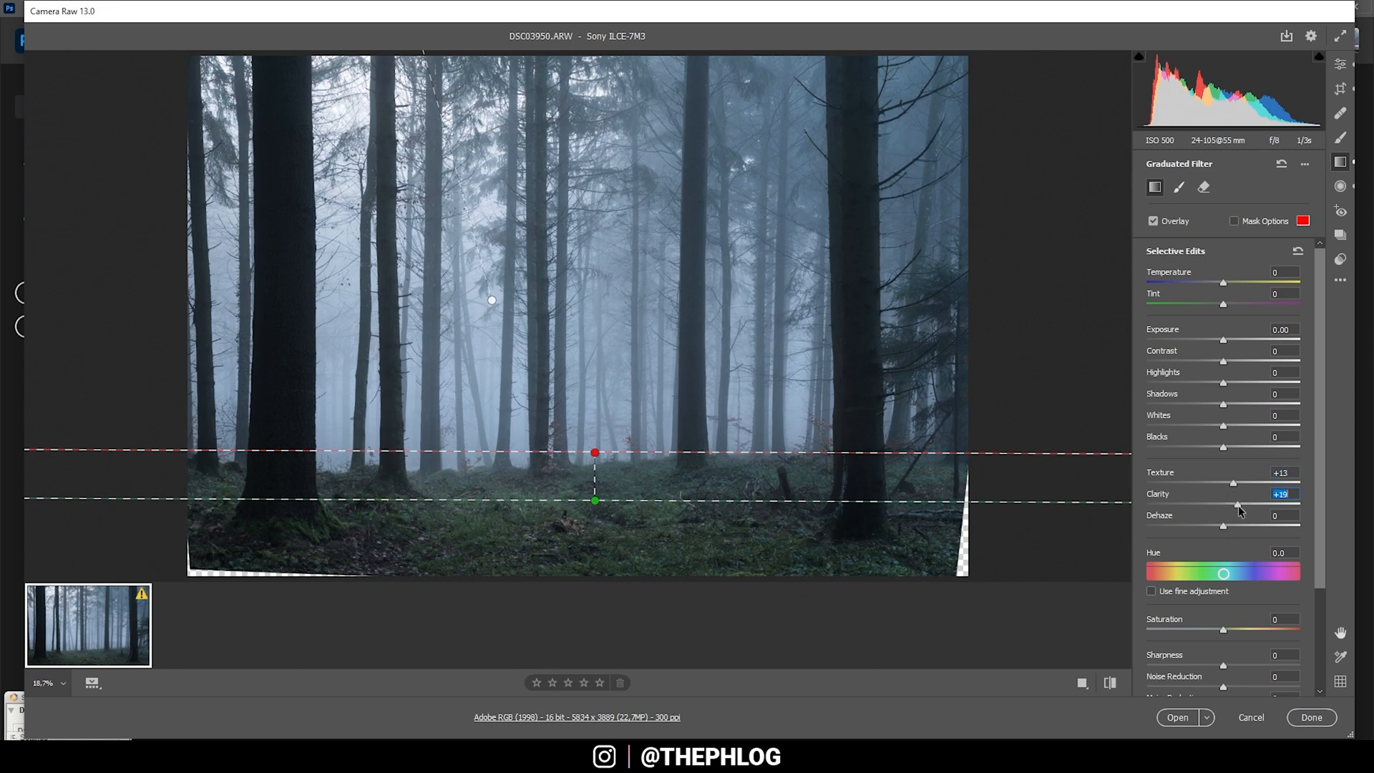
pyautogui.moveTo(1239, 502); pyautogui.dragTo(1233, 503)
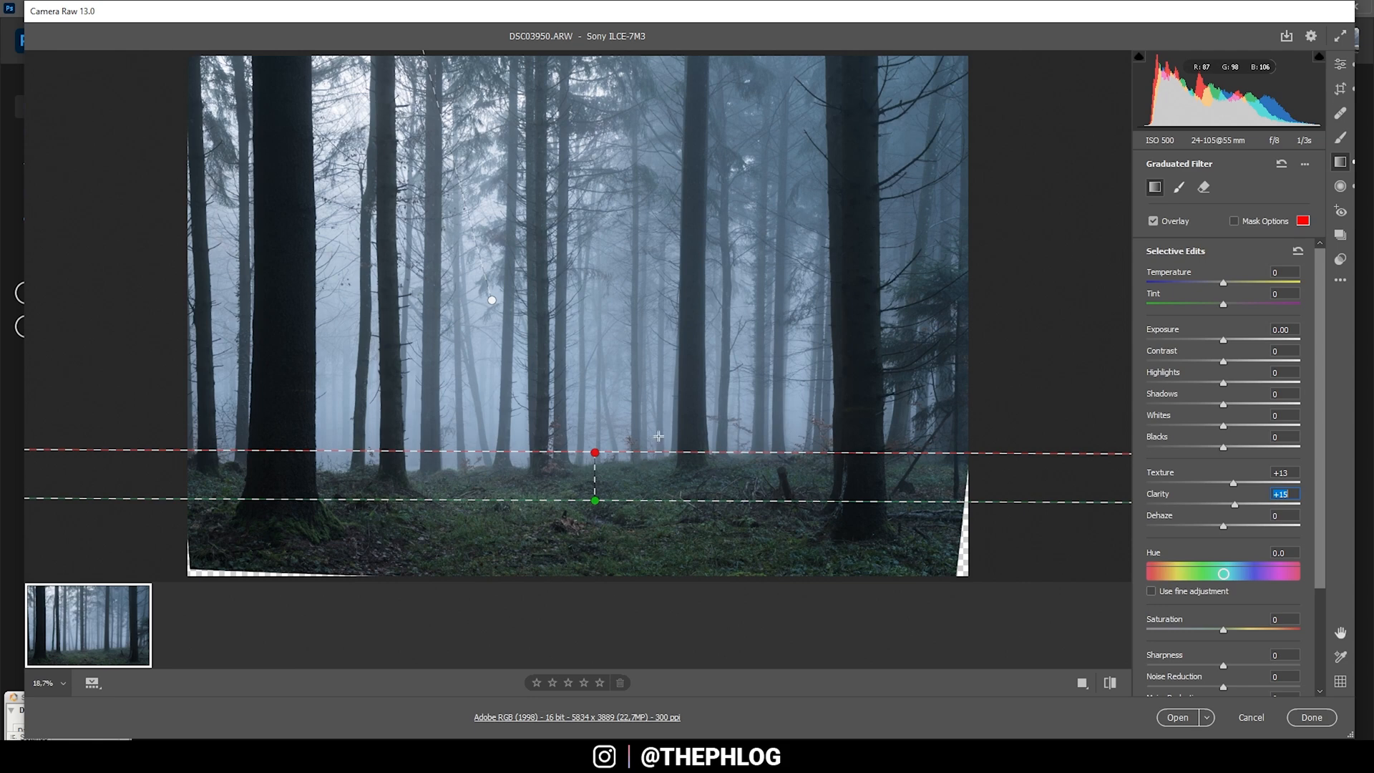
pyautogui.click(1340, 186)
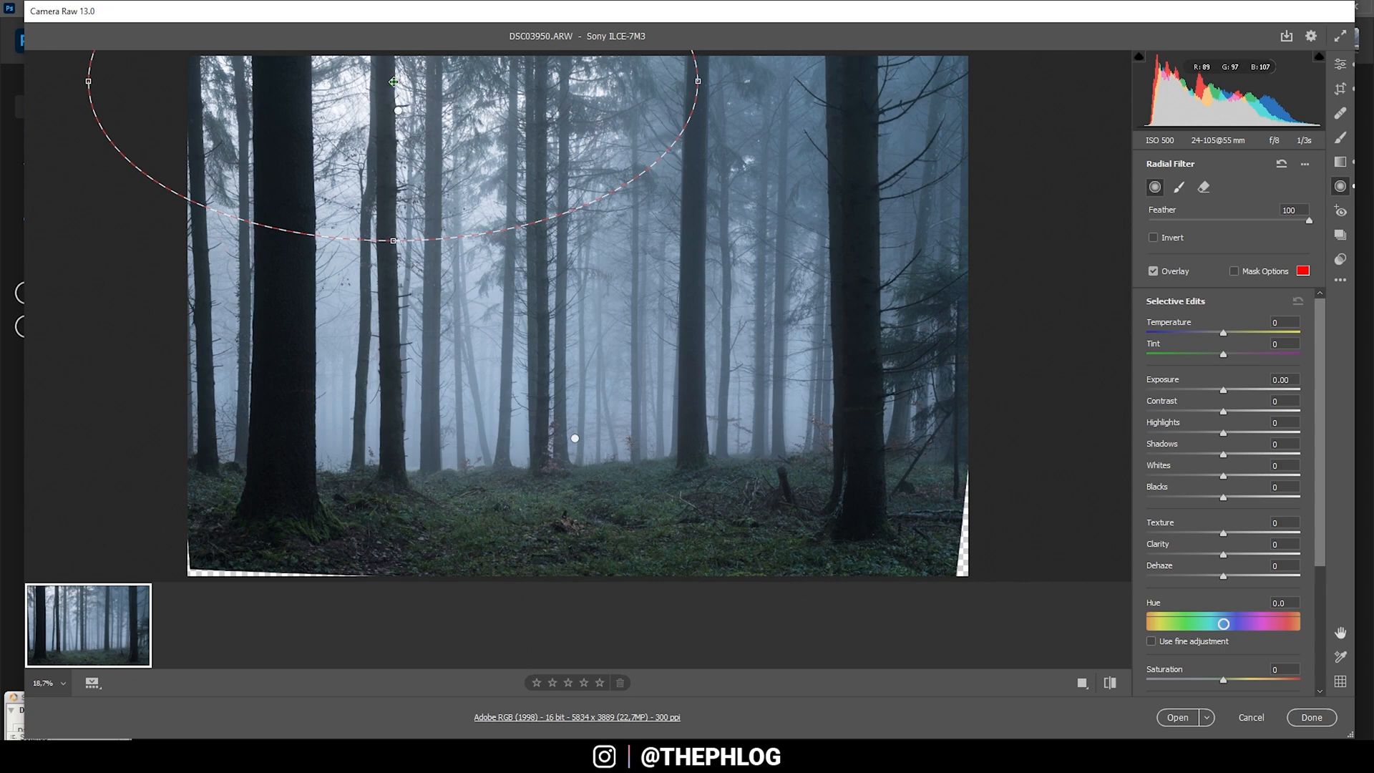
# Widen the radial filter over the treetops, raise its blacks and lower highlights to -28.
pyautogui.click(392, 83)
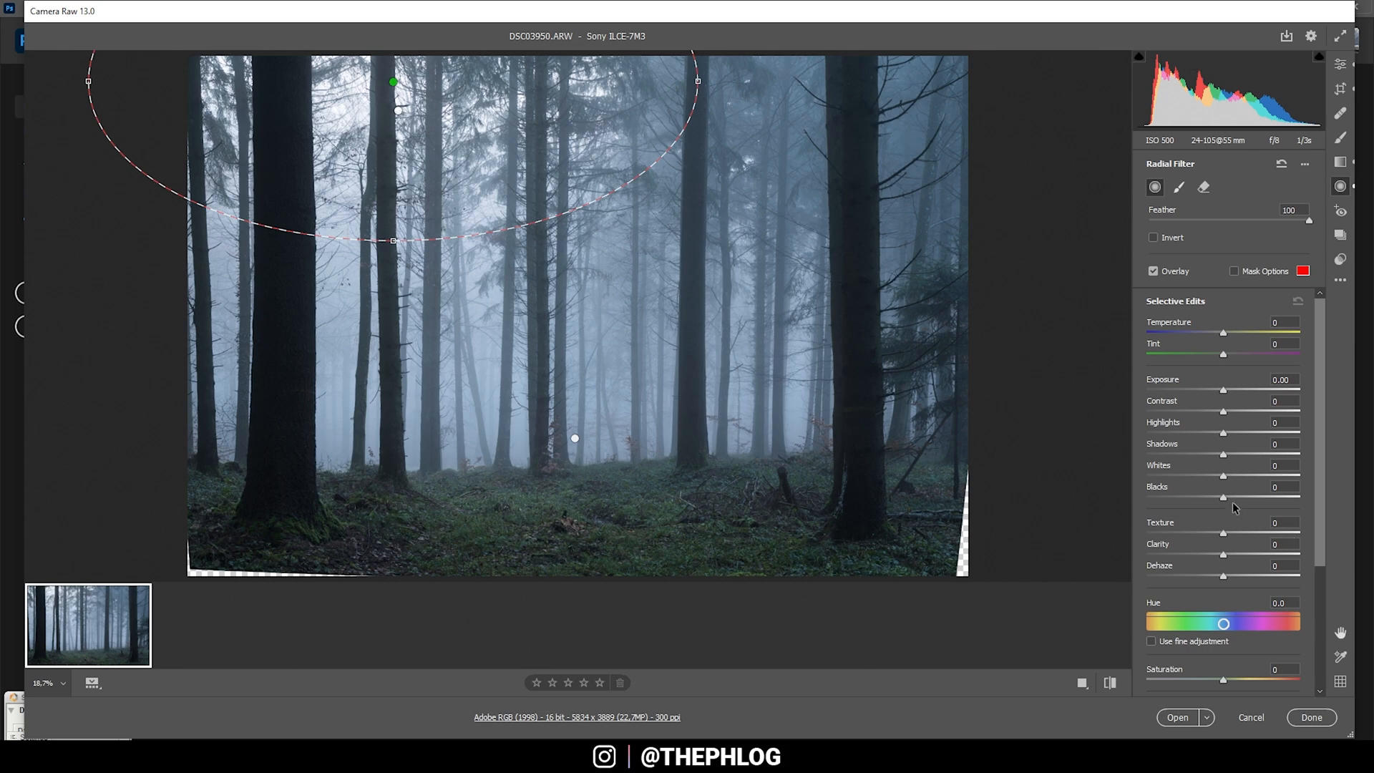
pyautogui.moveTo(1222, 498); pyautogui.dragTo(1258, 498)
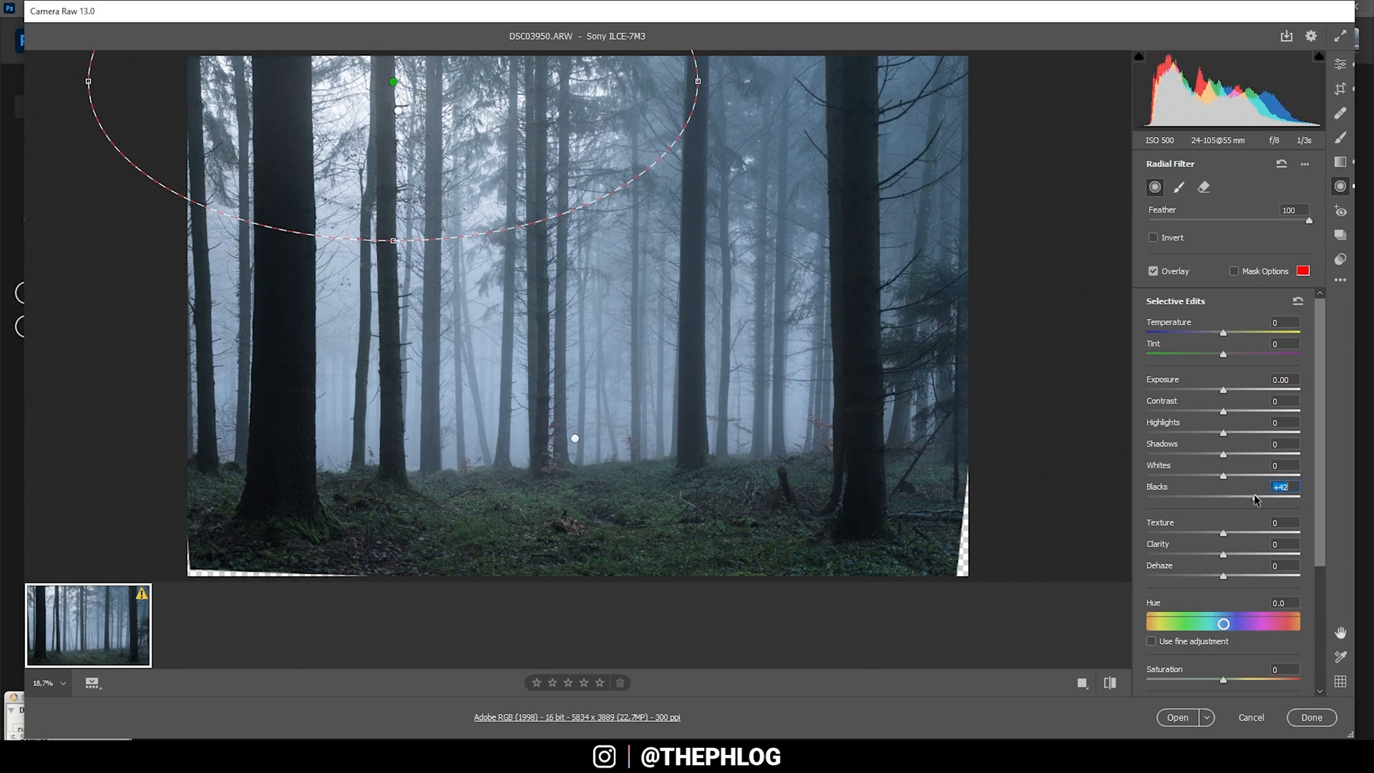
pyautogui.moveTo(1223, 496); pyautogui.dragTo(1248, 496)
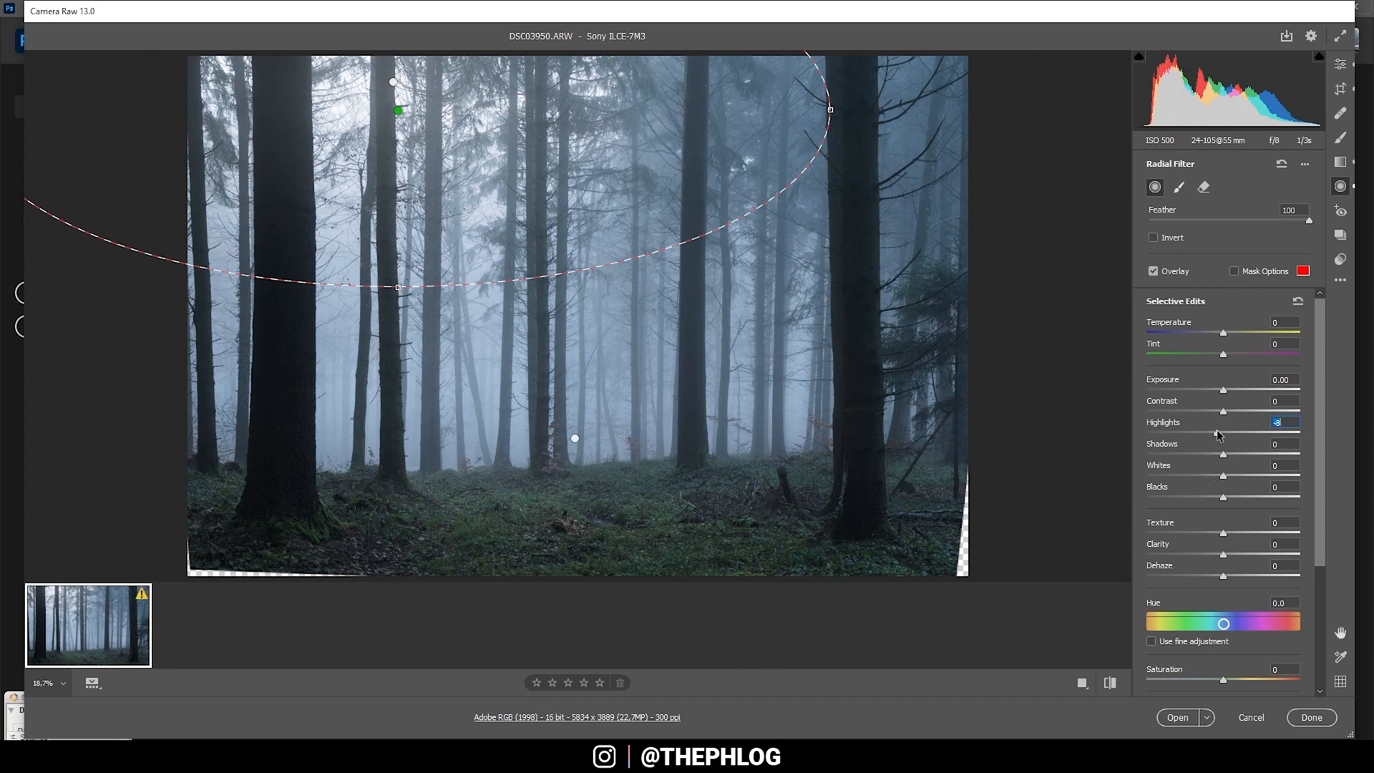
pyautogui.moveTo(1284, 432); pyautogui.dragTo(1254, 432)
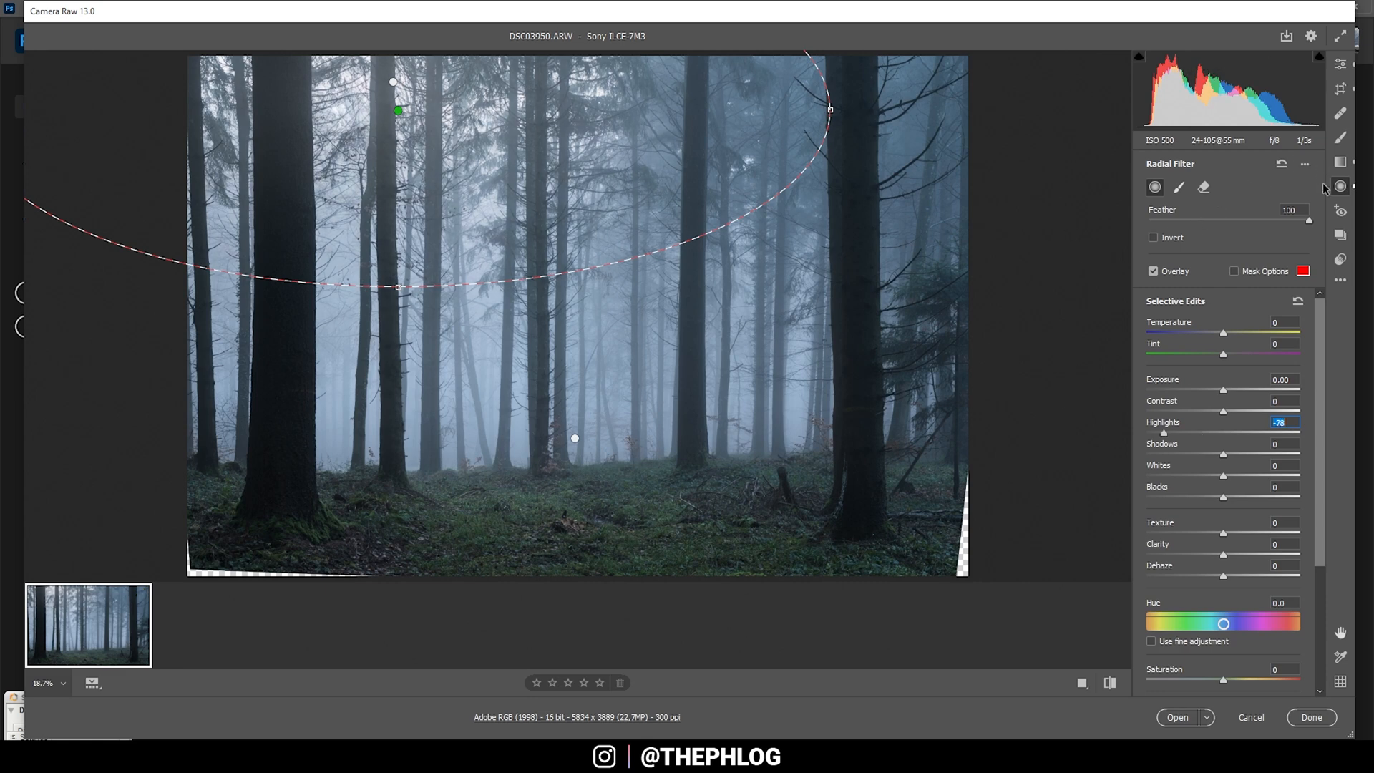
pyautogui.moveTo(804, 381)
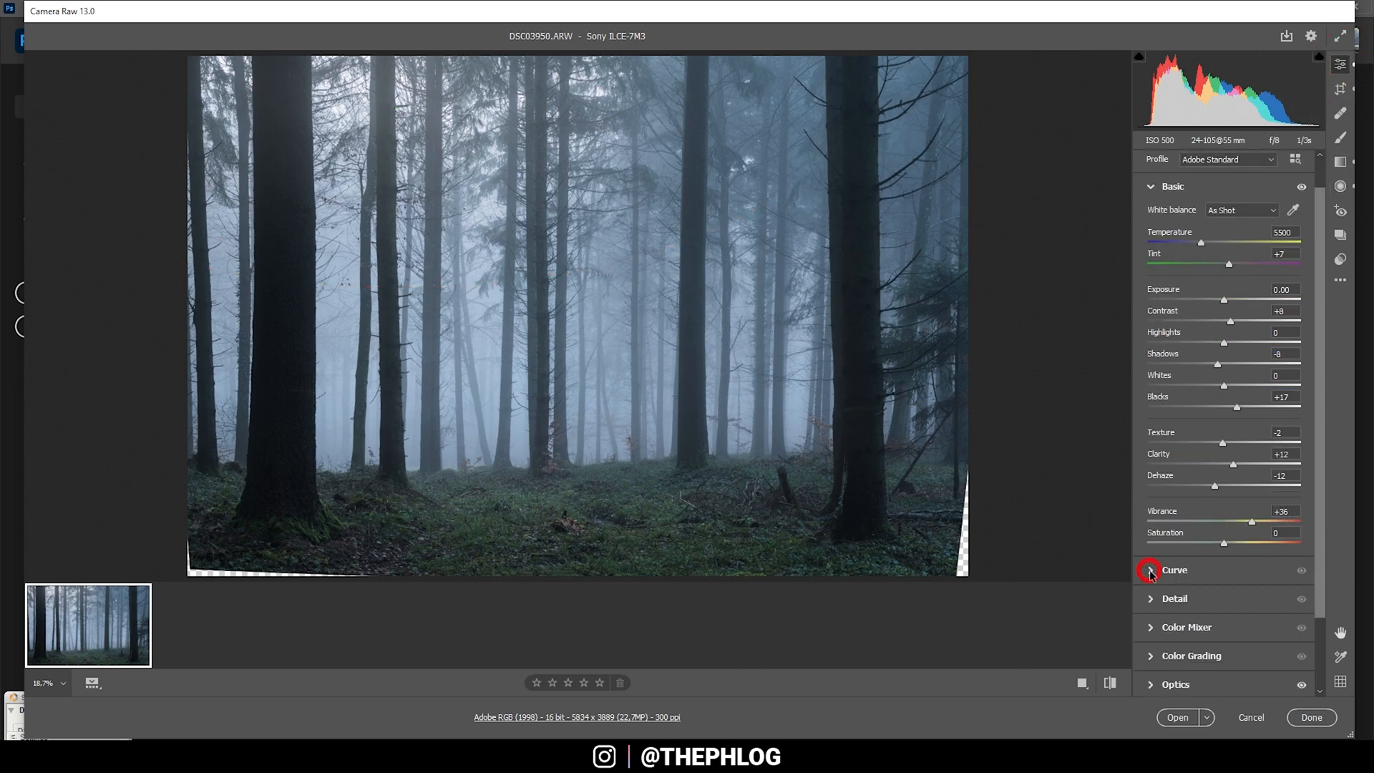
# Pull the blue curve's white point to input 244 to cool the highlights.
pyautogui.click(1173, 571)
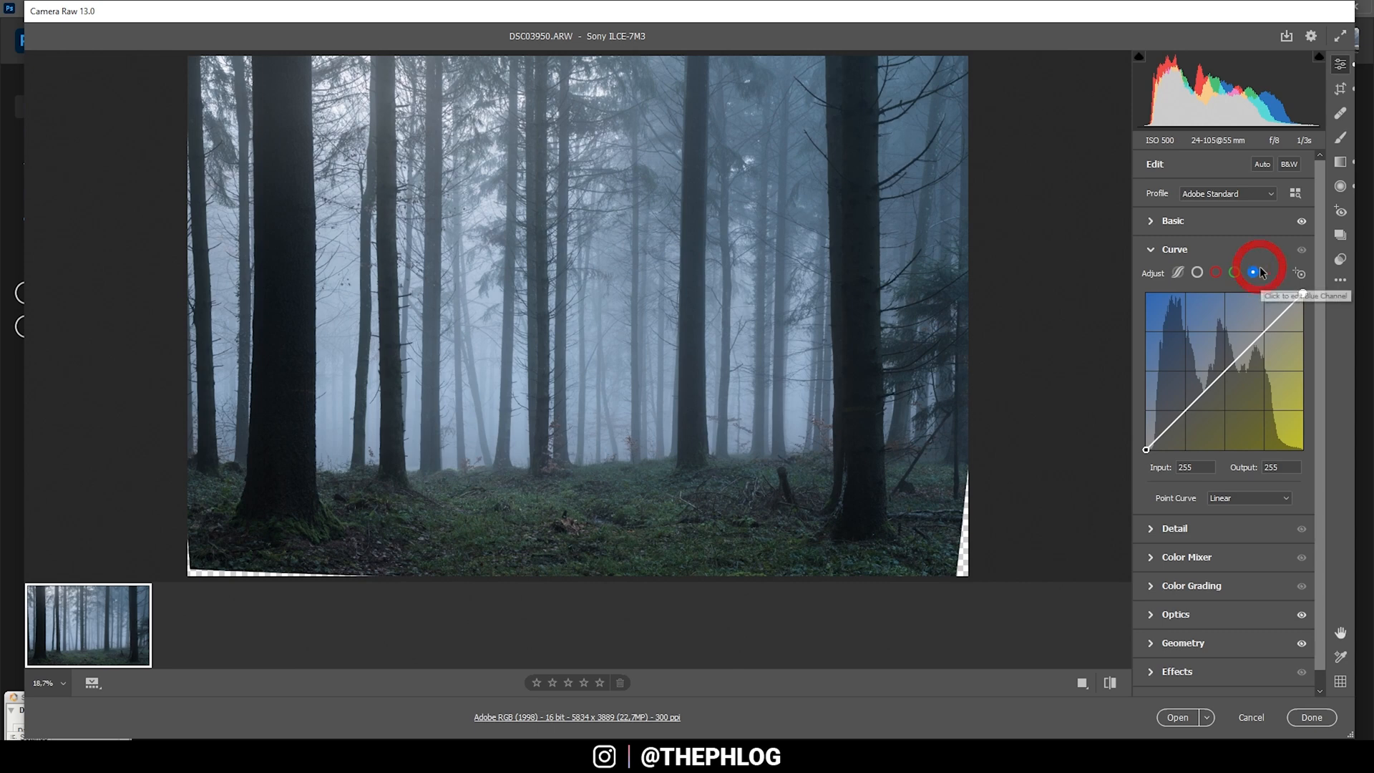
pyautogui.click(1252, 271)
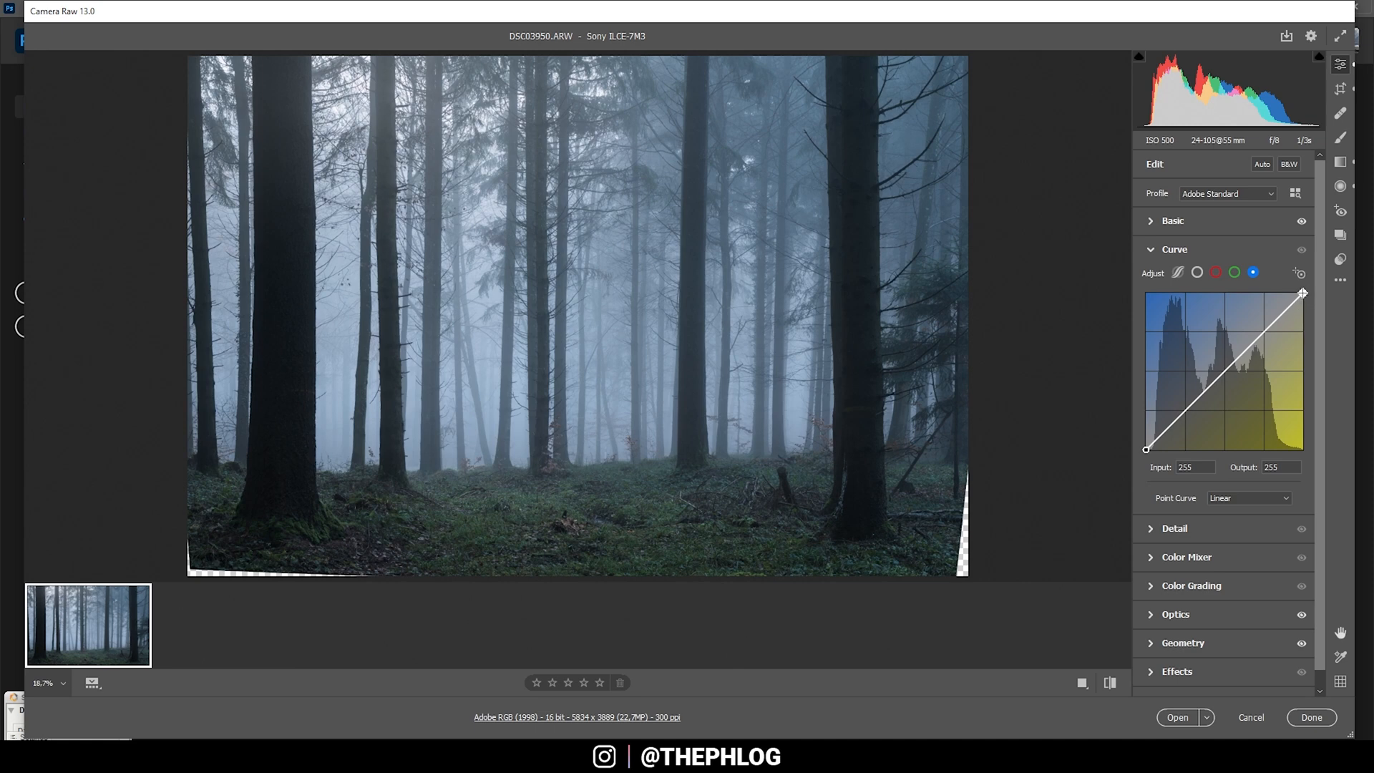
pyautogui.moveTo(1302, 292); pyautogui.dragTo(1300, 293)
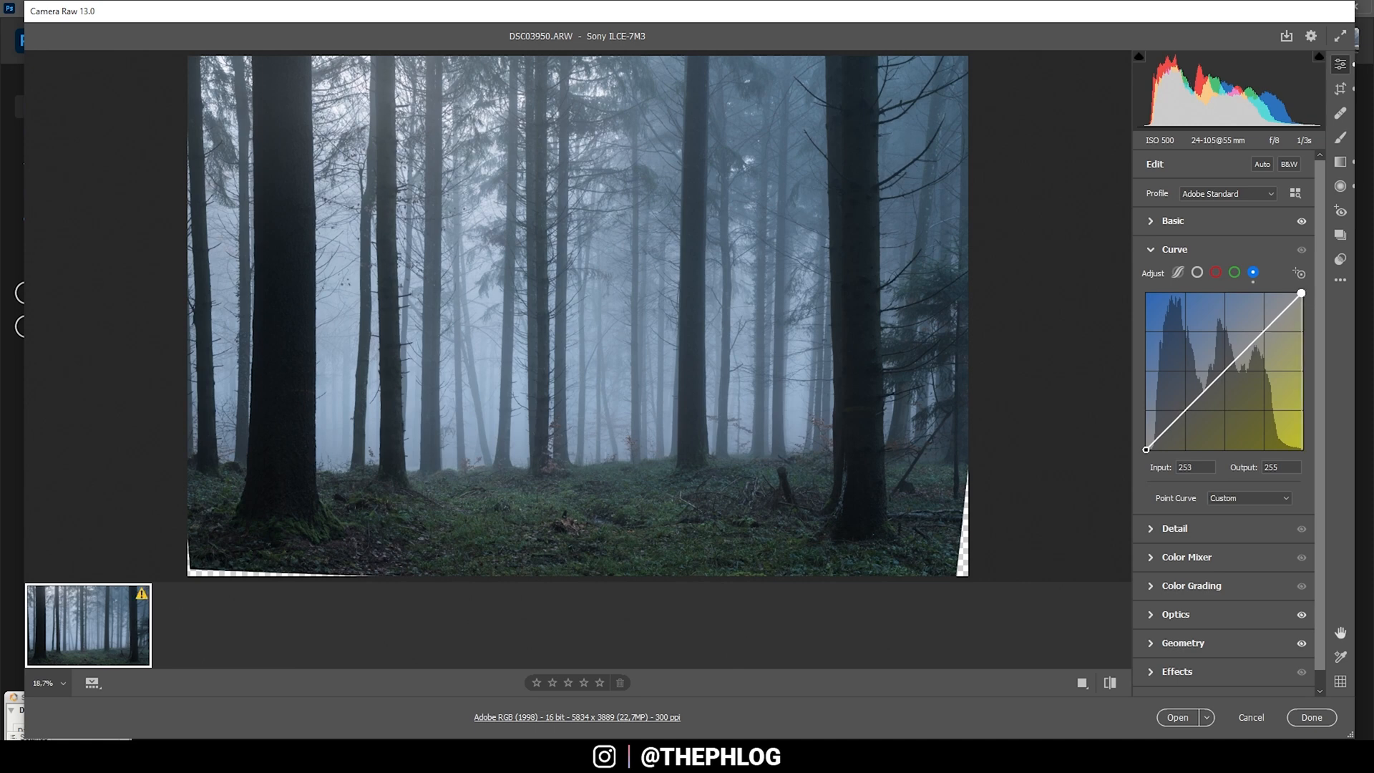
pyautogui.moveTo(1301, 293); pyautogui.dragTo(1297, 294)
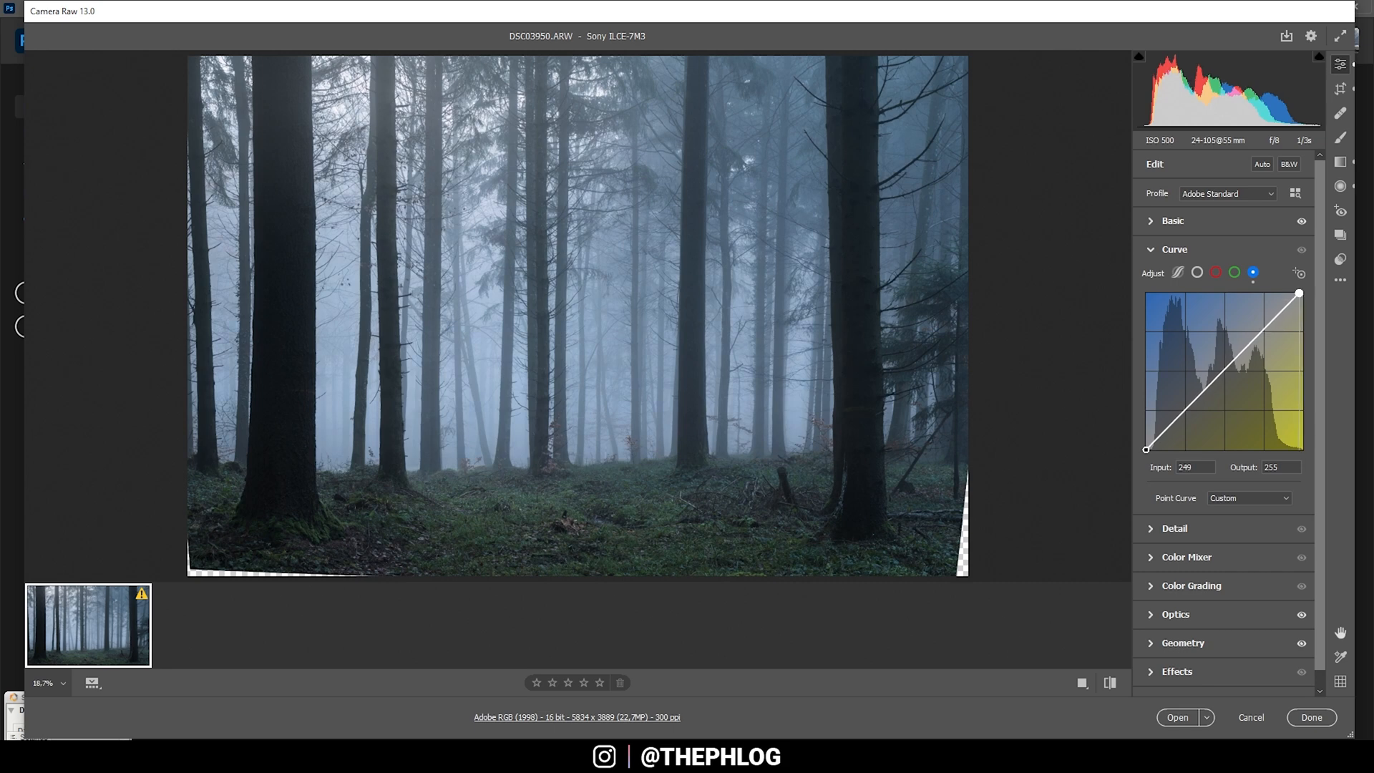
pyautogui.moveTo(1298, 292); pyautogui.dragTo(1295, 292)
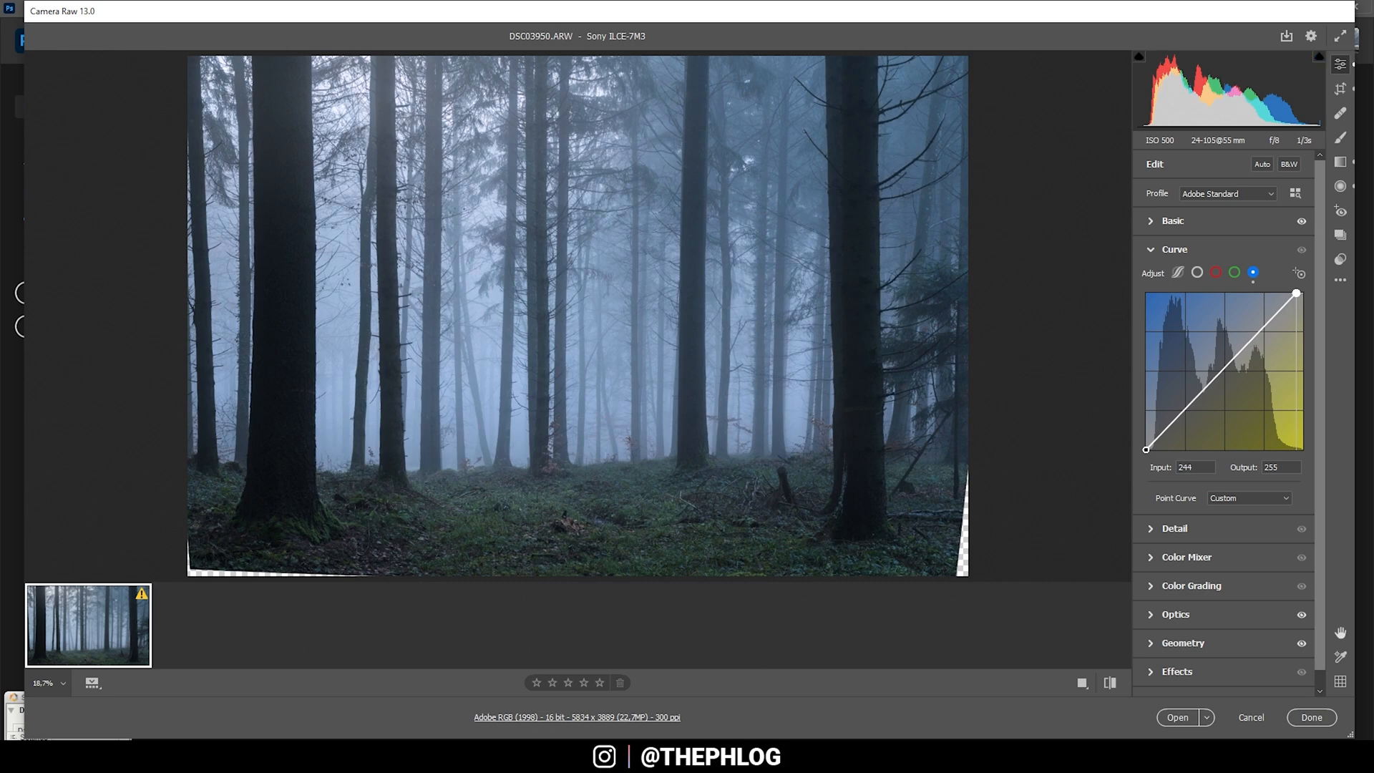
pyautogui.moveTo(1297, 293); pyautogui.dragTo(1294, 295)
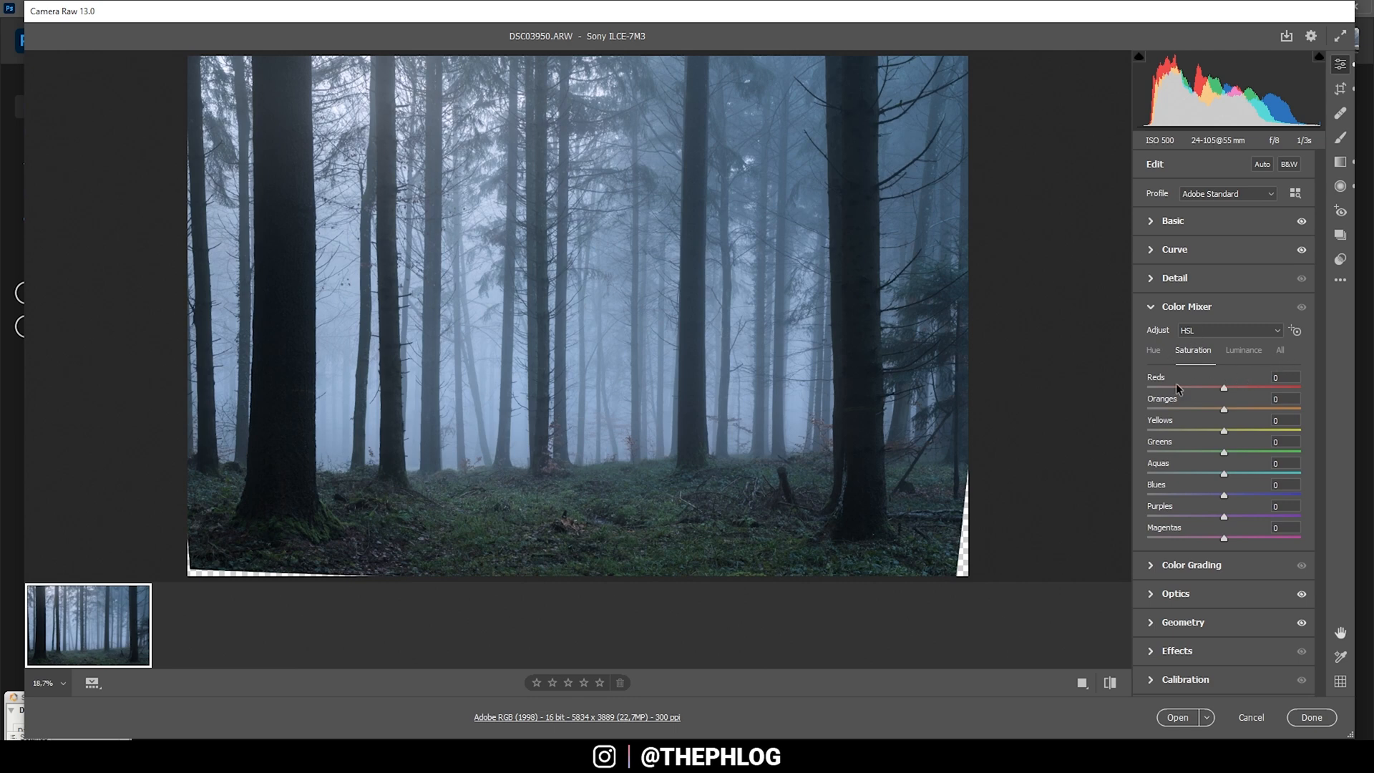
pyautogui.moveTo(1225, 459)
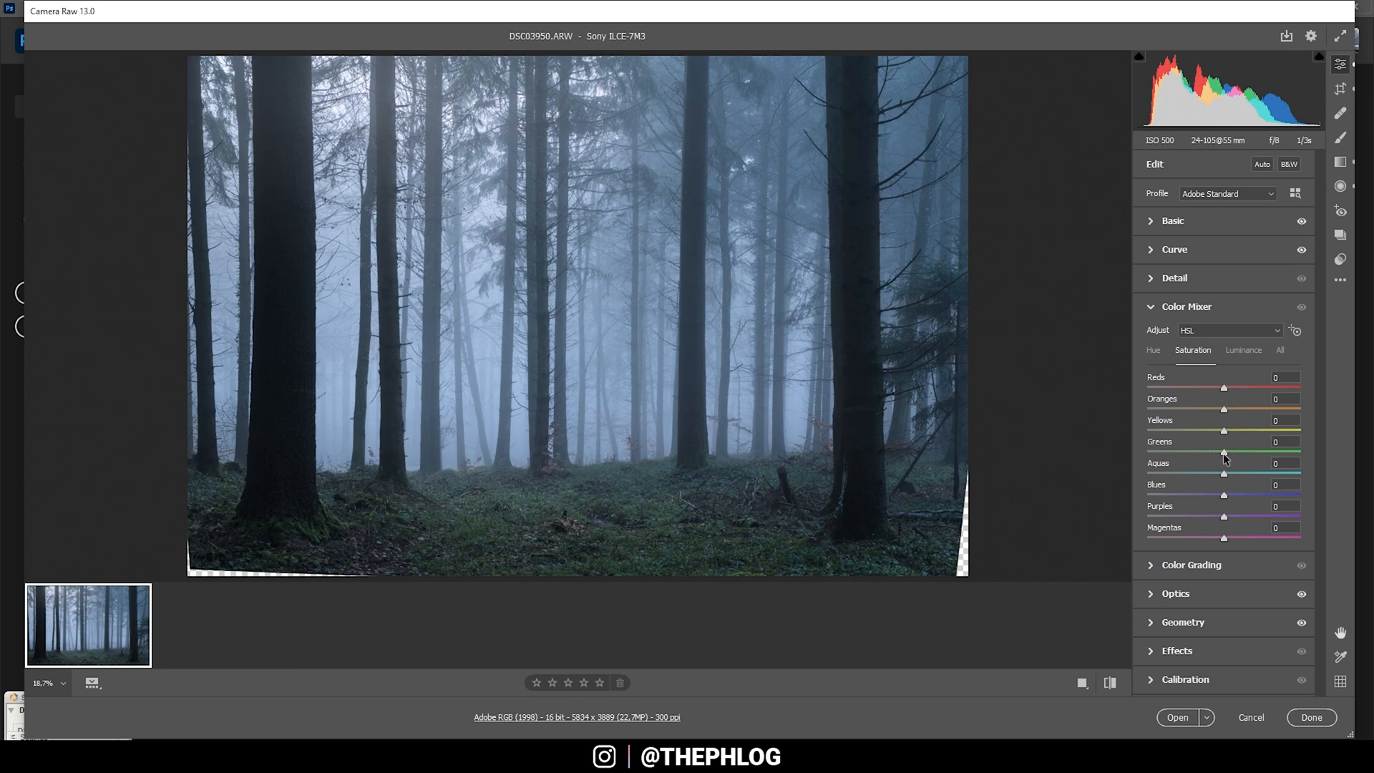
# In Color Mixer saturation, set greens and aquas to -100 and blues to +34.
pyautogui.moveTo(1223, 452); pyautogui.dragTo(1158, 452)
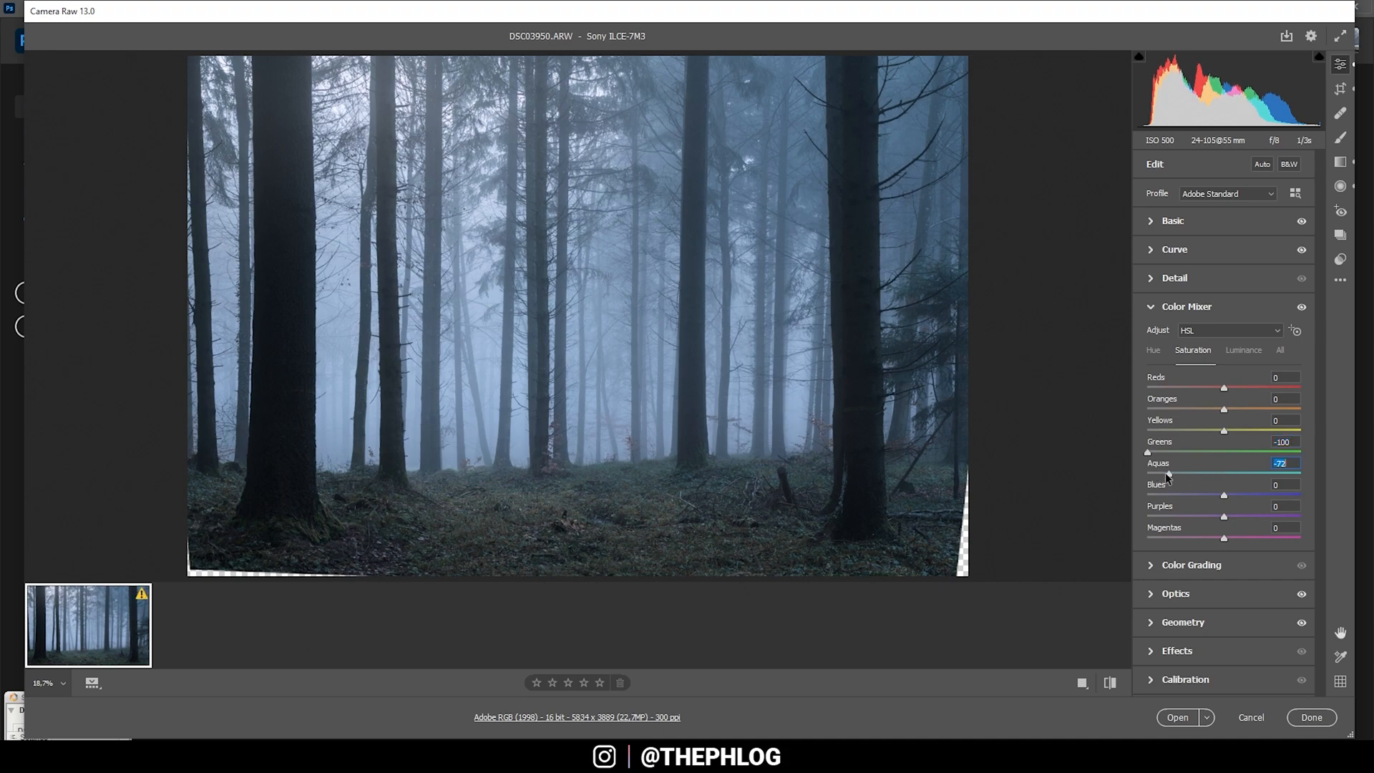
pyautogui.moveTo(1208, 474); pyautogui.dragTo(1147, 473)
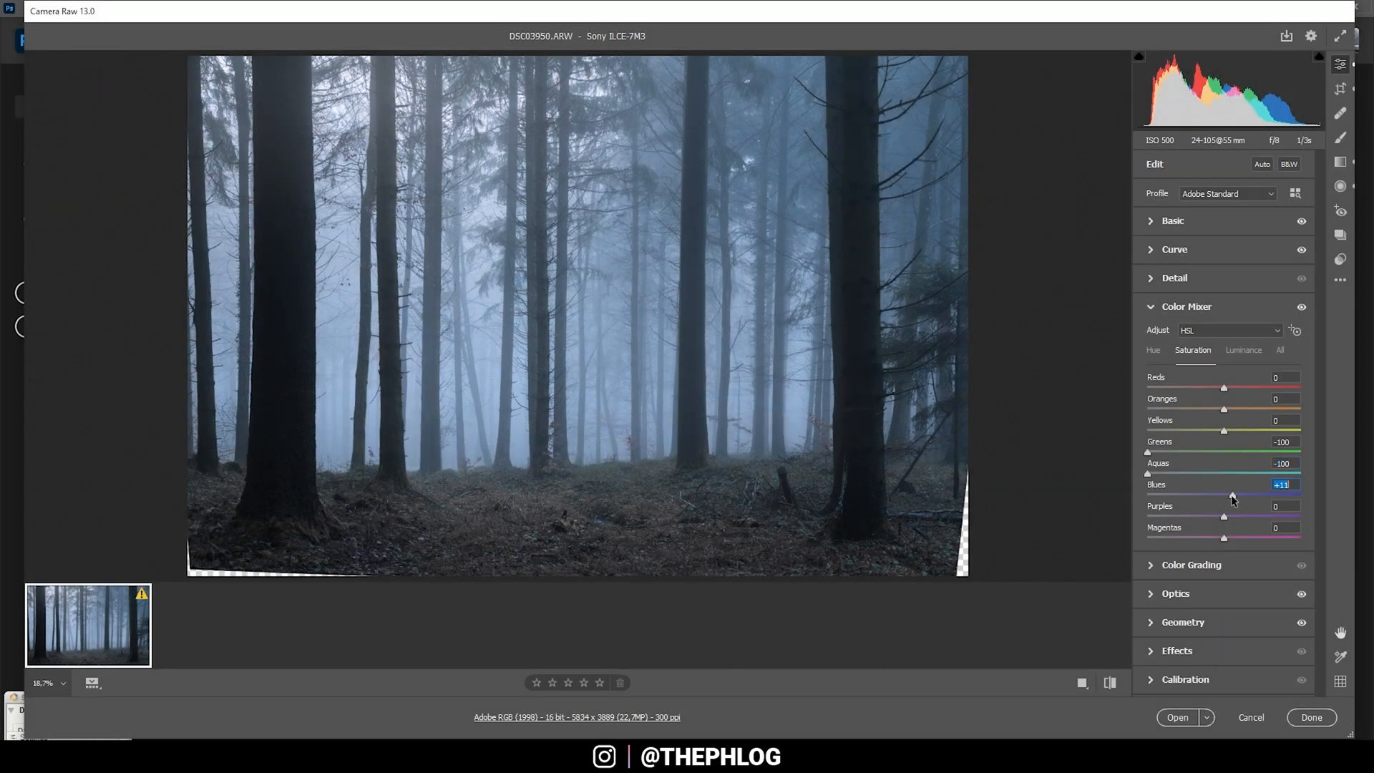
pyautogui.moveTo(1231, 495); pyautogui.dragTo(1248, 495)
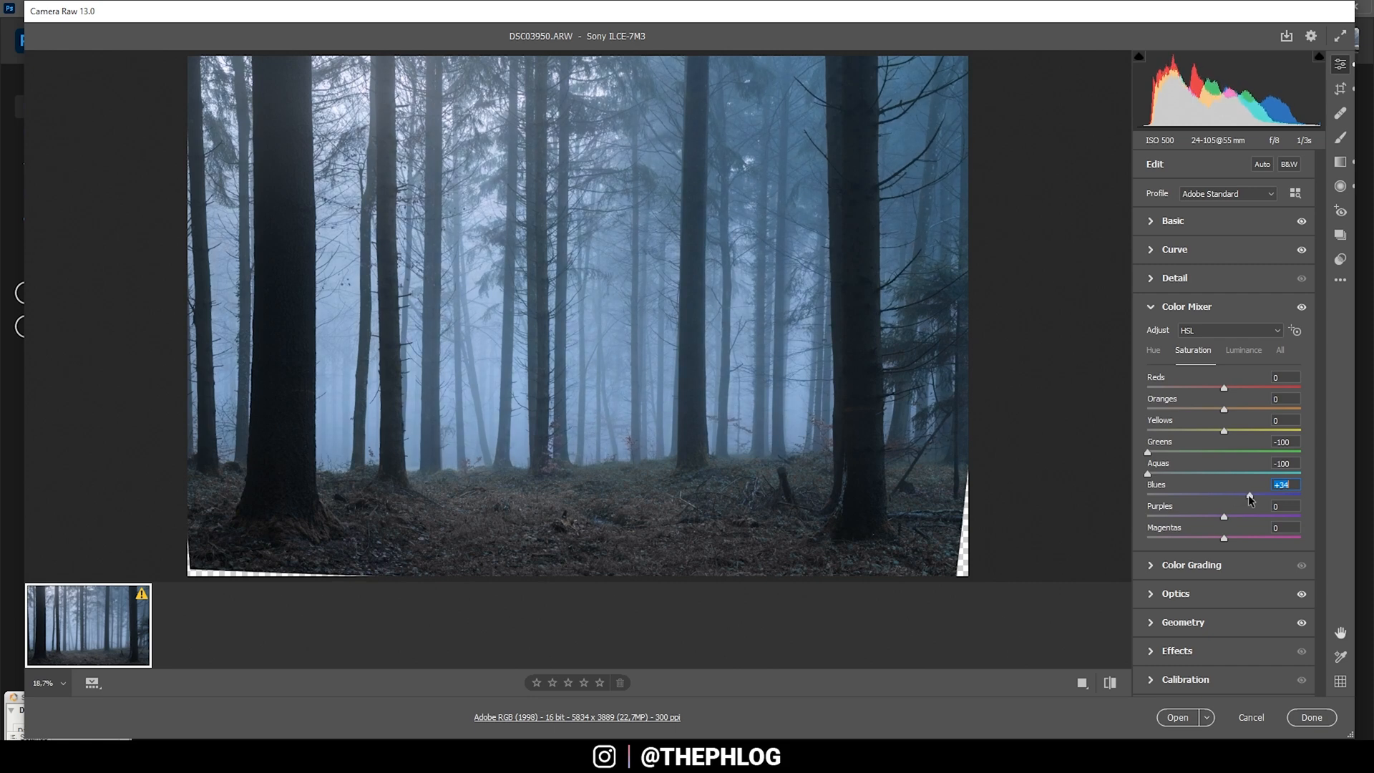
pyautogui.moveTo(1244, 495); pyautogui.dragTo(1251, 496)
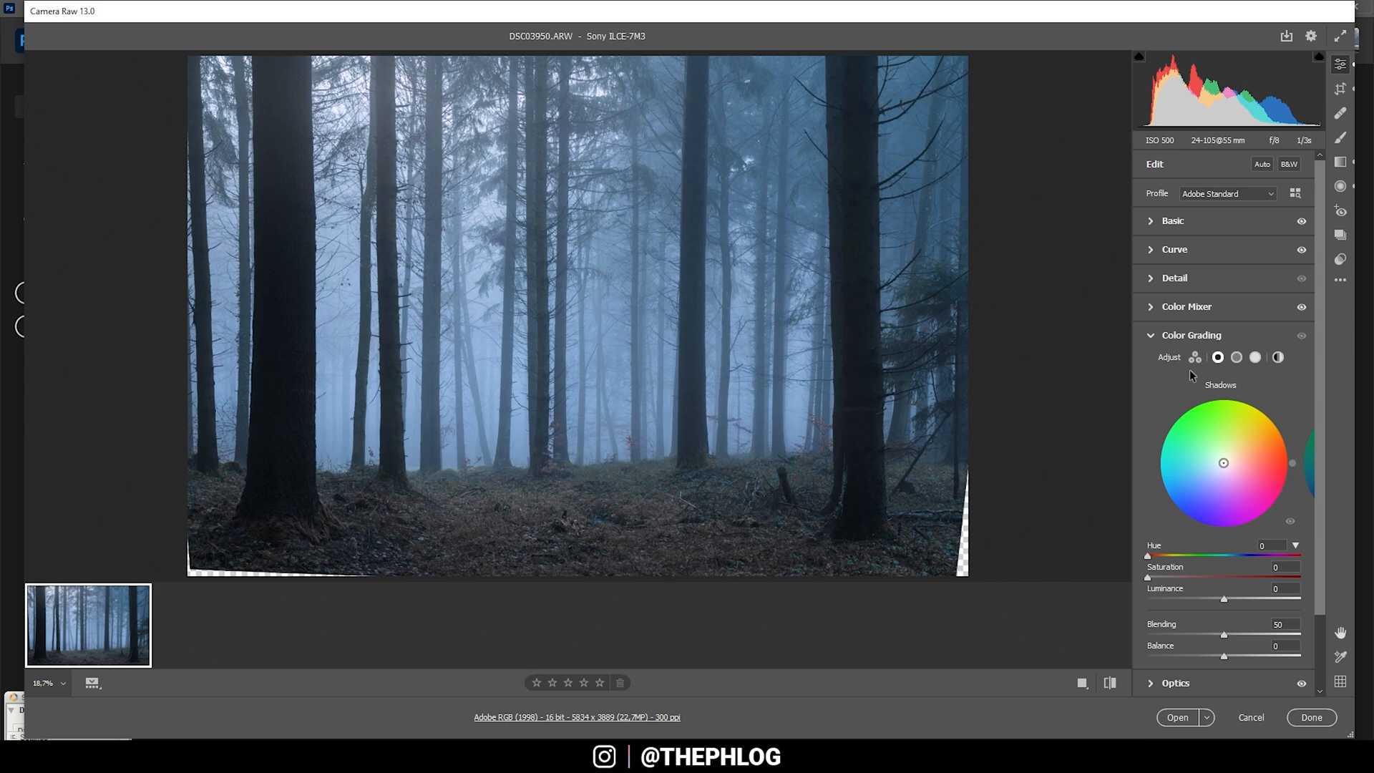
pyautogui.moveTo(1207, 439)
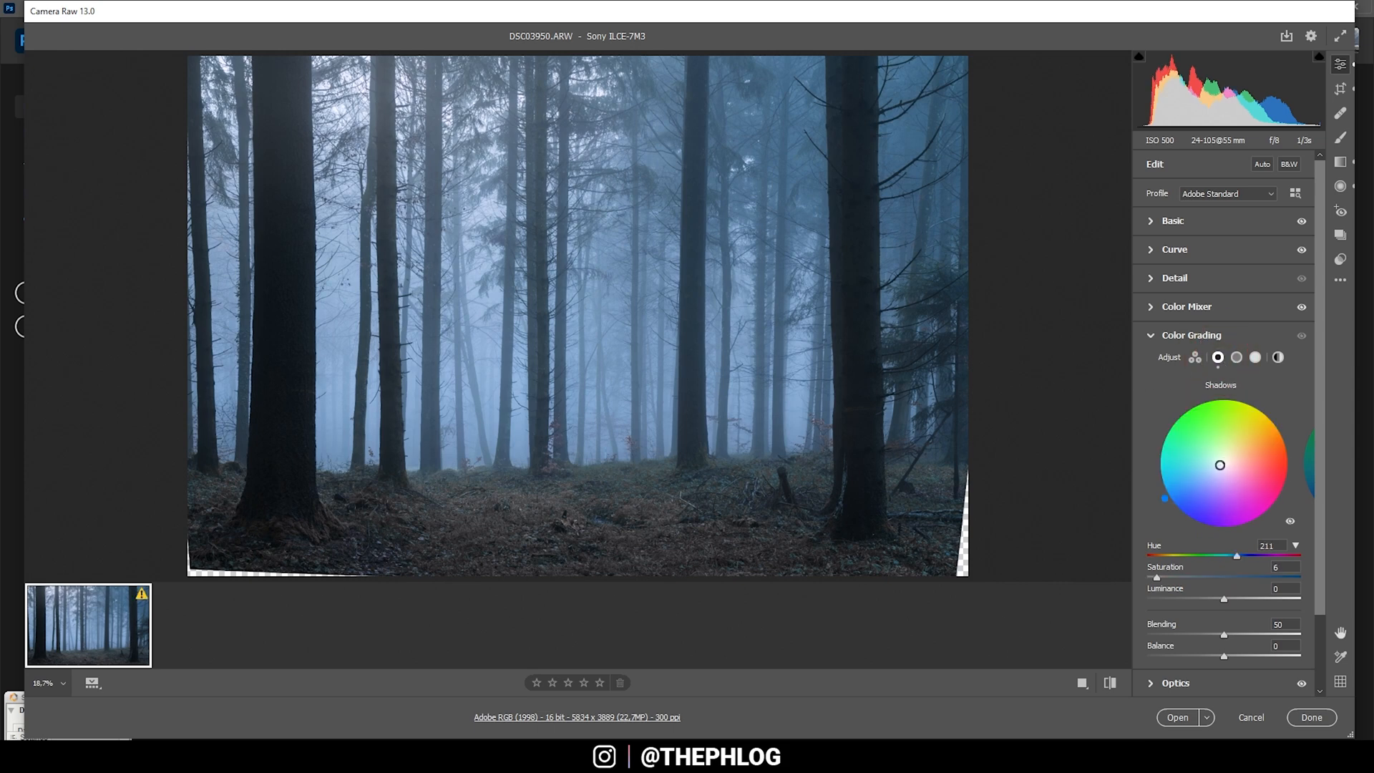
# Grade the shadows a faint blue at hue 220, saturation 8.
pyautogui.moveTo(1219, 464); pyautogui.dragTo(1216, 465)
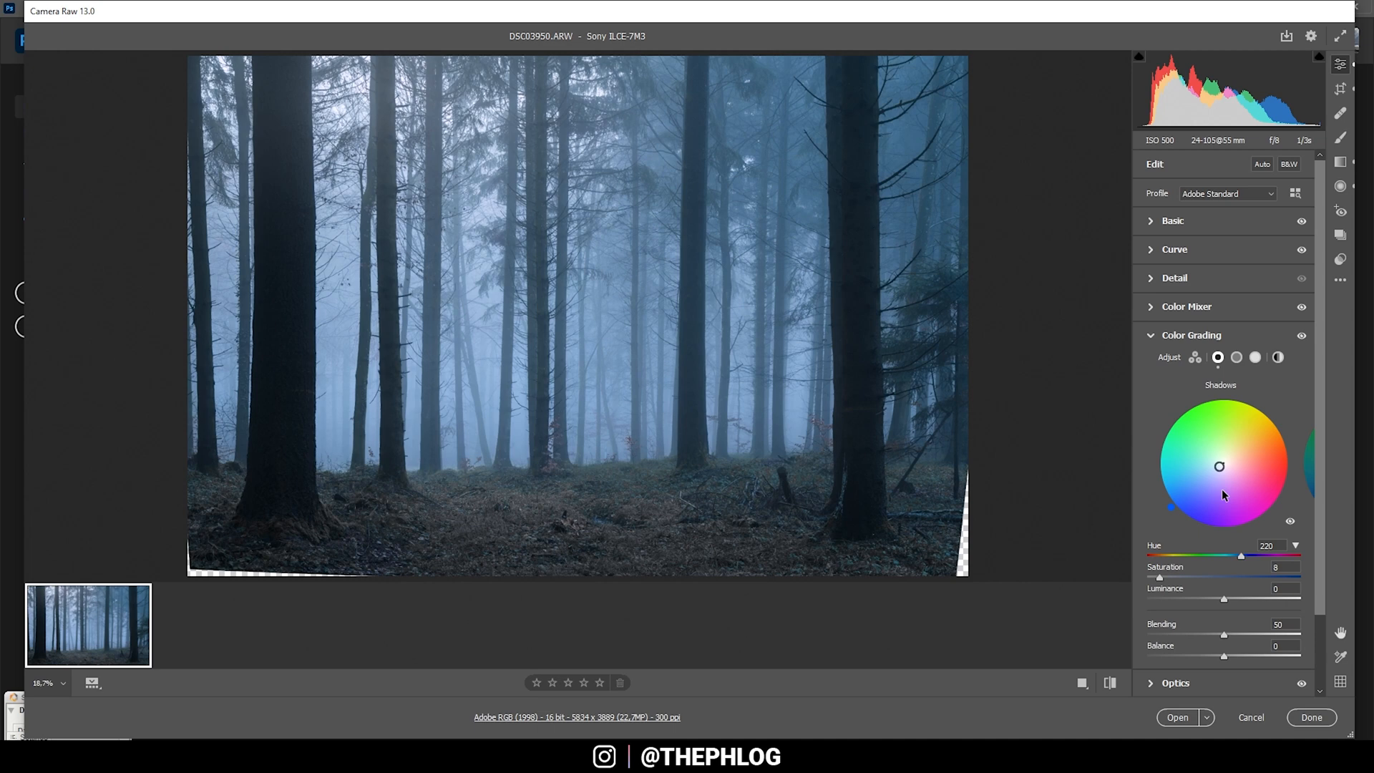
pyautogui.moveTo(1196, 565)
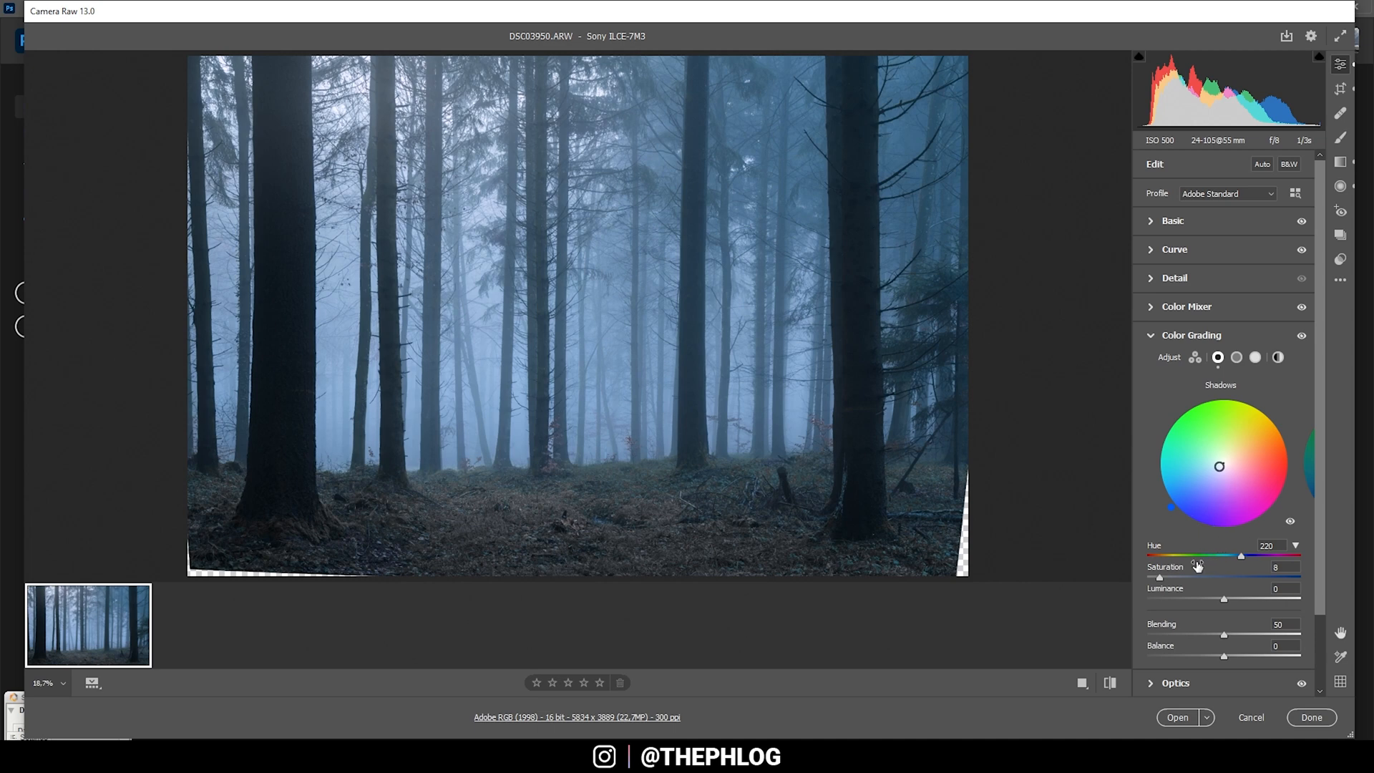
pyautogui.moveTo(1239, 586)
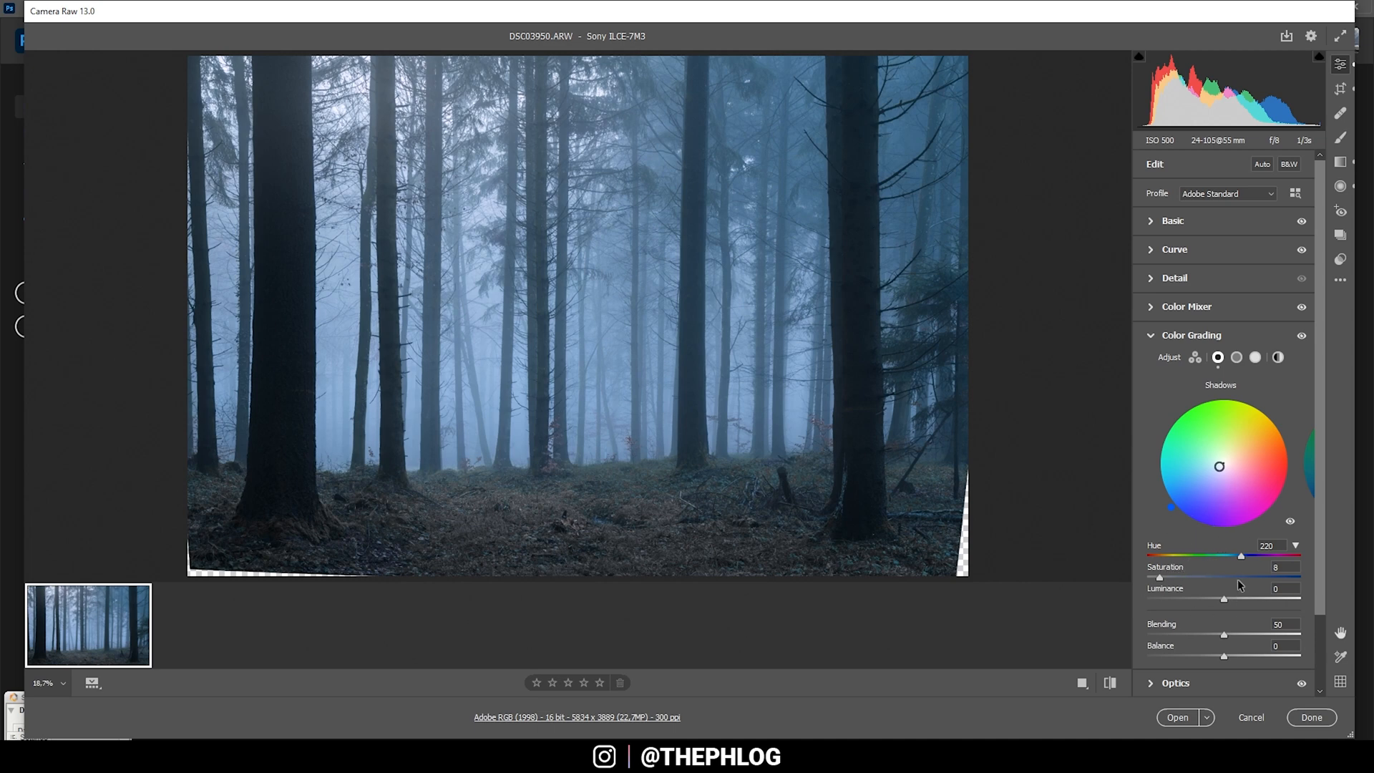
pyautogui.click(1189, 335)
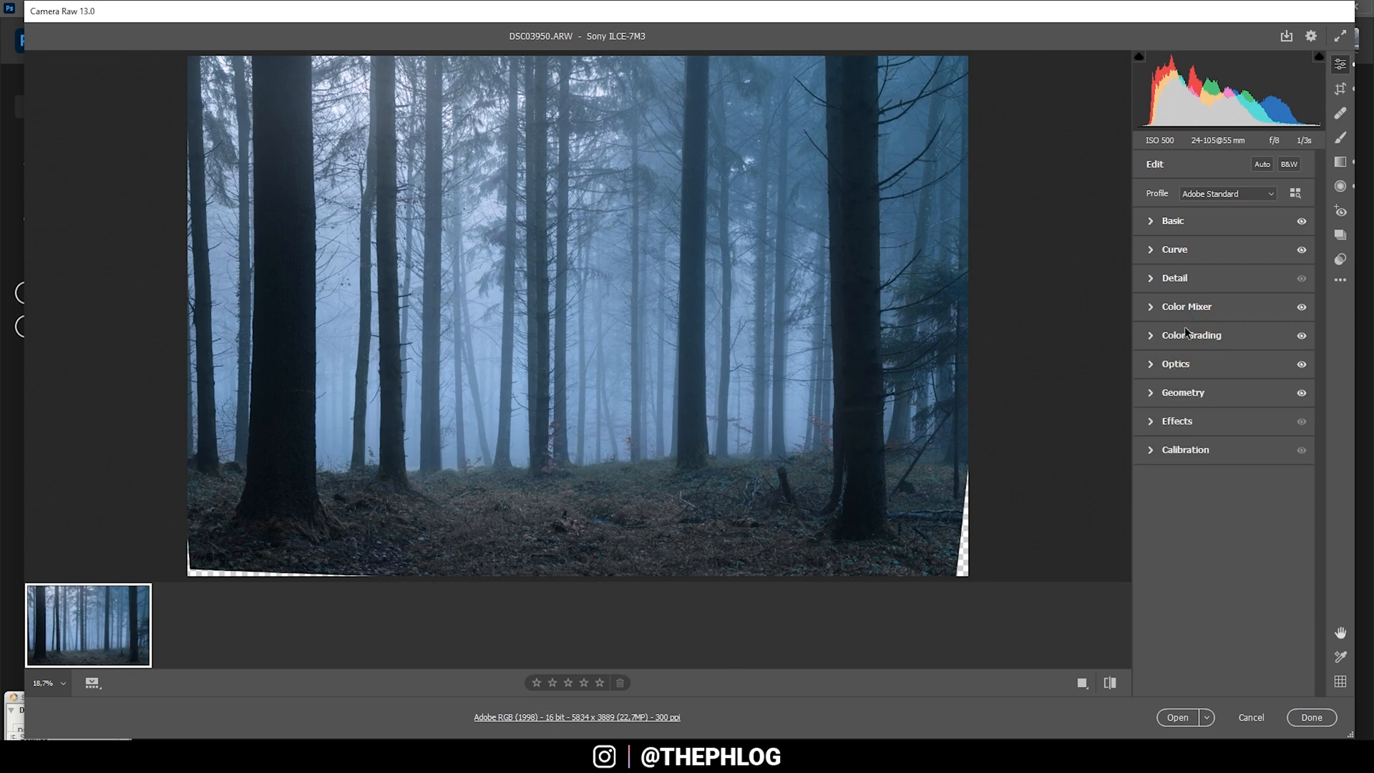
# Sharpen at 62 with radius 0.5, detail 100, masking 72, then bring the photo into Photoshop.
pyautogui.click(1174, 278)
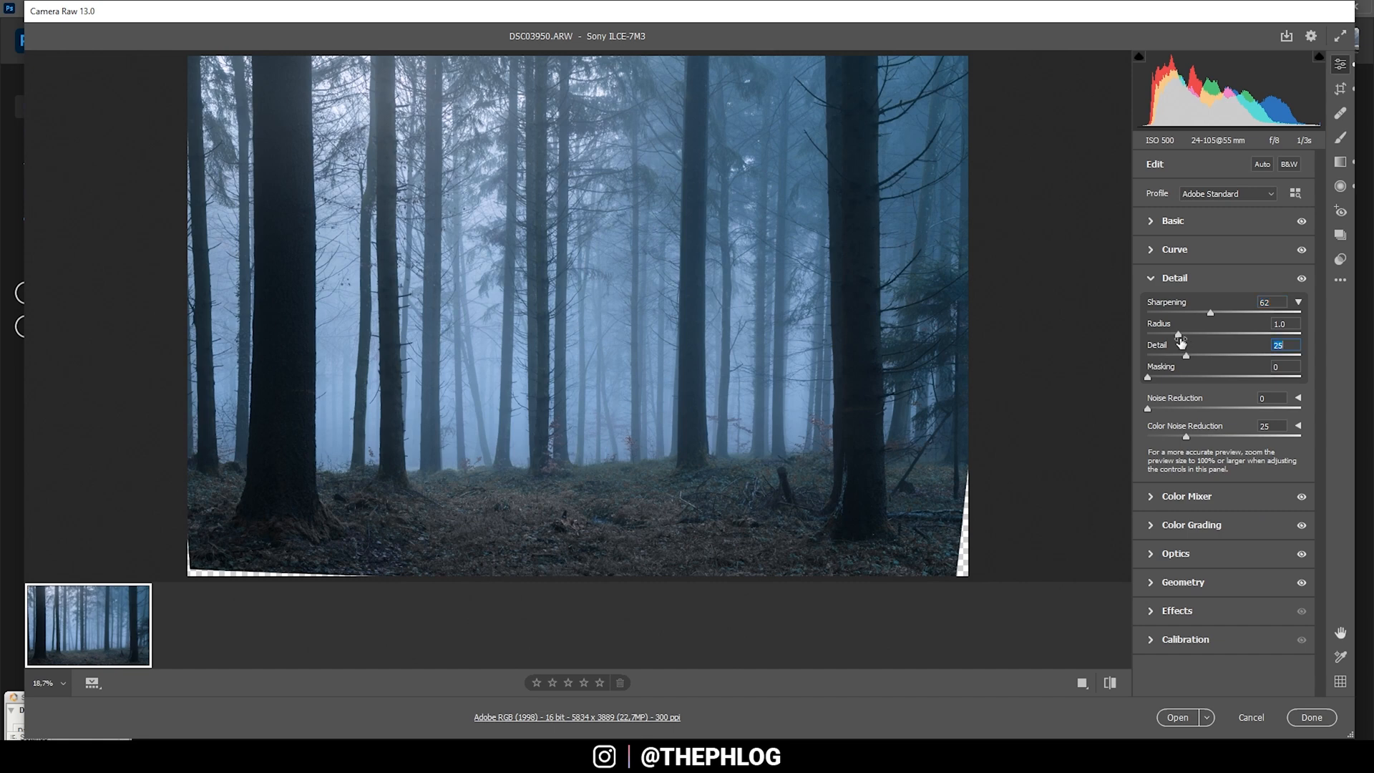
pyautogui.moveTo(1185, 356); pyautogui.dragTo(1299, 356)
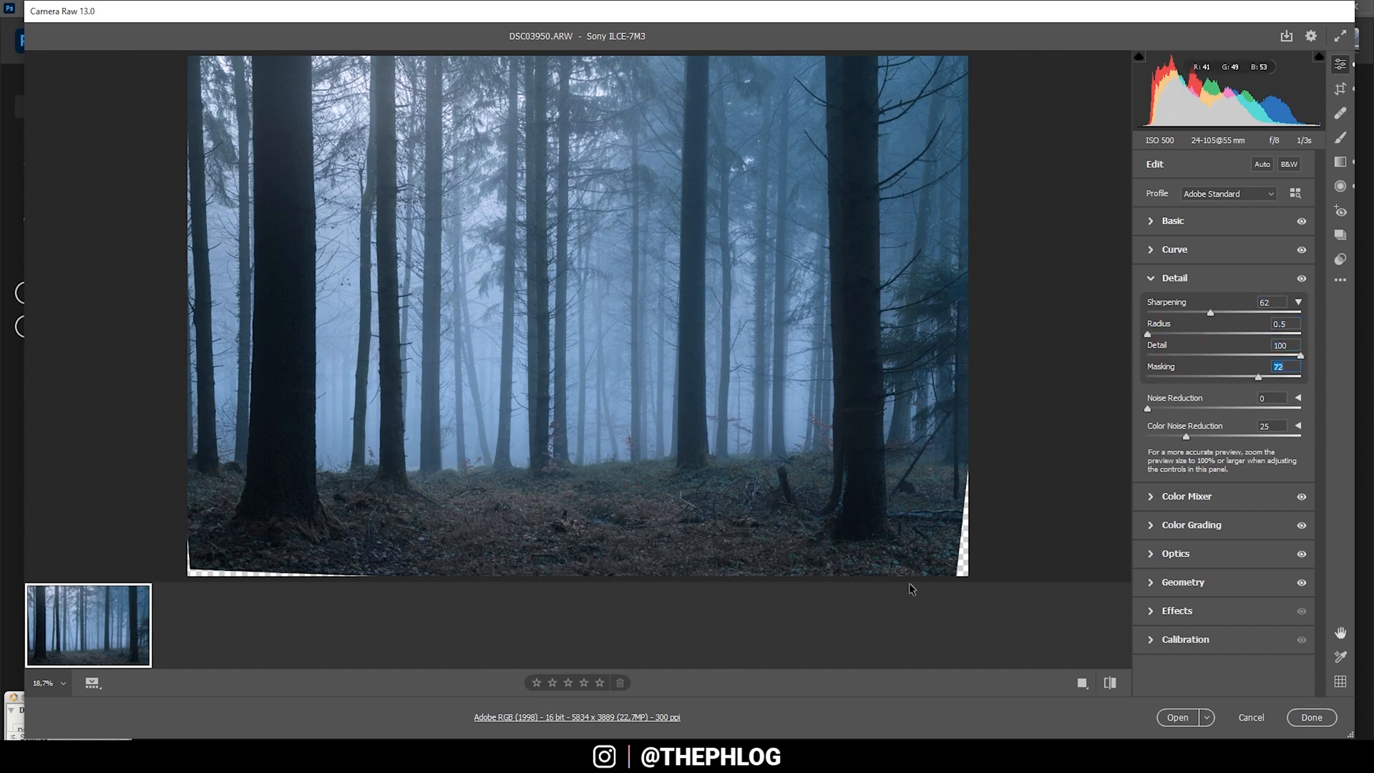
pyautogui.click(1176, 717)
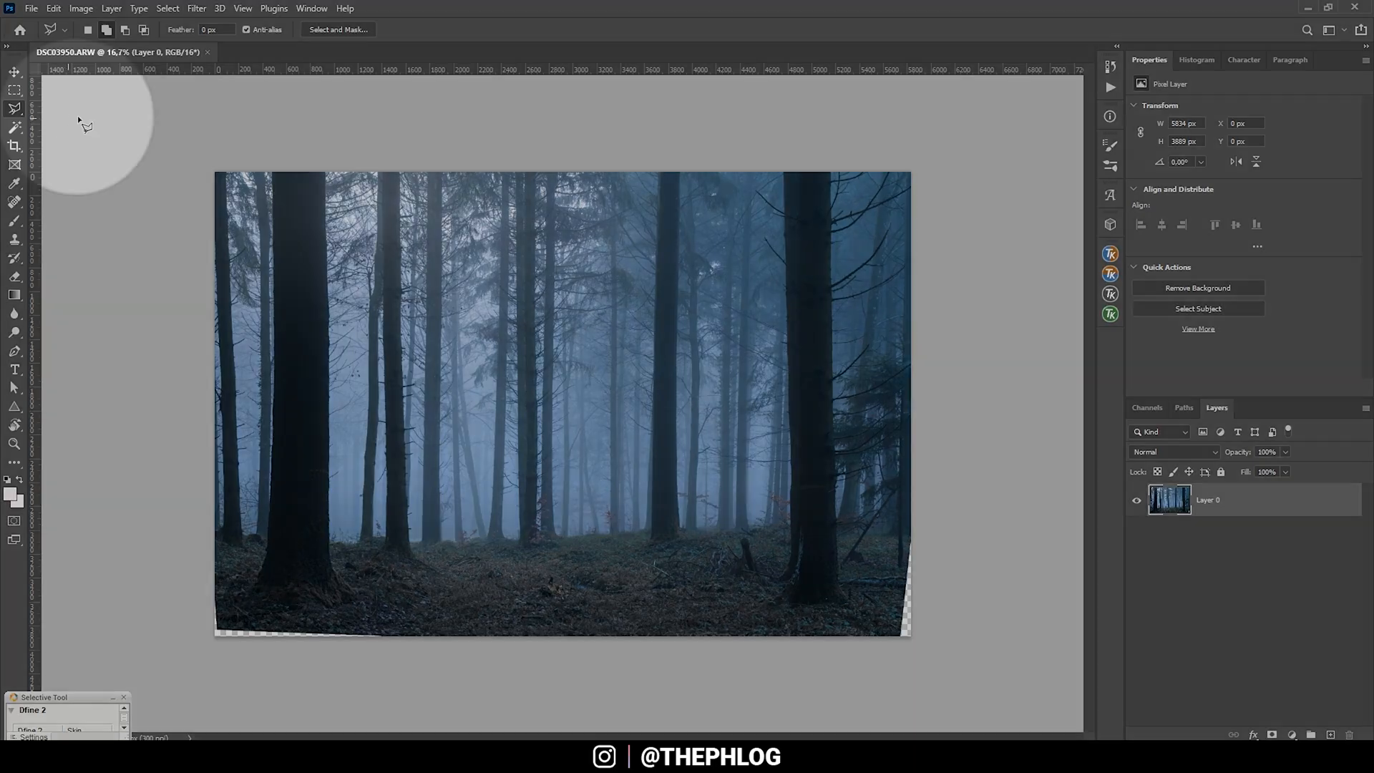
pyautogui.moveTo(129, 219)
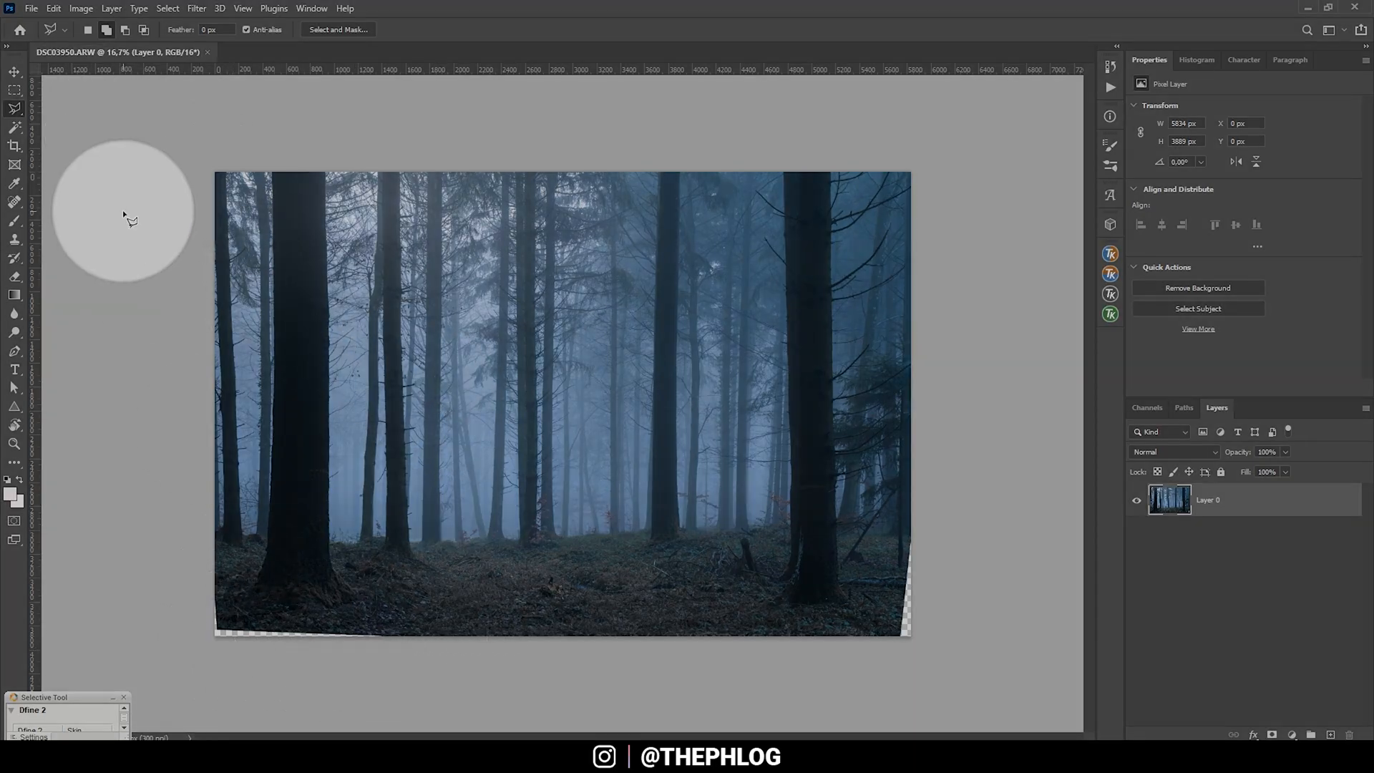
pyautogui.moveTo(14, 107)
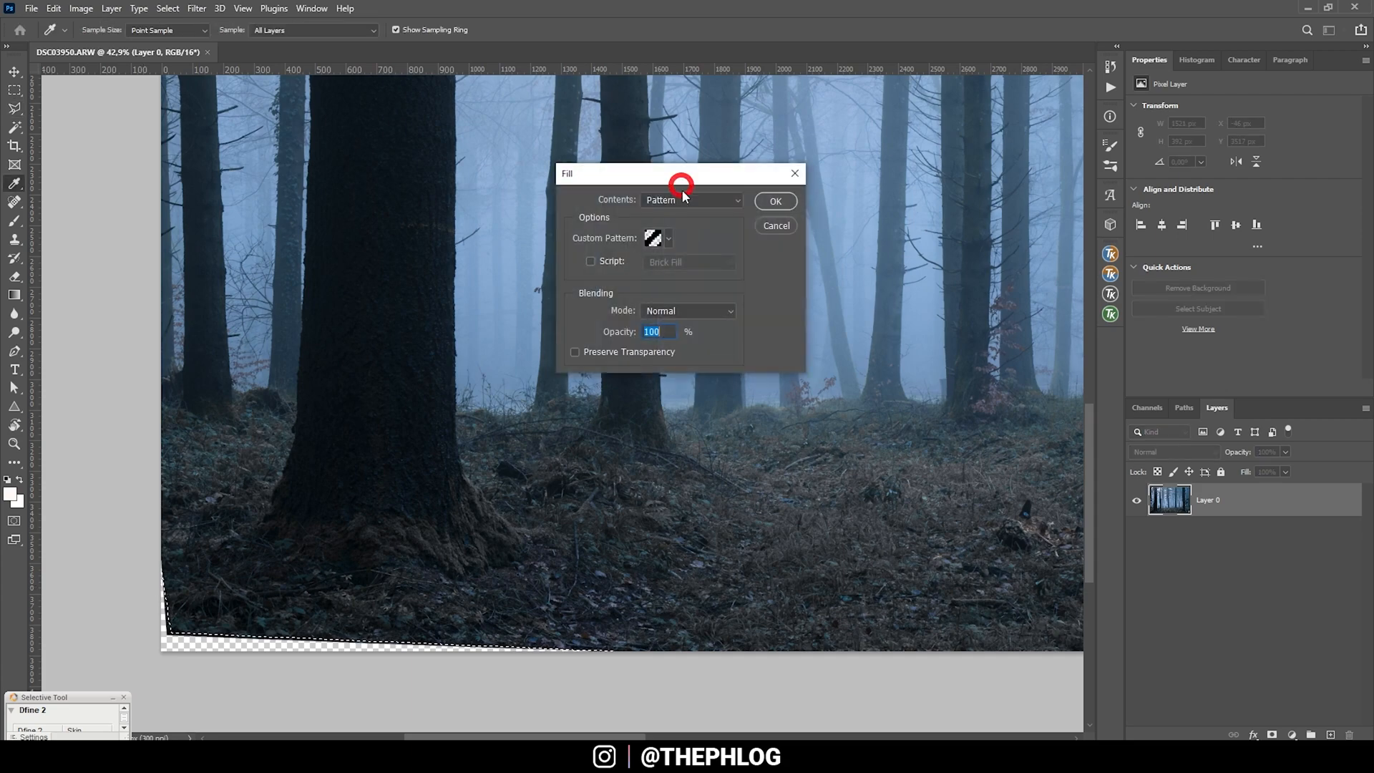
# Content-aware fill the bottom gap, then the right-edge wedge via Shift+F5 Fill.
pyautogui.click(690, 199)
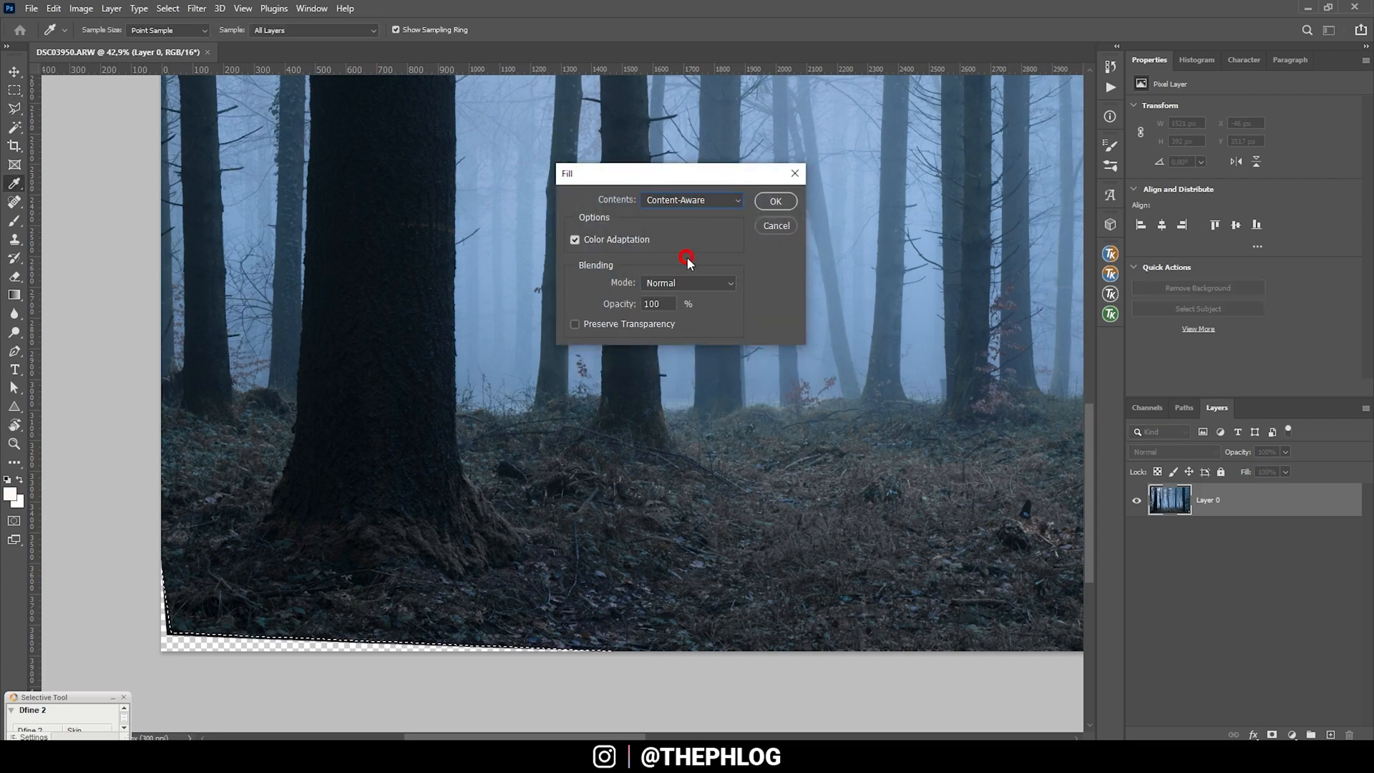
pyautogui.click(774, 200)
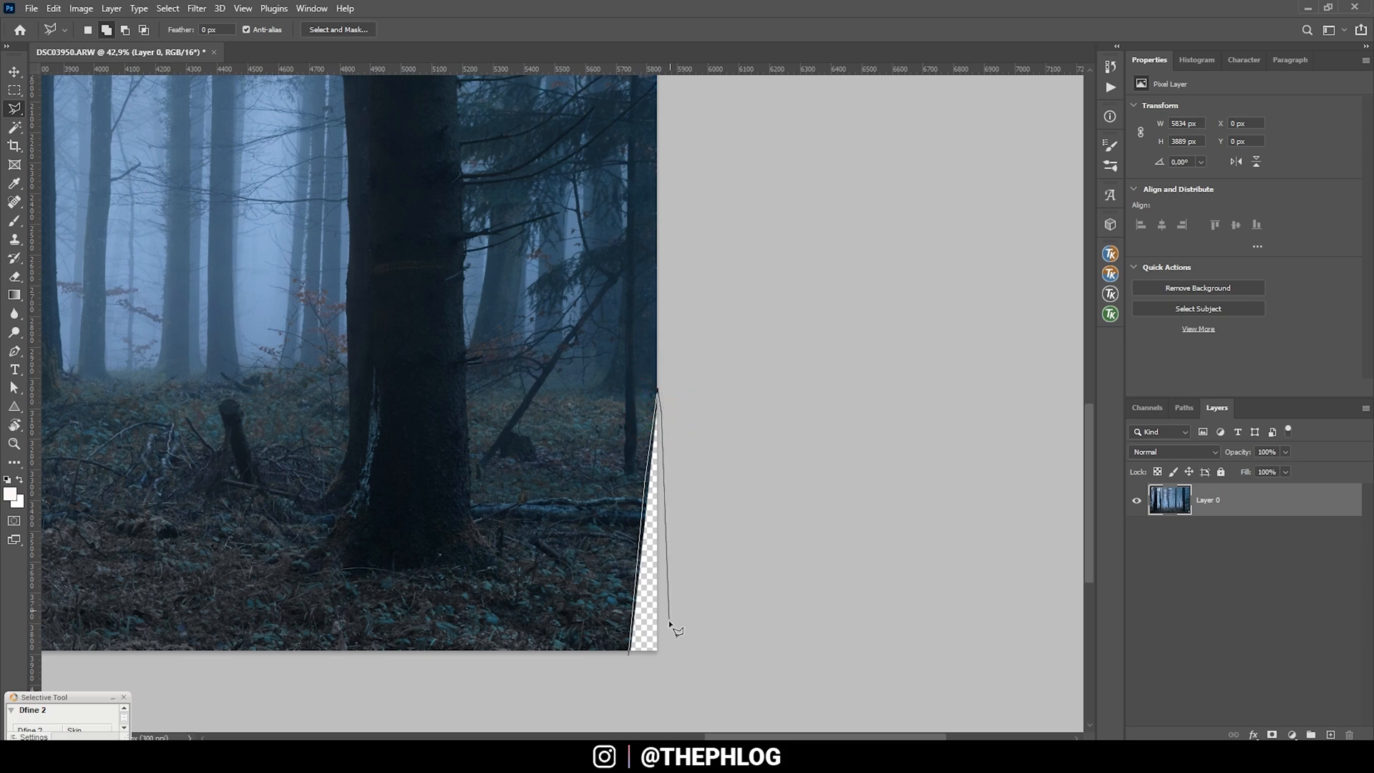
pyautogui.press('shift+f5')
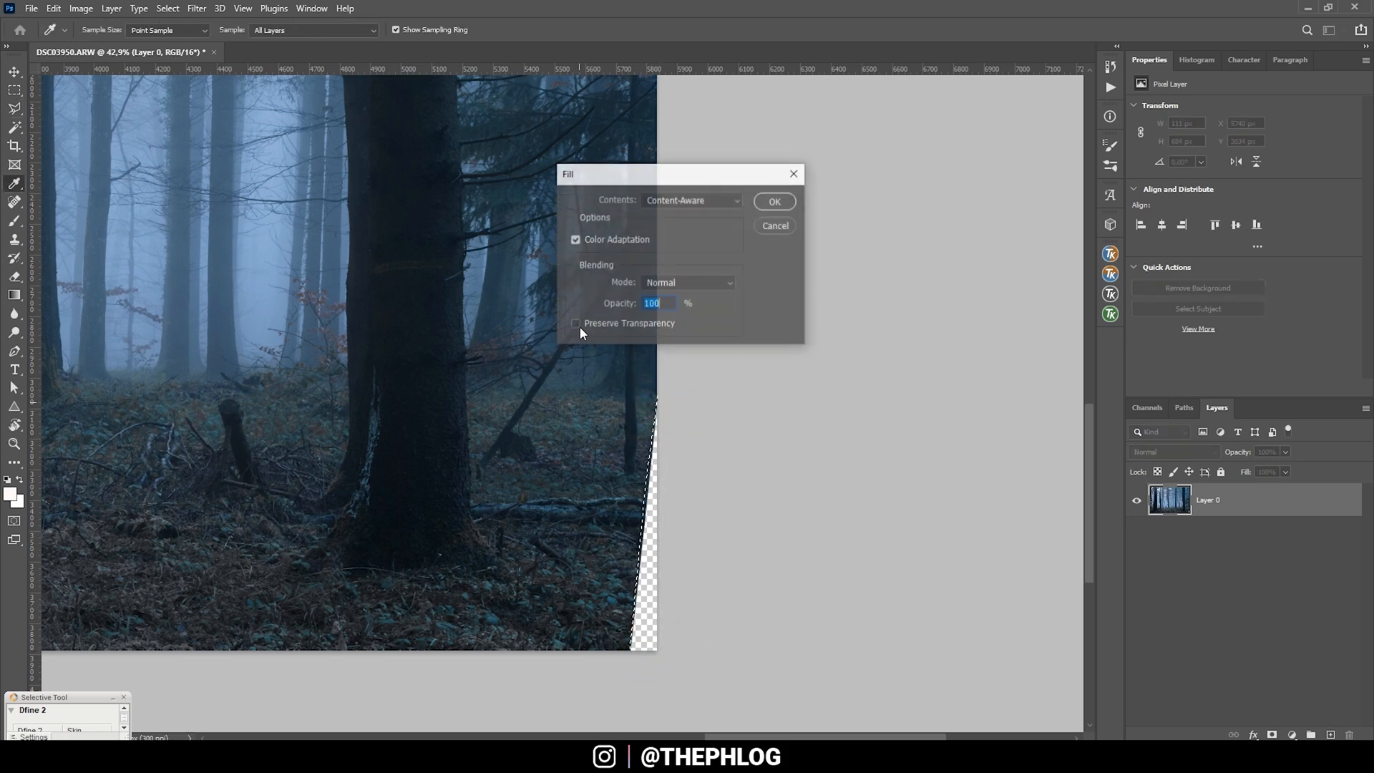
pyautogui.click(773, 200)
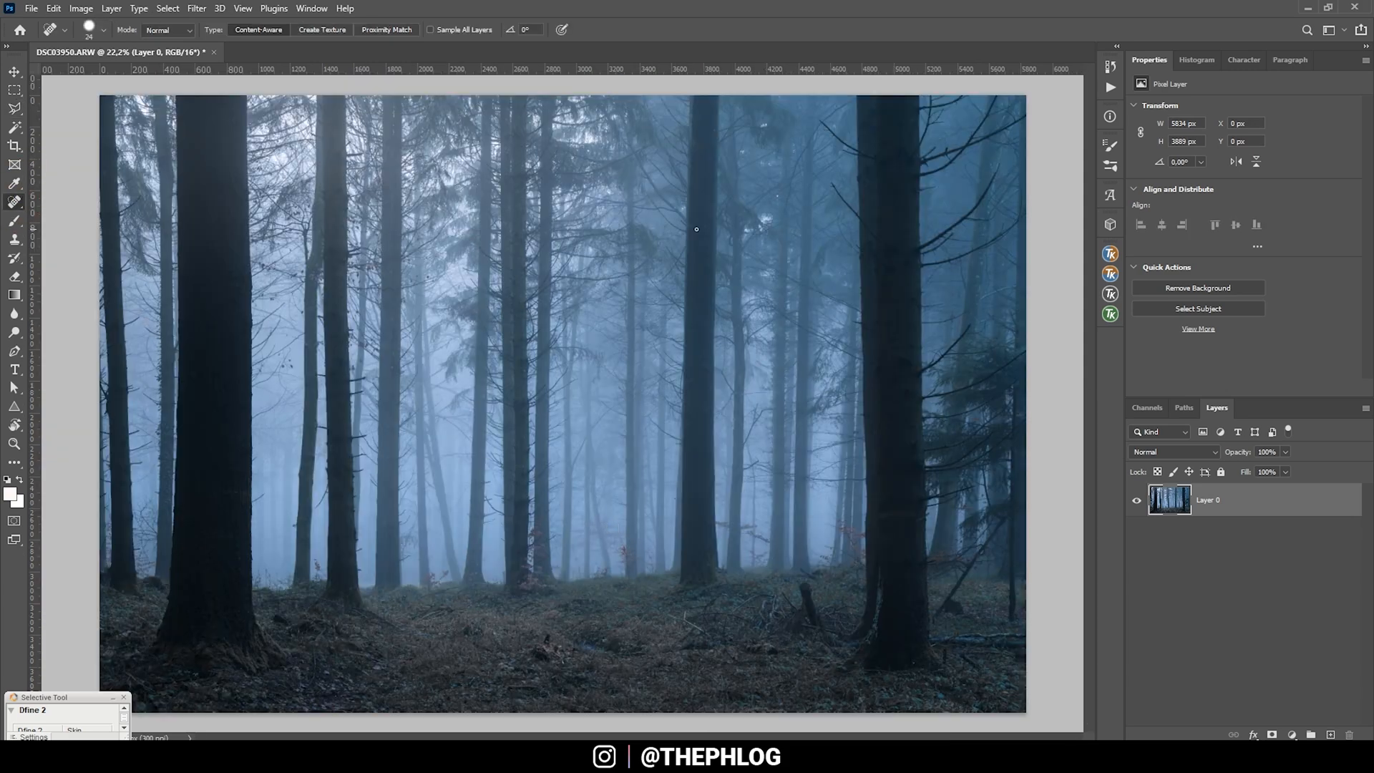
pyautogui.moveTo(691, 620)
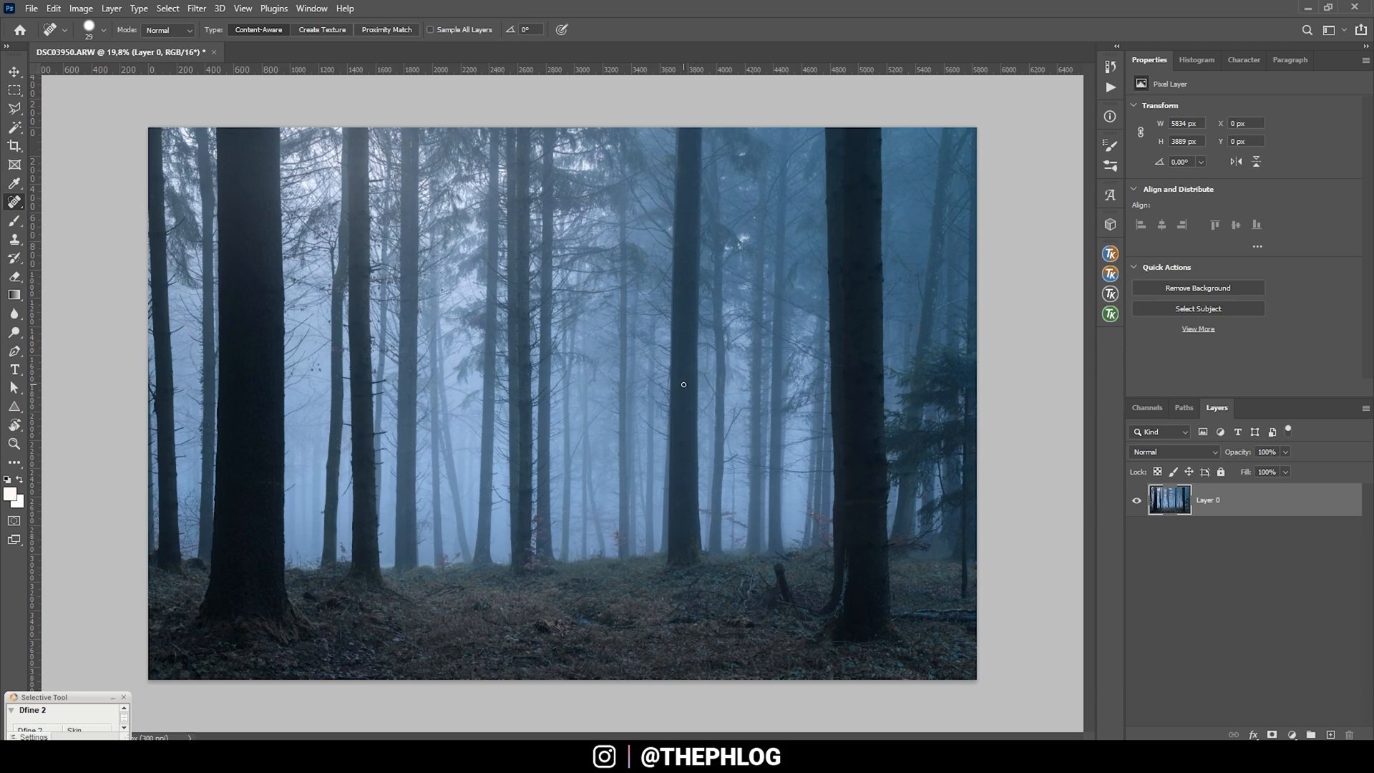
pyautogui.moveTo(630, 388)
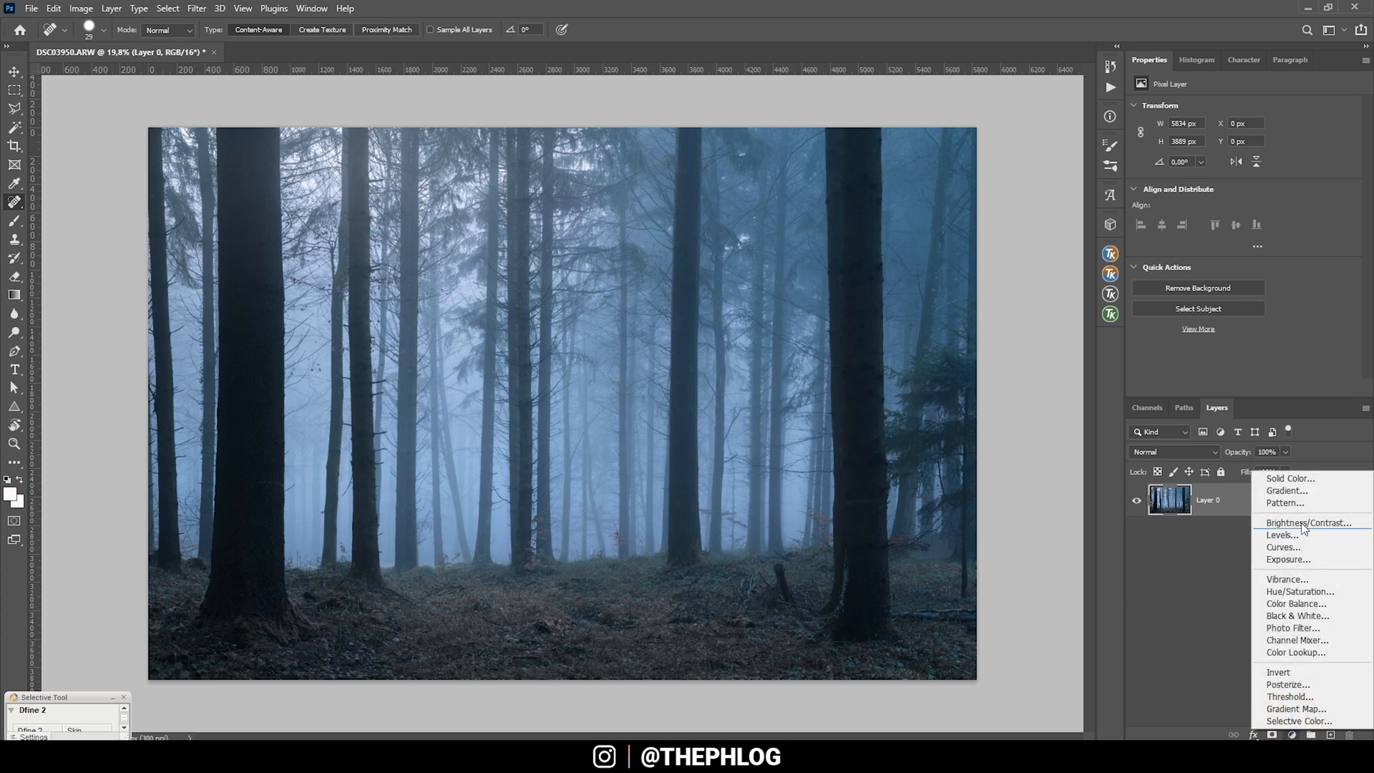
# Add a gentle S-curve Curves adjustment, compare it toggled off and on, and merge the layers.
pyautogui.click(1283, 547)
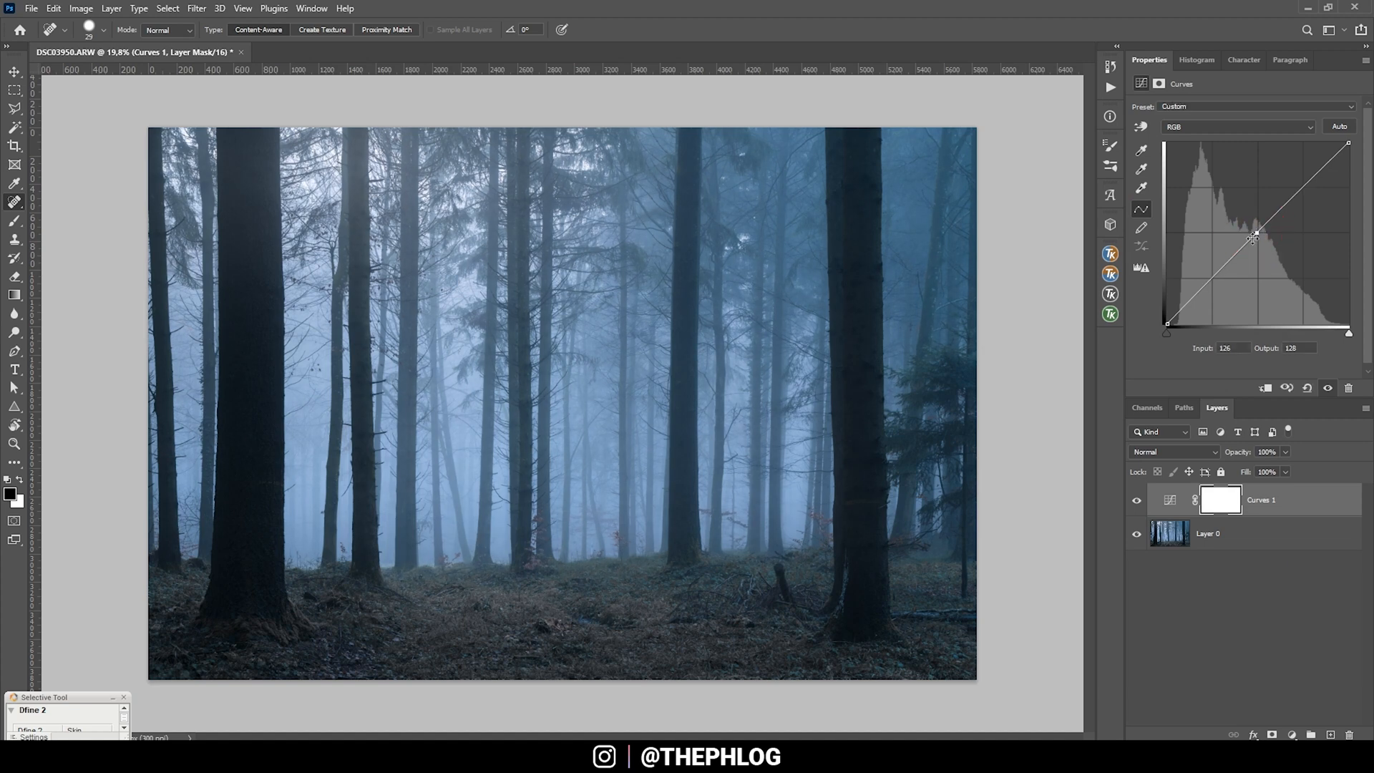
pyautogui.moveTo(1254, 238); pyautogui.dragTo(1215, 279)
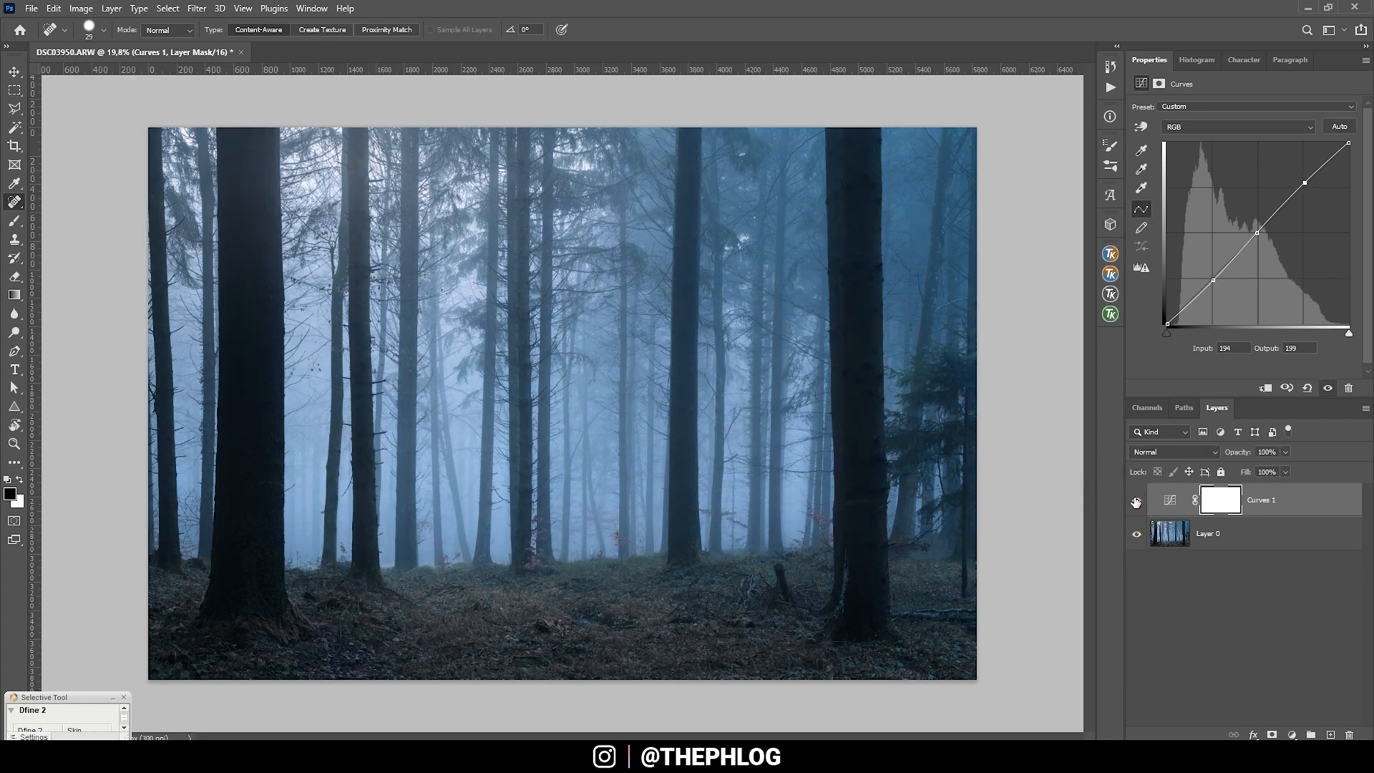
pyautogui.click(1135, 501)
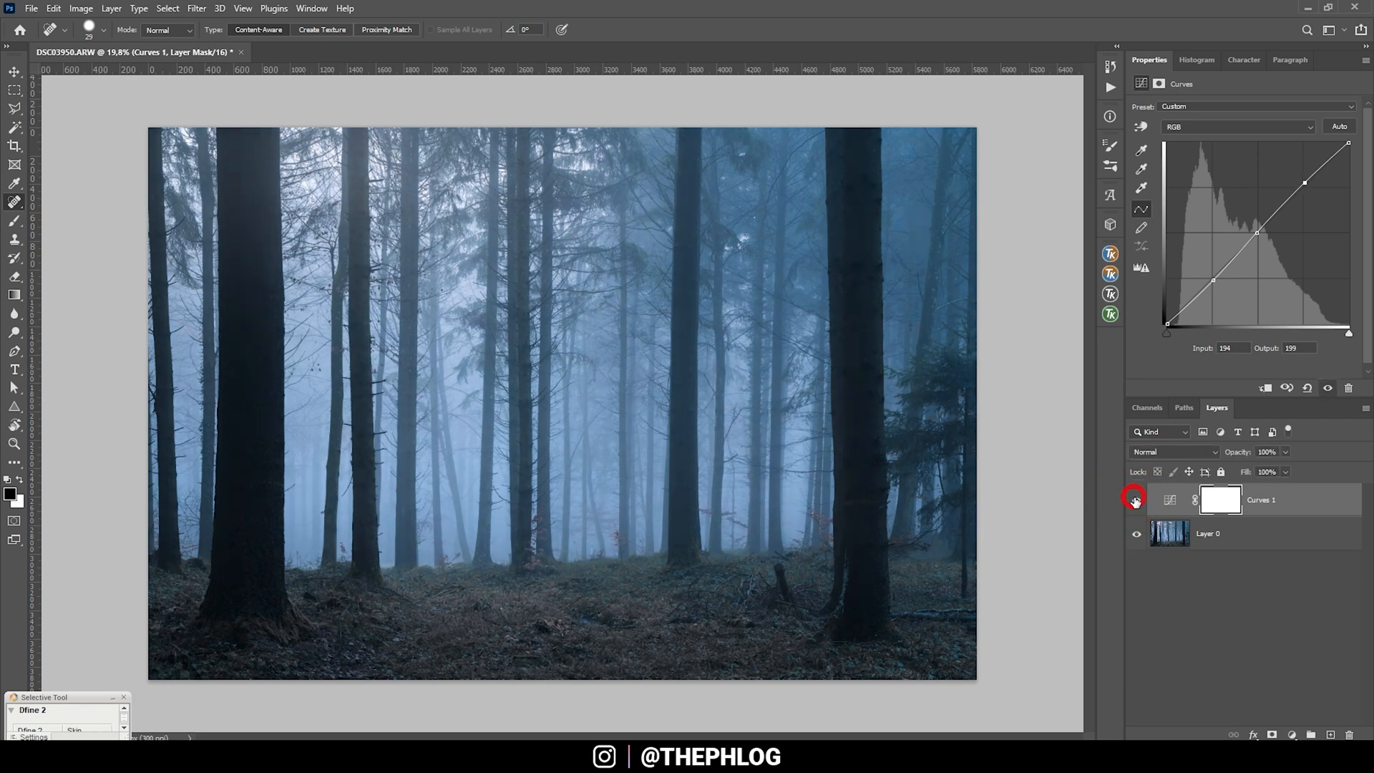
pyautogui.click(1169, 534)
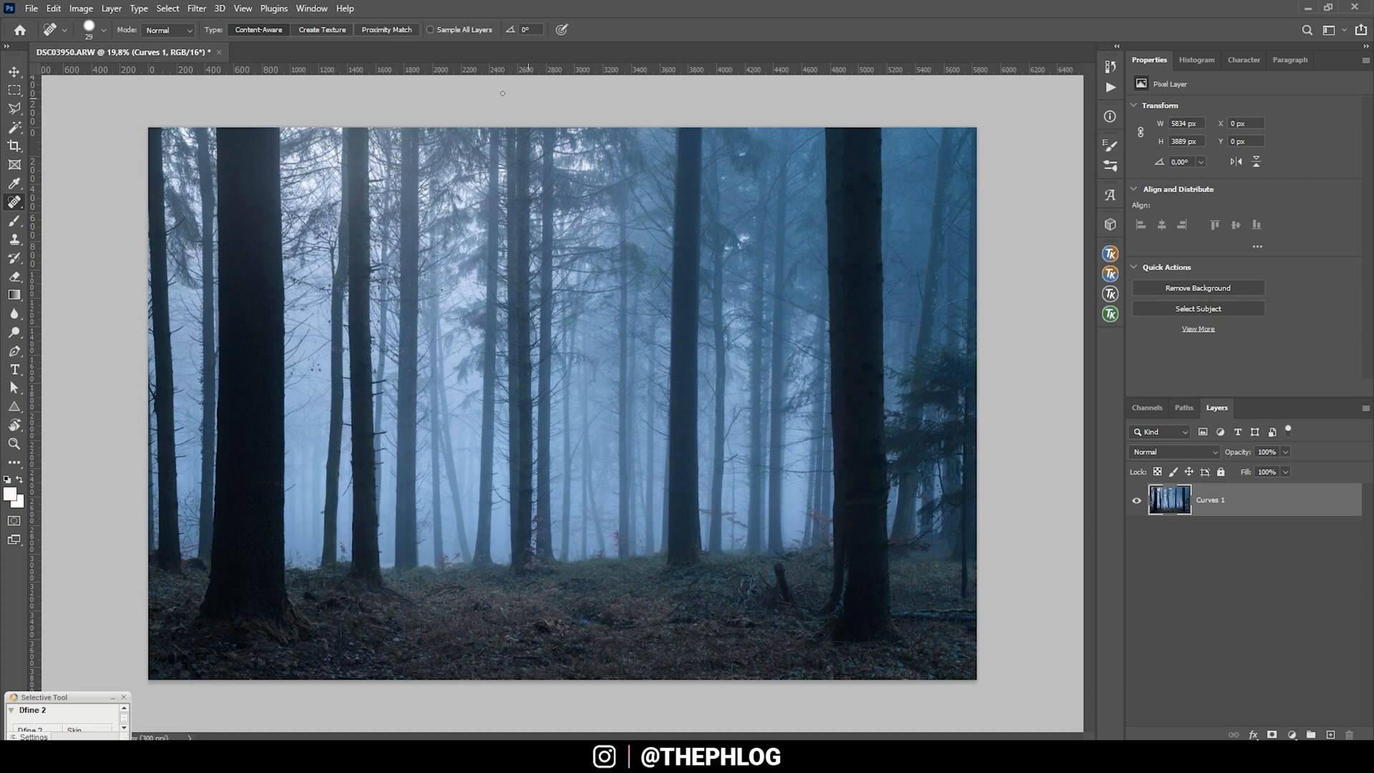
pyautogui.click(196, 9)
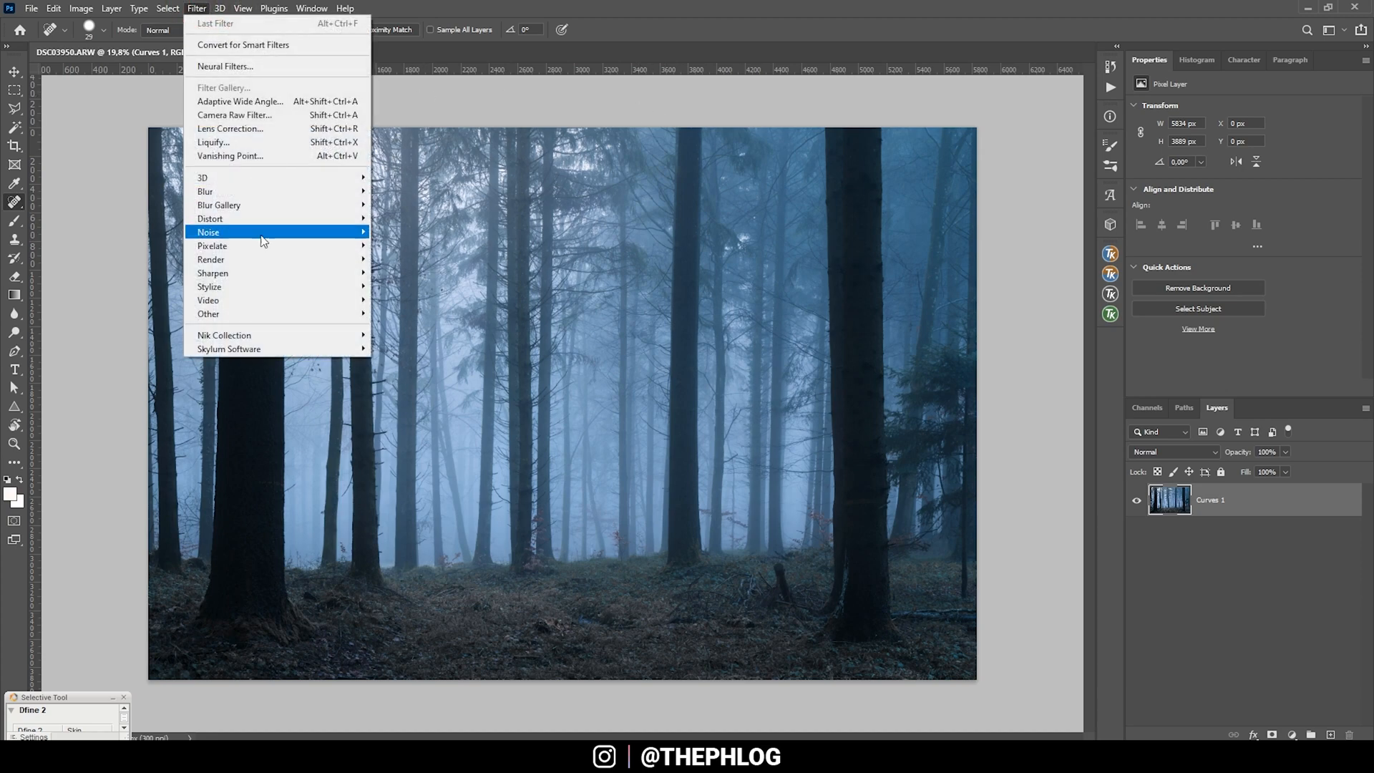
pyautogui.moveTo(223, 335)
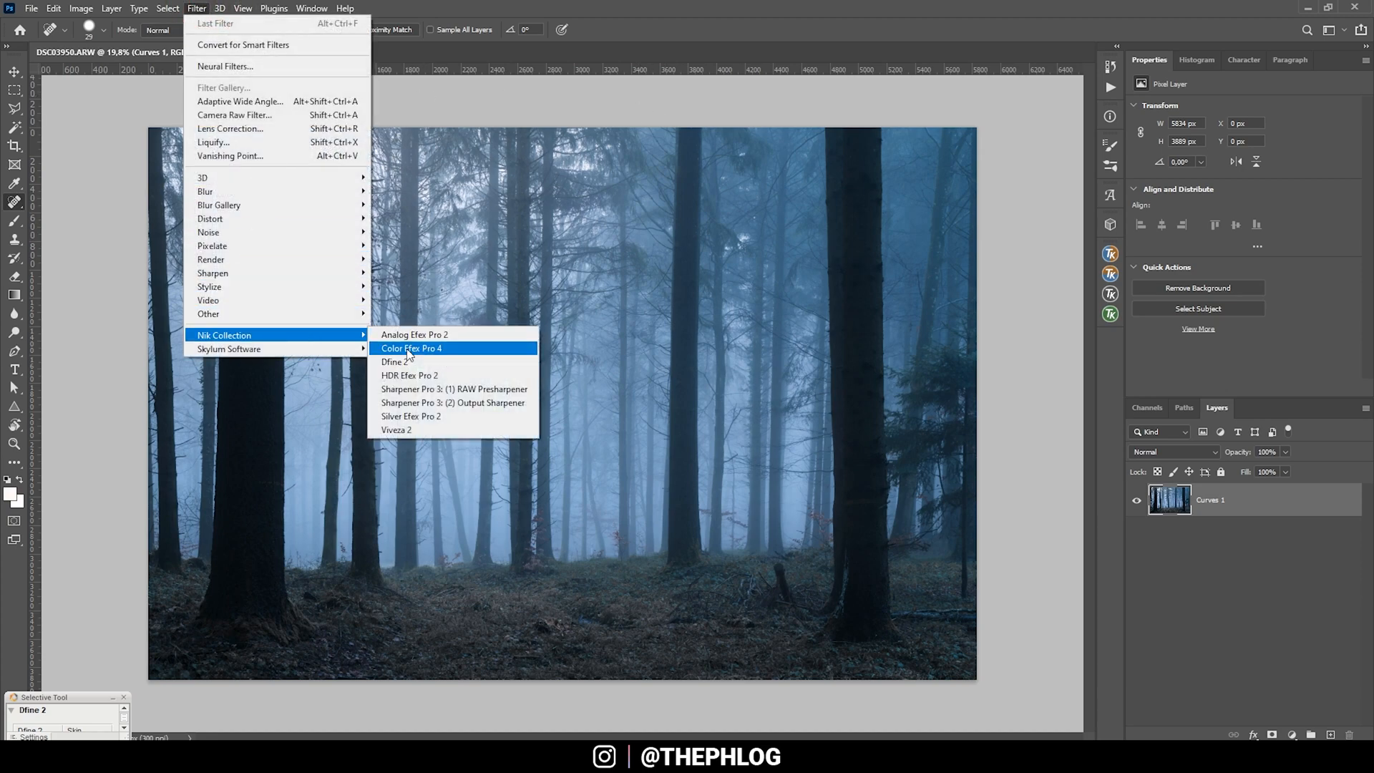
# Launch Color Efex Pro 4 and set Polarization strength to 93% at 0° rotation.
pyautogui.click(411, 348)
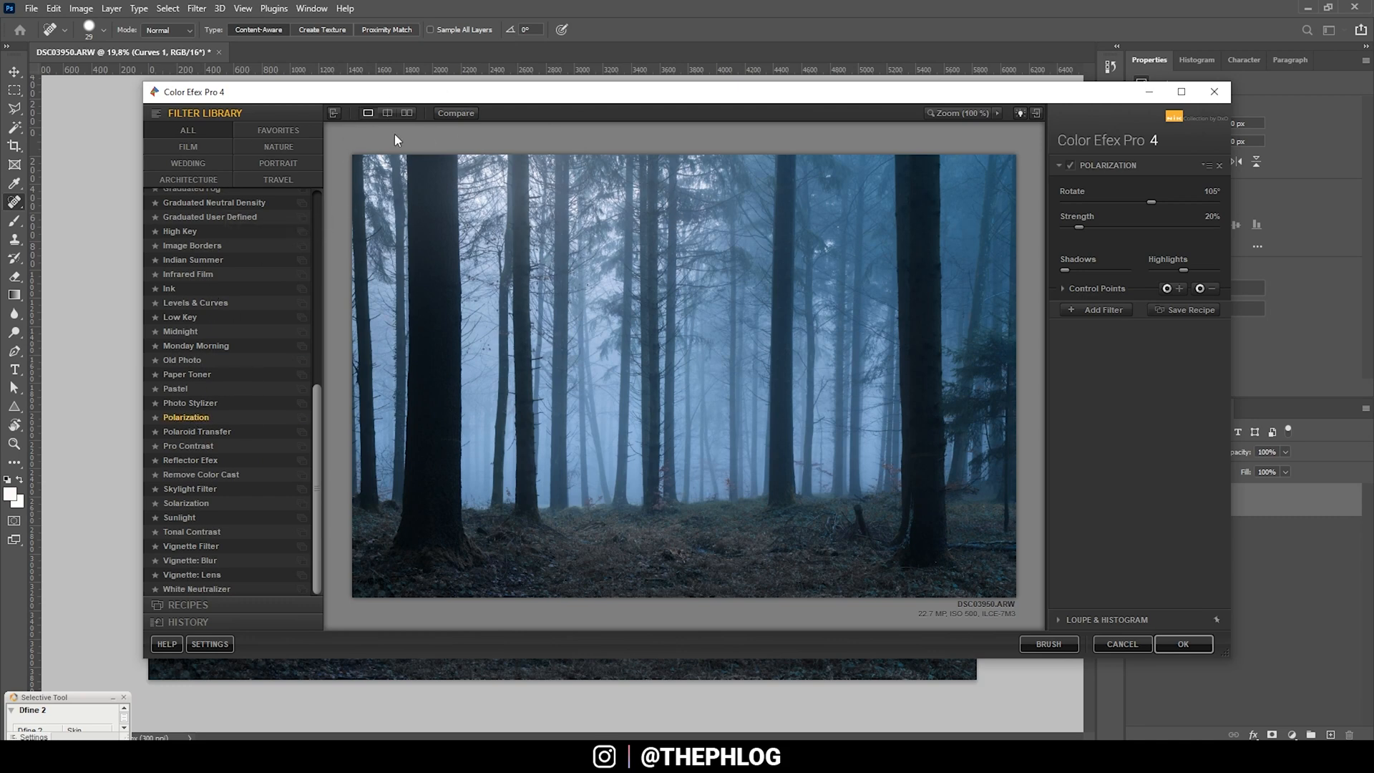
pyautogui.moveTo(1127, 213)
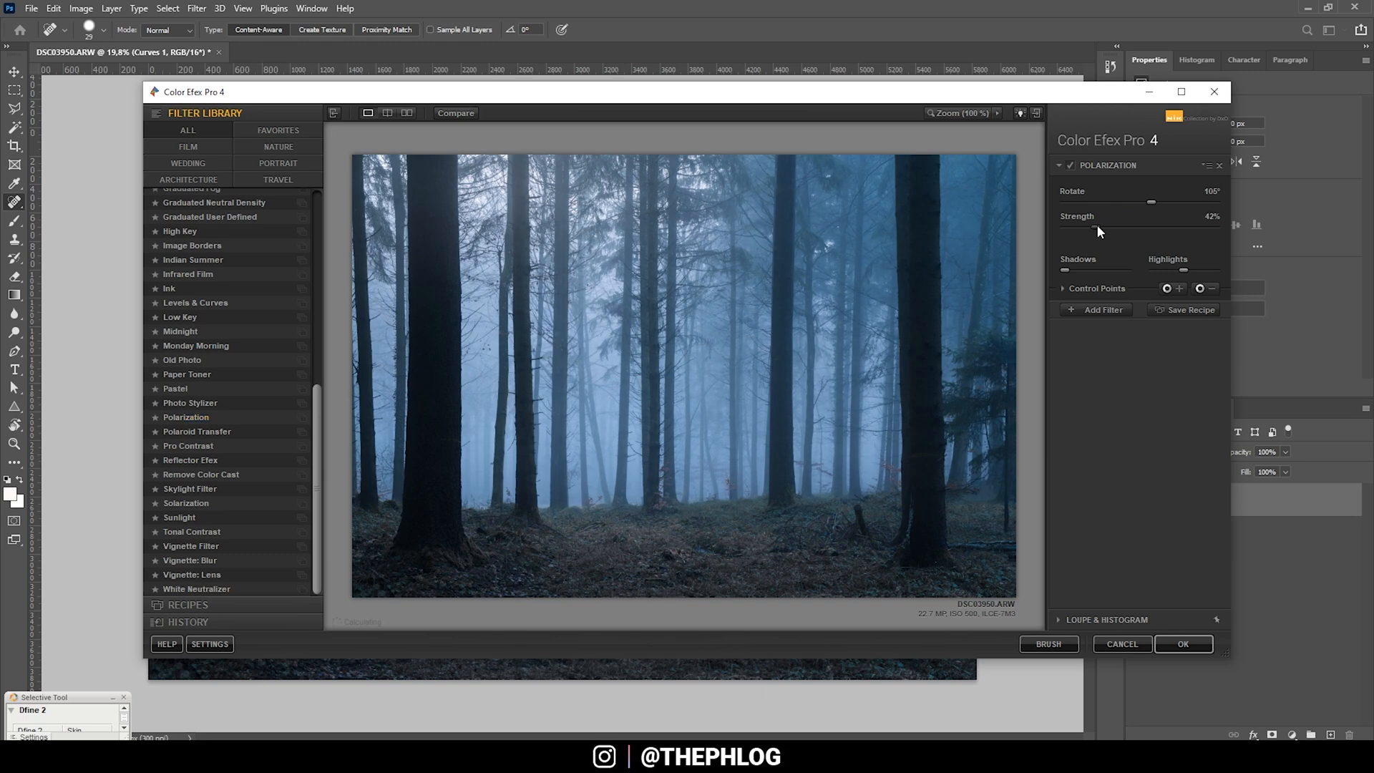
pyautogui.moveTo(1126, 226); pyautogui.dragTo(1164, 226)
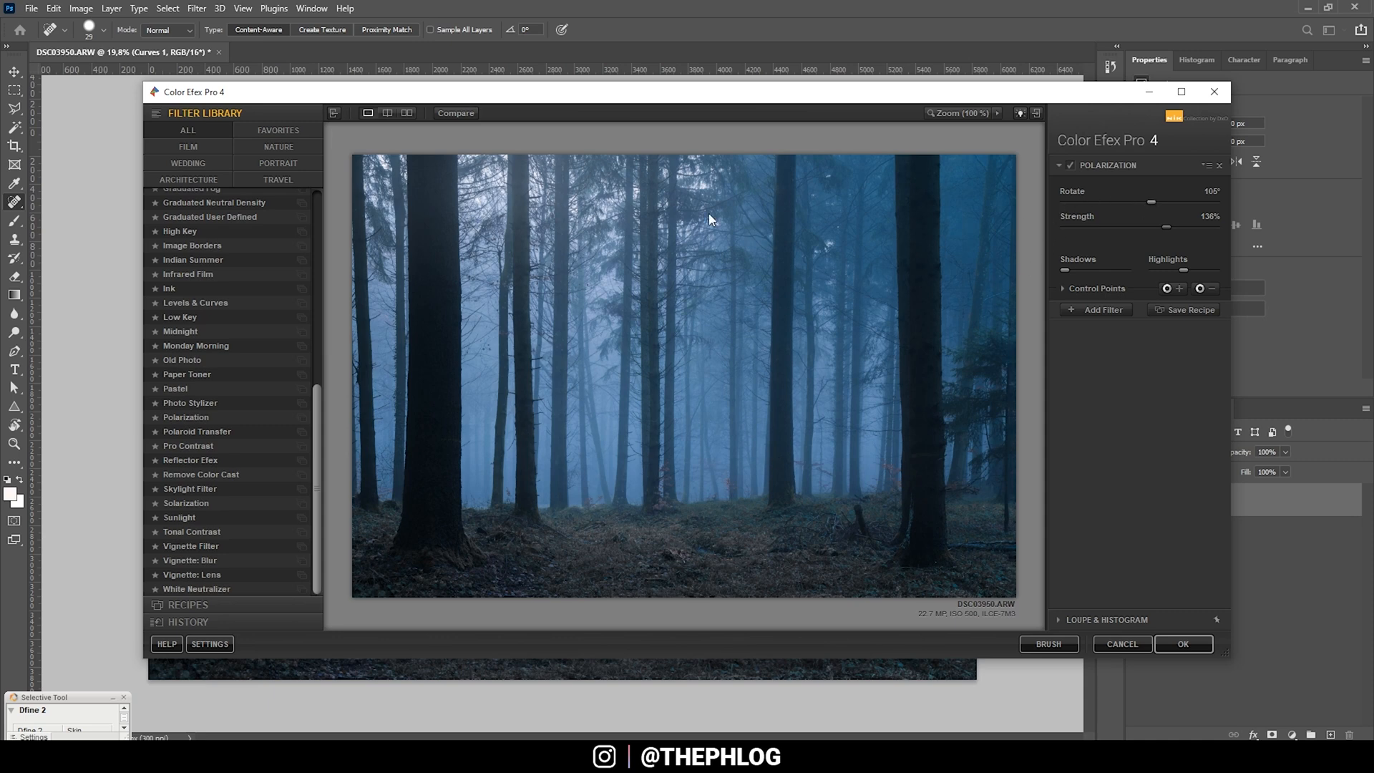
pyautogui.moveTo(1152, 208)
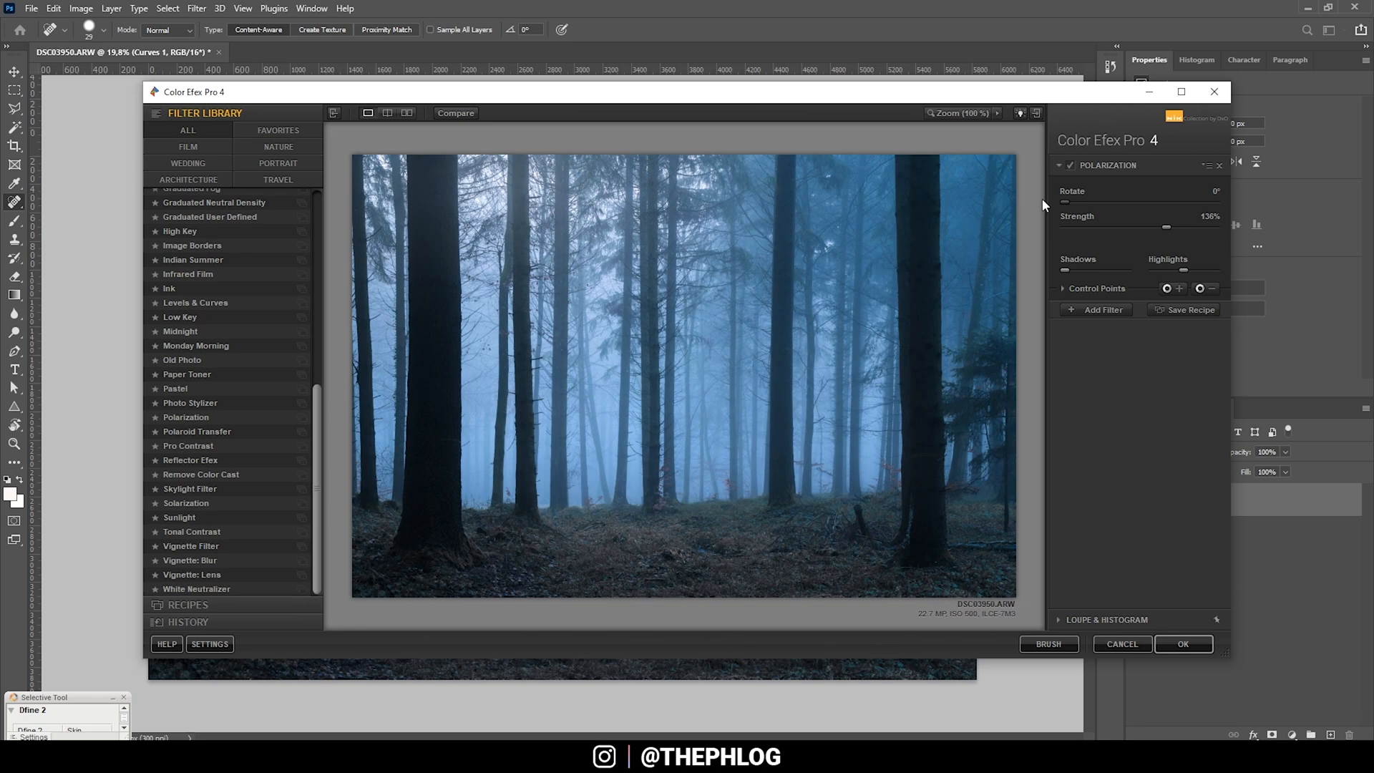
pyautogui.moveTo(1056, 204)
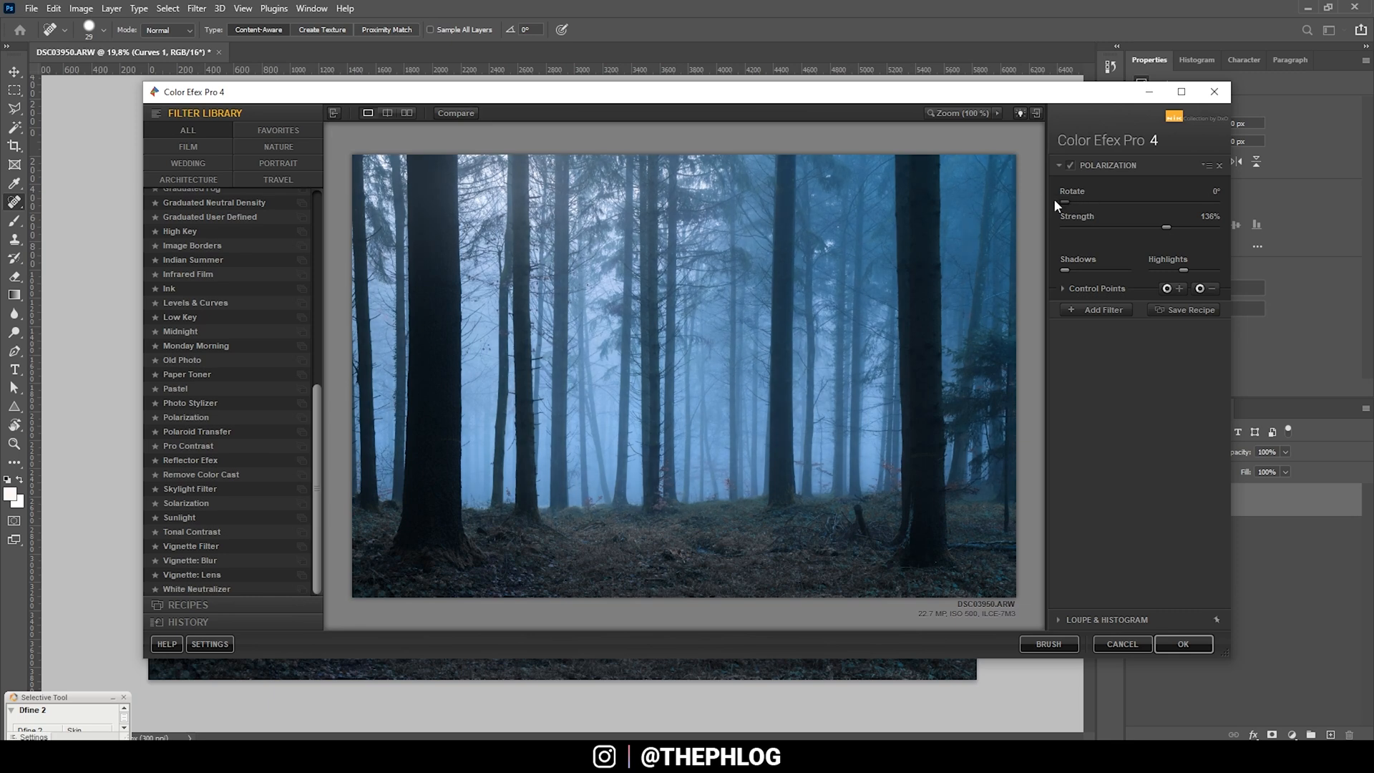
pyautogui.moveTo(1010, 230)
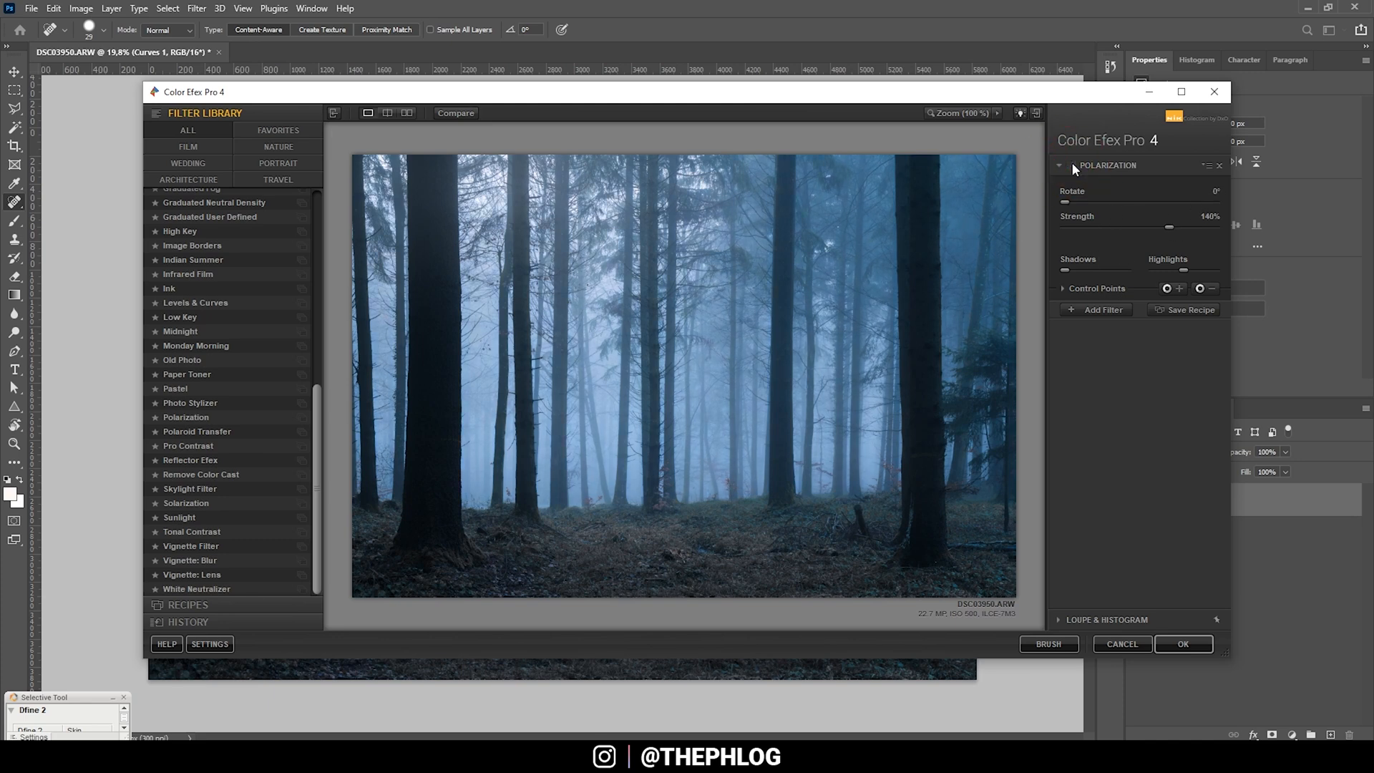
pyautogui.moveTo(1192, 226); pyautogui.dragTo(1143, 226)
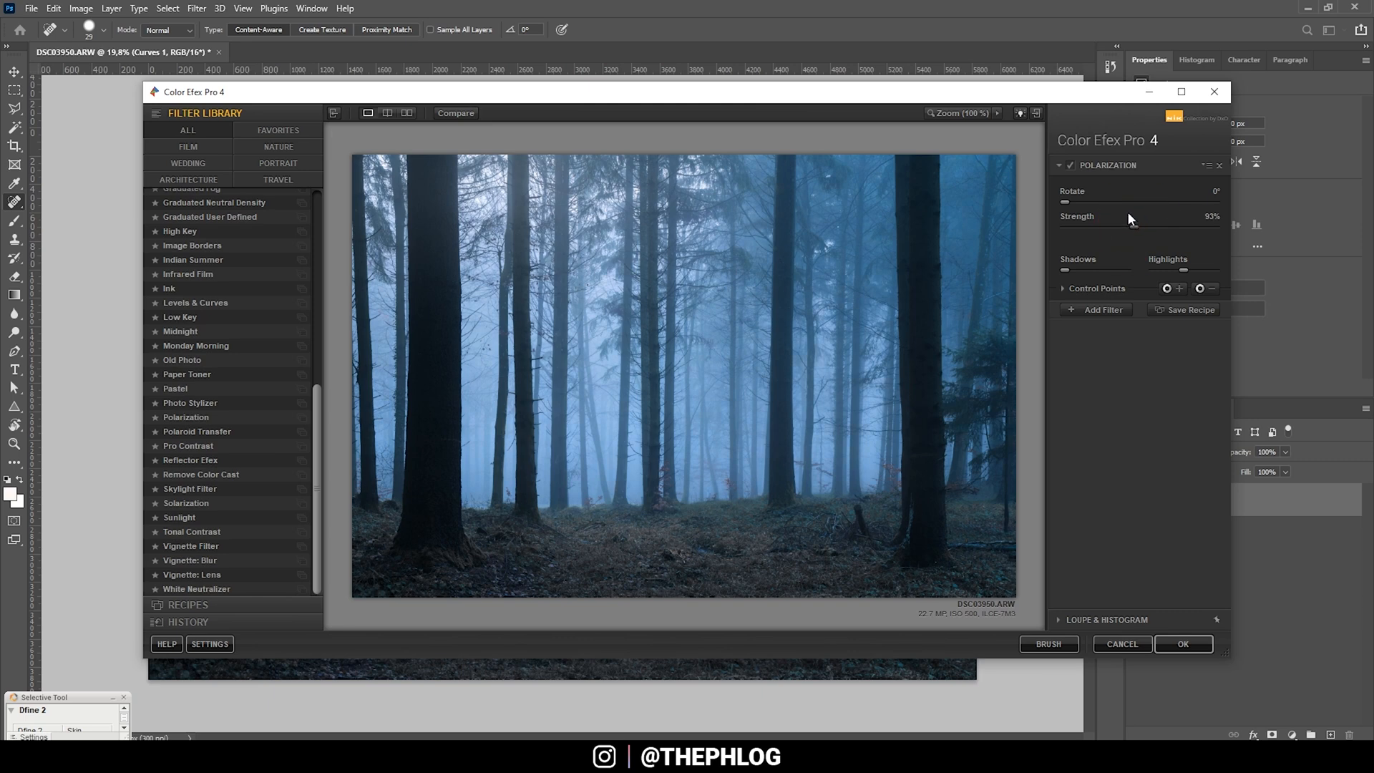
pyautogui.moveTo(1070, 166)
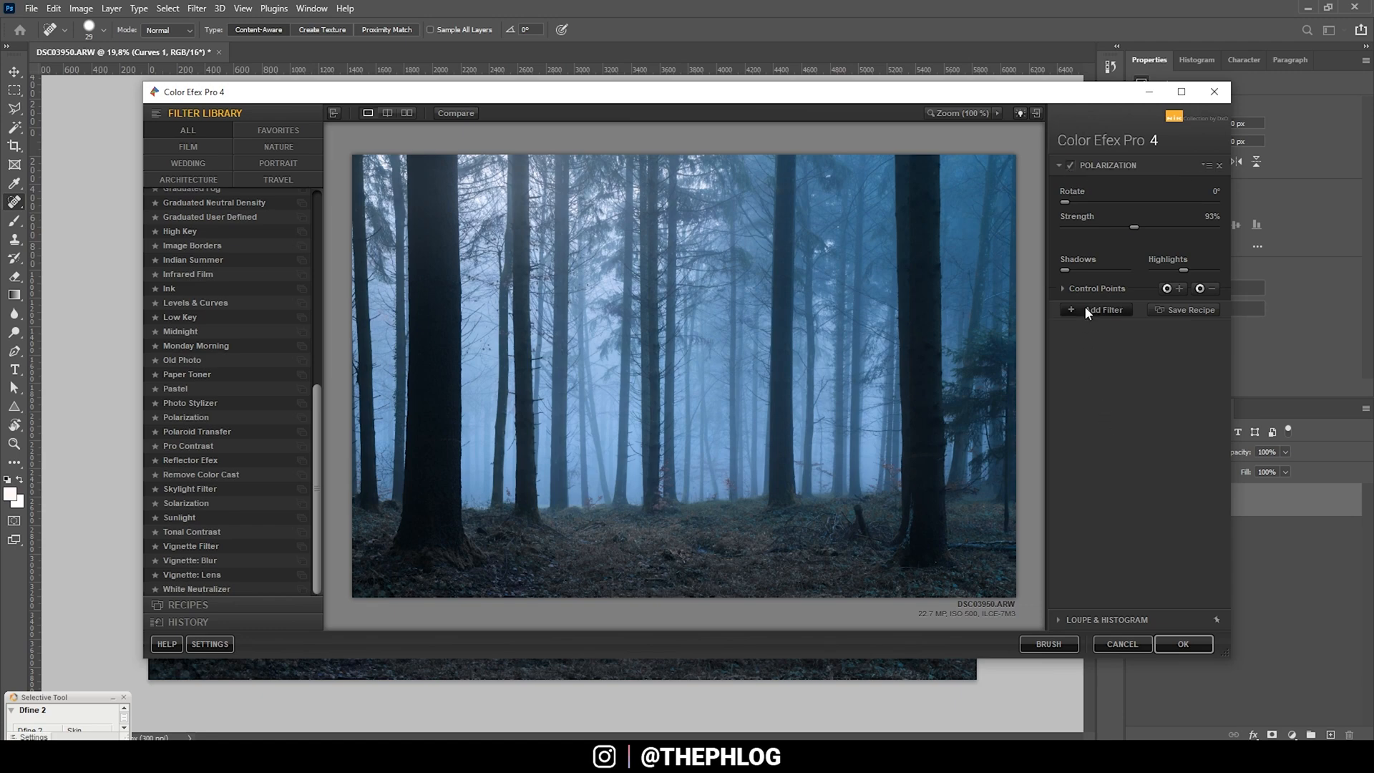
# Add a Pro Contrast filter to the stack and raise its dynamic contrast to 10%.
pyautogui.click(1103, 309)
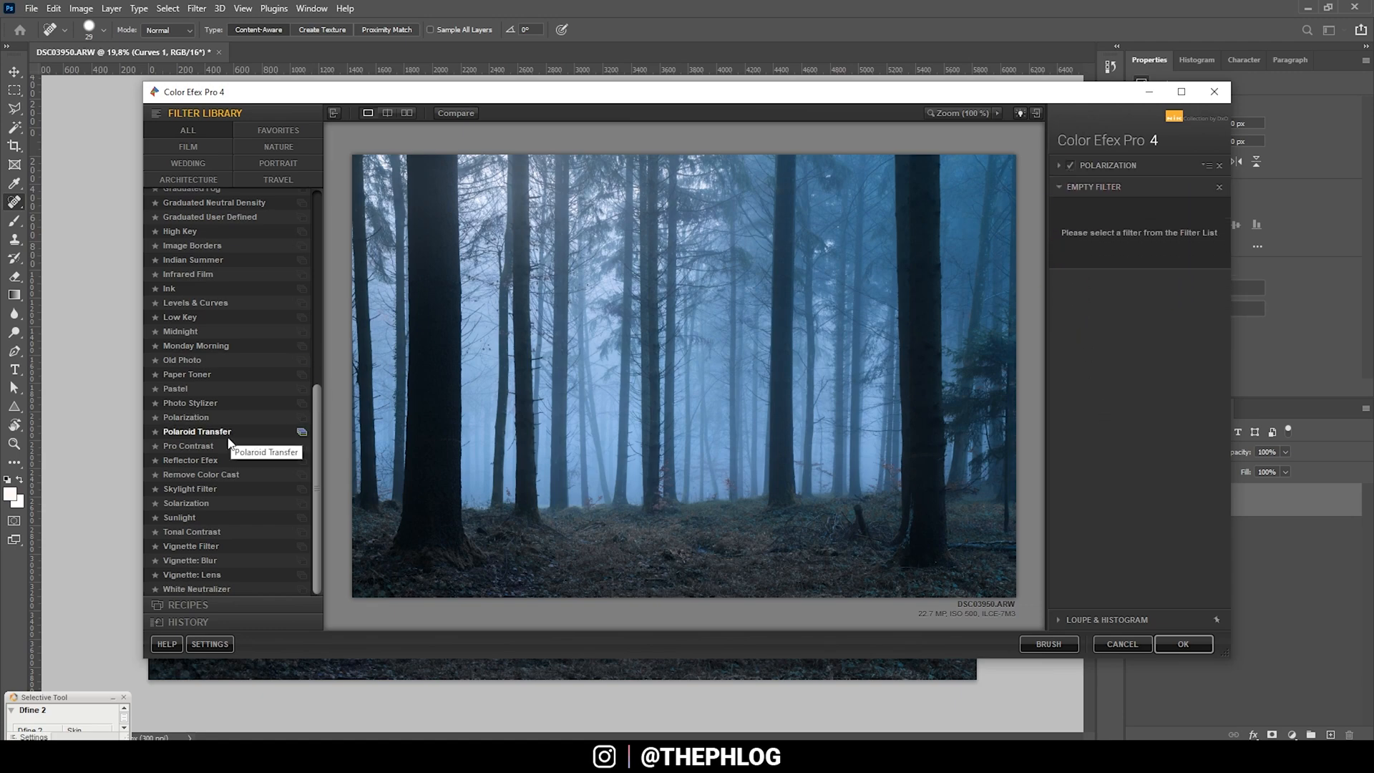
pyautogui.click(188, 445)
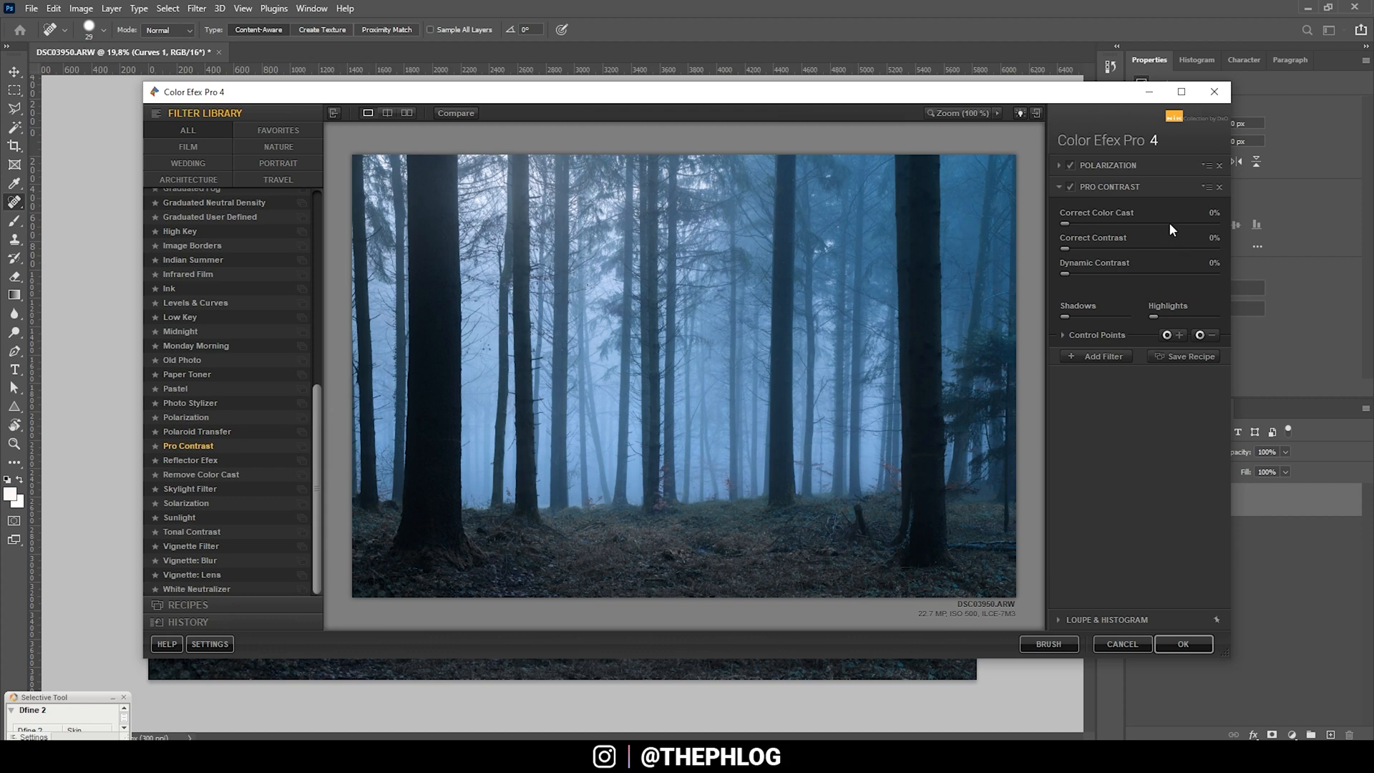
pyautogui.moveTo(1063, 249); pyautogui.dragTo(1078, 249)
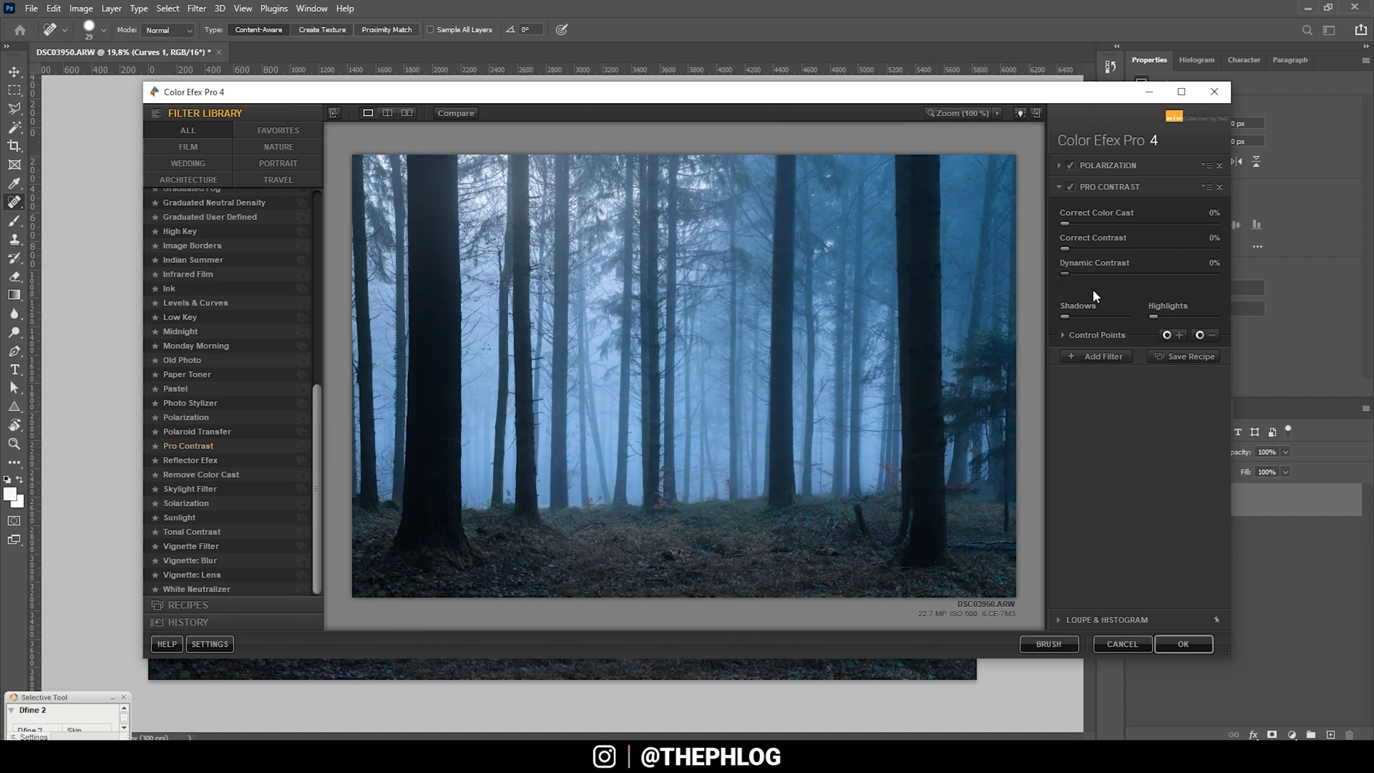
pyautogui.moveTo(1062, 273); pyautogui.dragTo(1095, 273)
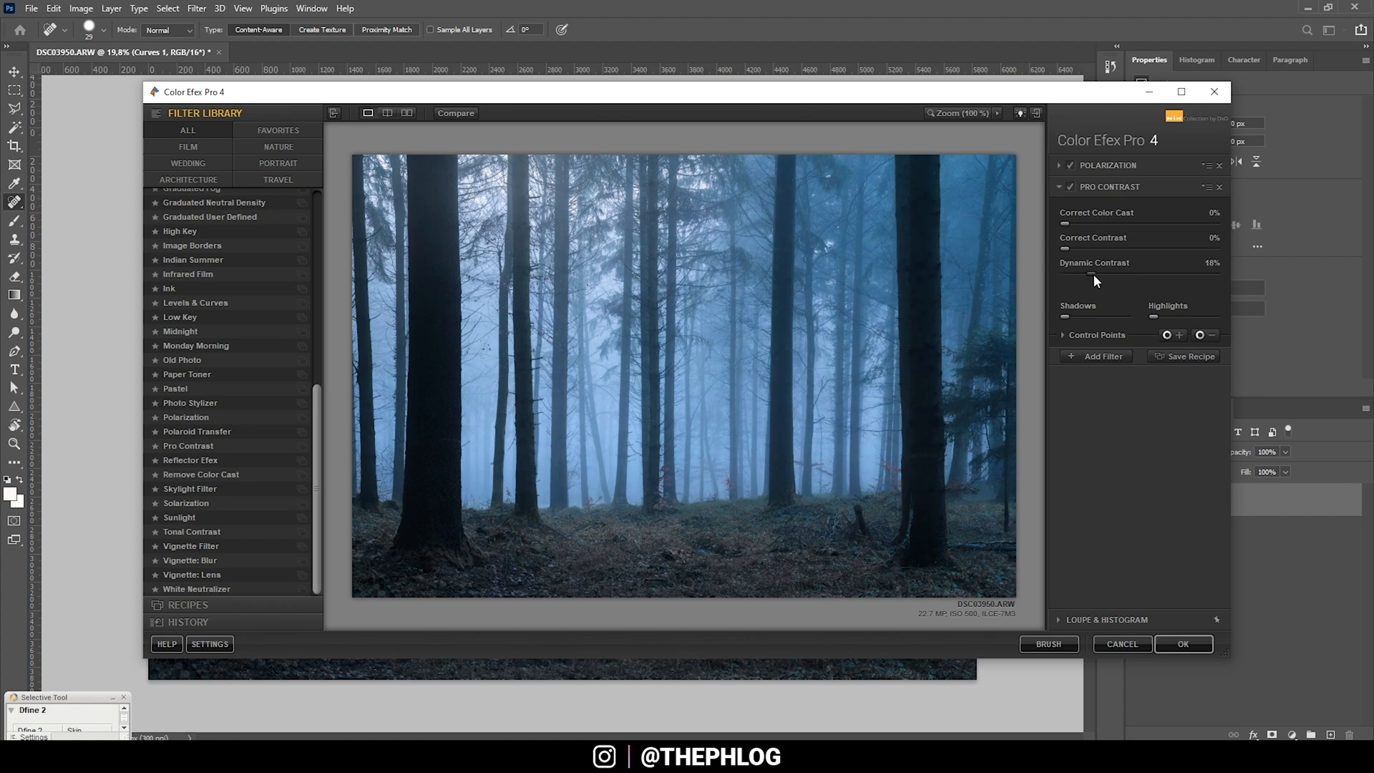
pyautogui.moveTo(1095, 272); pyautogui.dragTo(1082, 272)
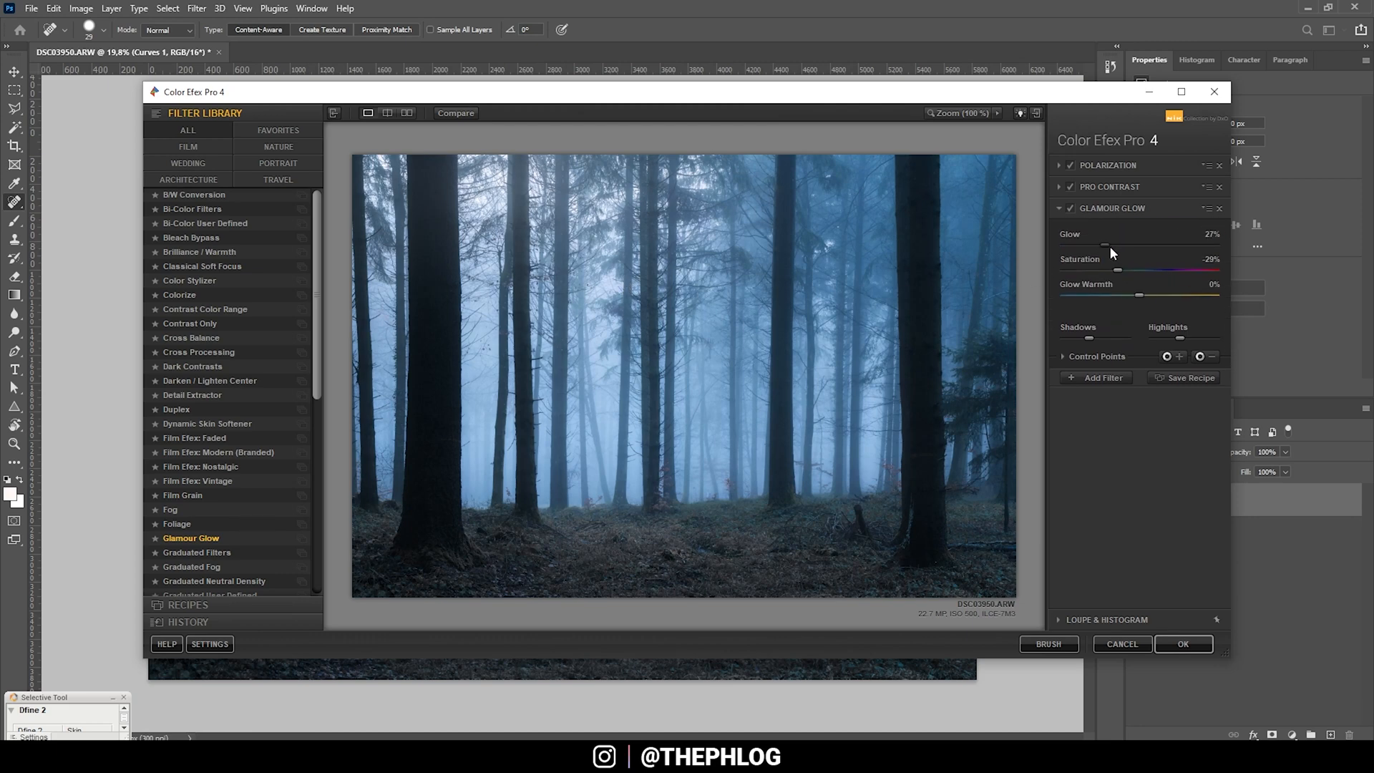
# Set Glamour Glow to 8% glow and -26% saturation, then apply the stack as a new layer.
pyautogui.moveTo(1122, 269); pyautogui.dragTo(1139, 269)
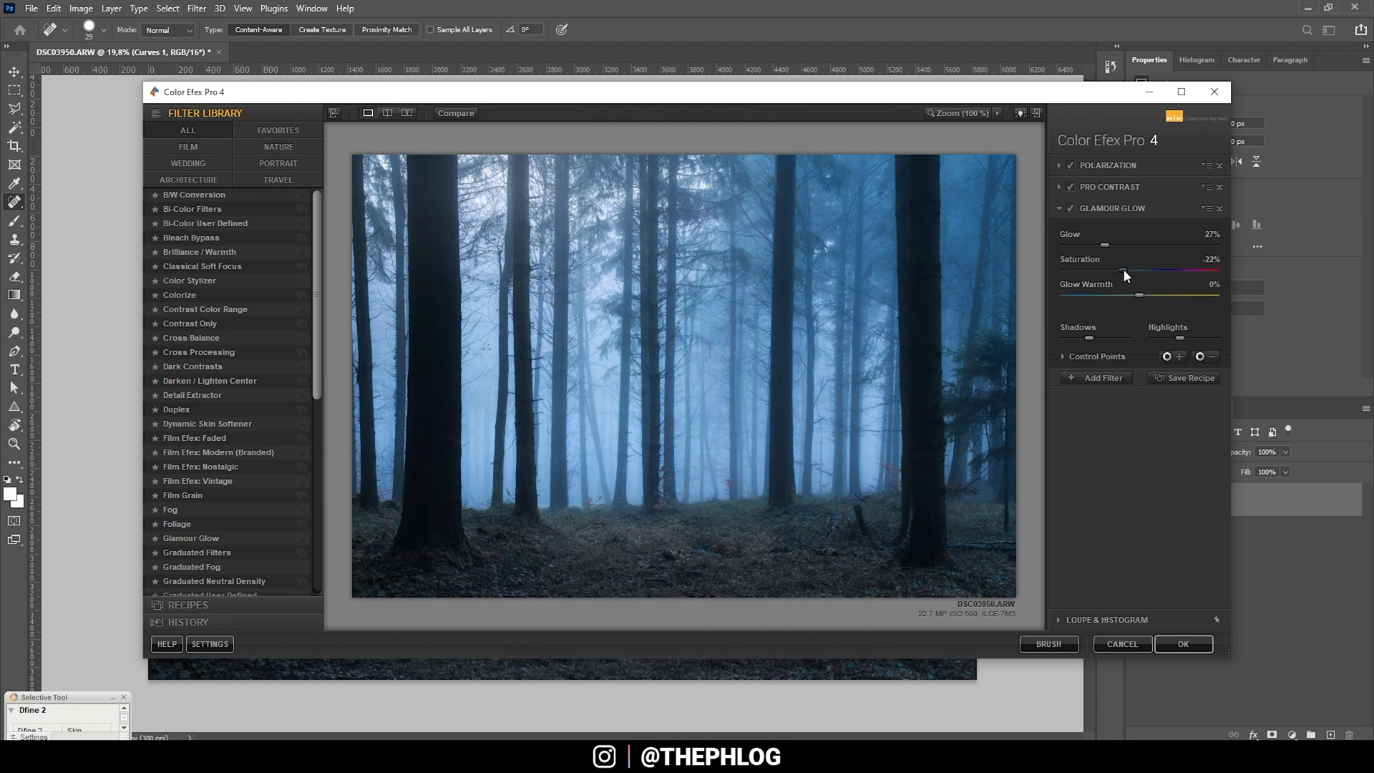
pyautogui.moveTo(1139, 270); pyautogui.dragTo(1107, 270)
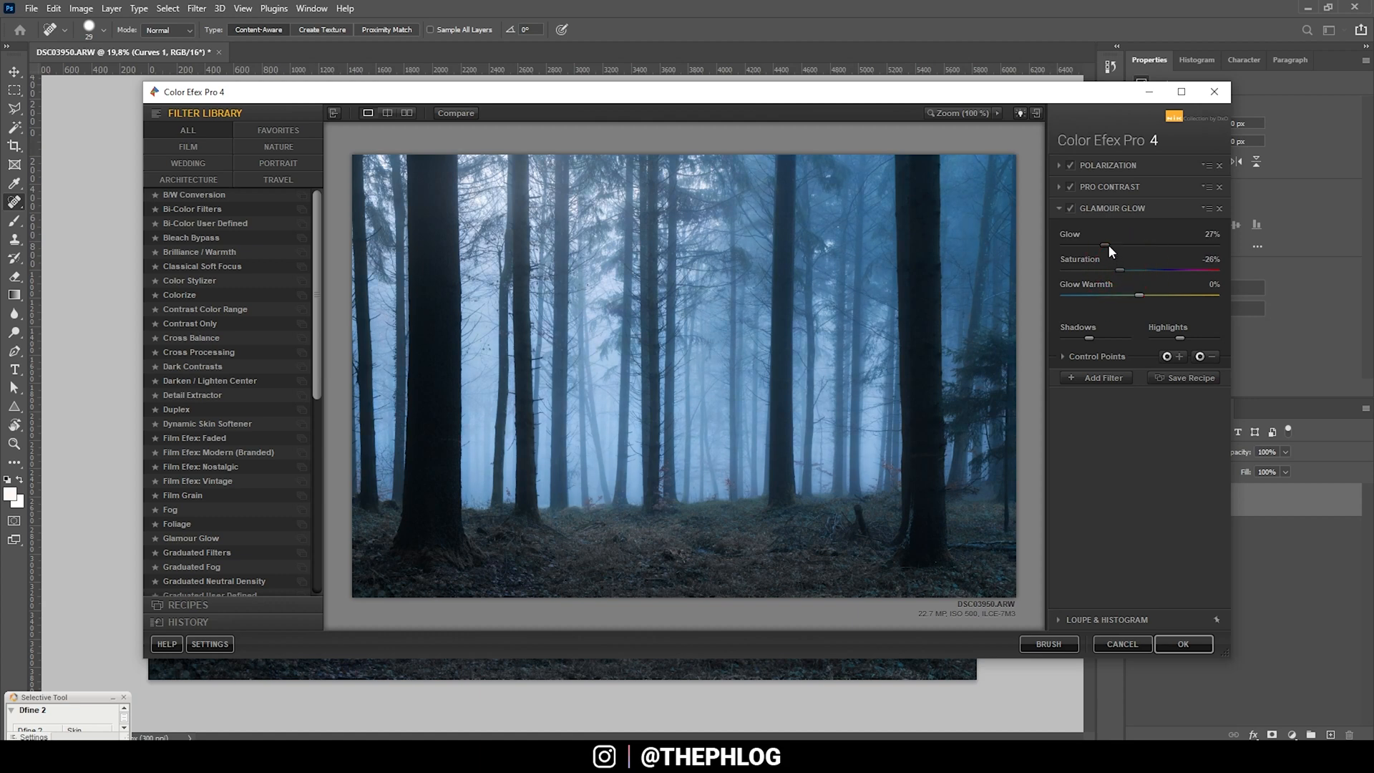
pyautogui.moveTo(1139, 246); pyautogui.dragTo(1061, 246)
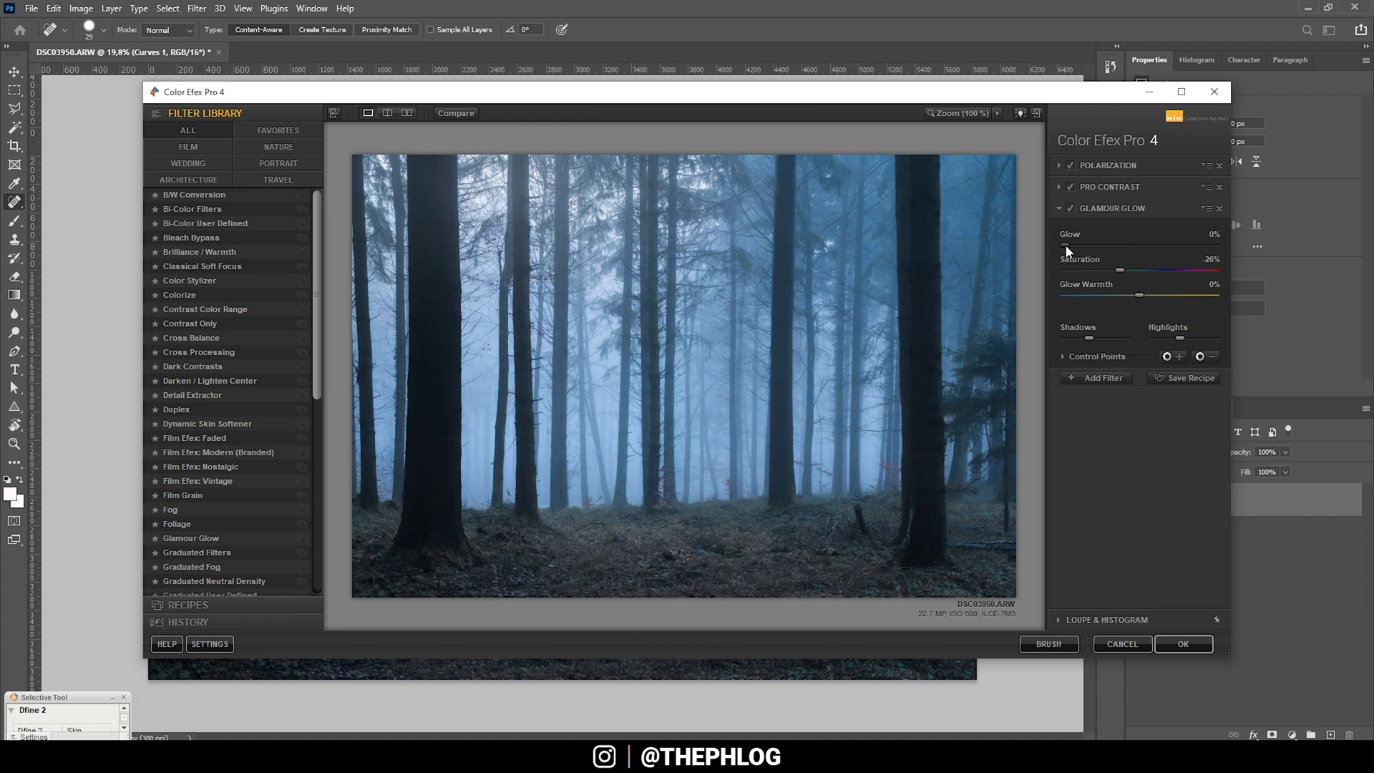
pyautogui.moveTo(1076, 246); pyautogui.dragTo(1086, 246)
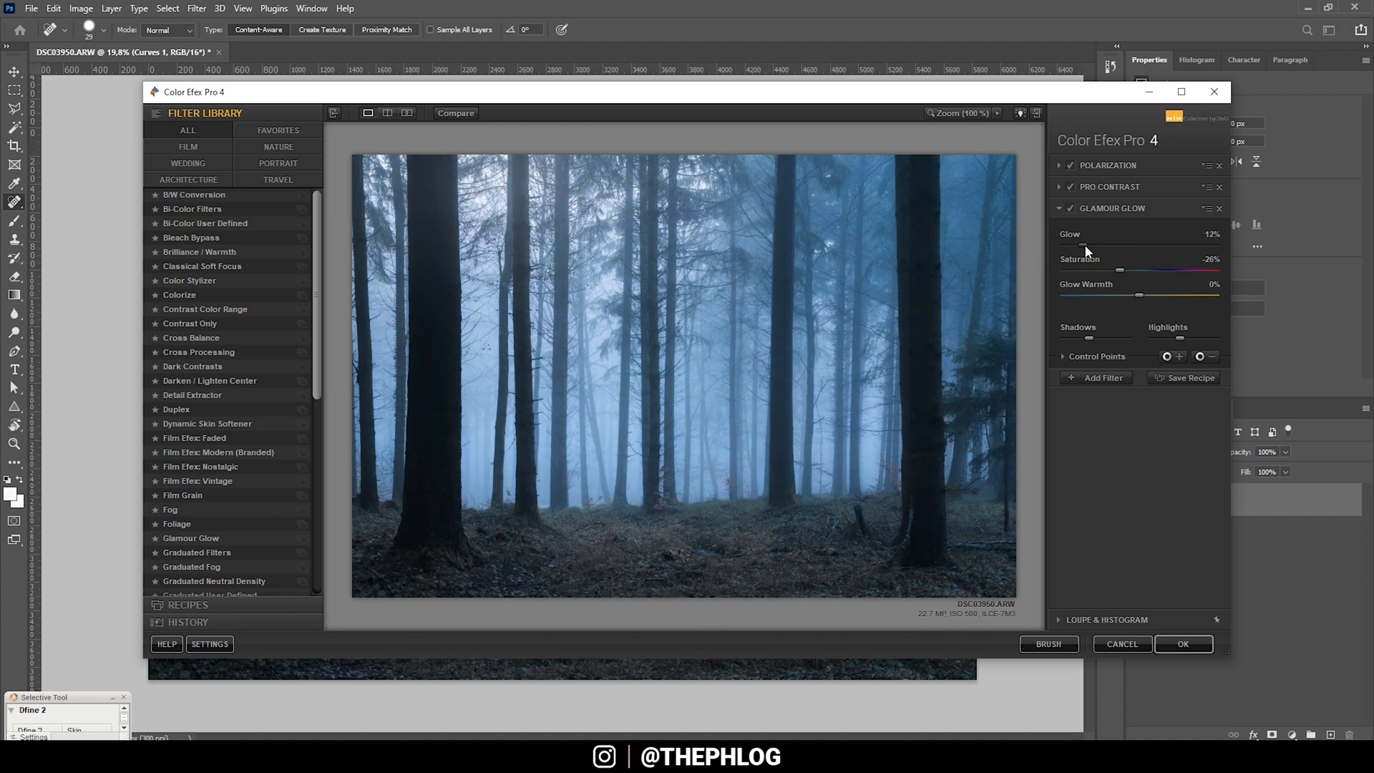
pyautogui.moveTo(1086, 244); pyautogui.dragTo(1076, 245)
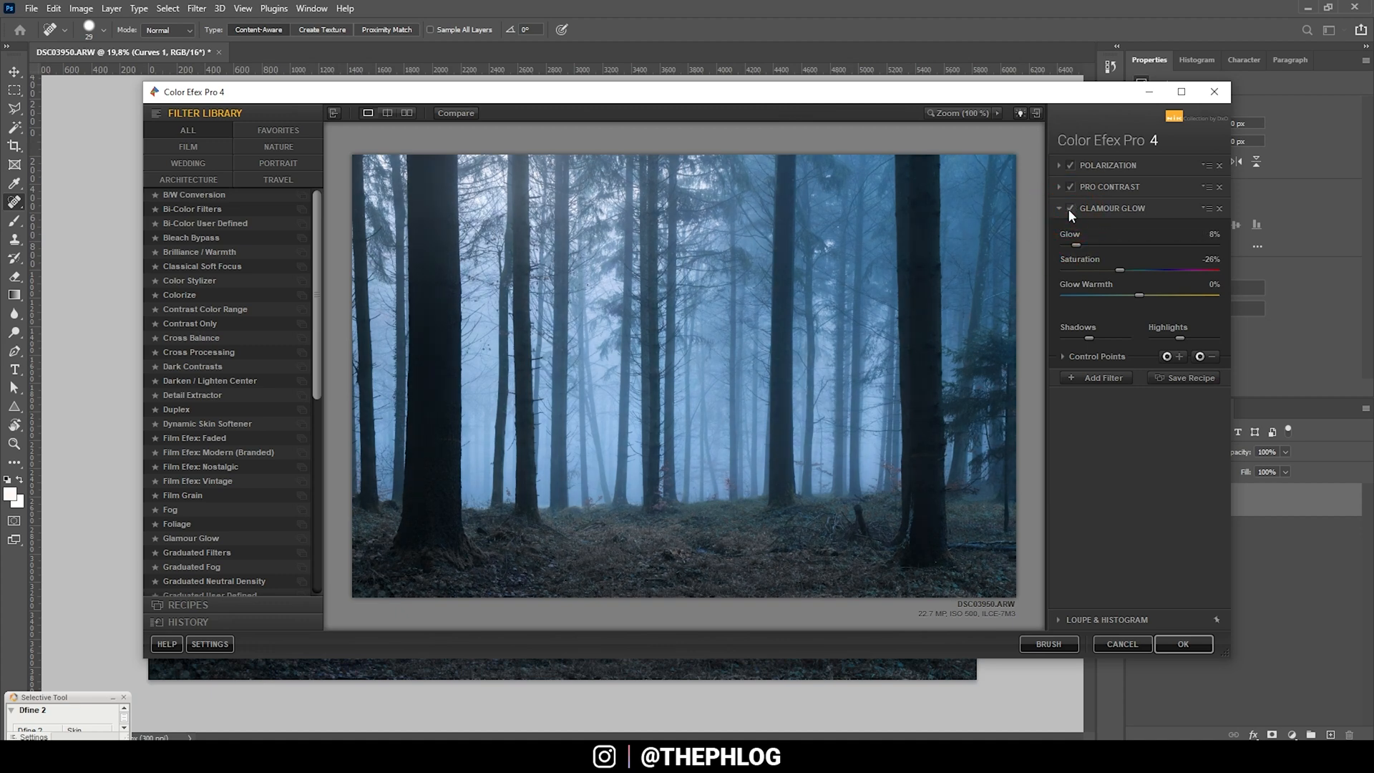
pyautogui.moveTo(1182, 643)
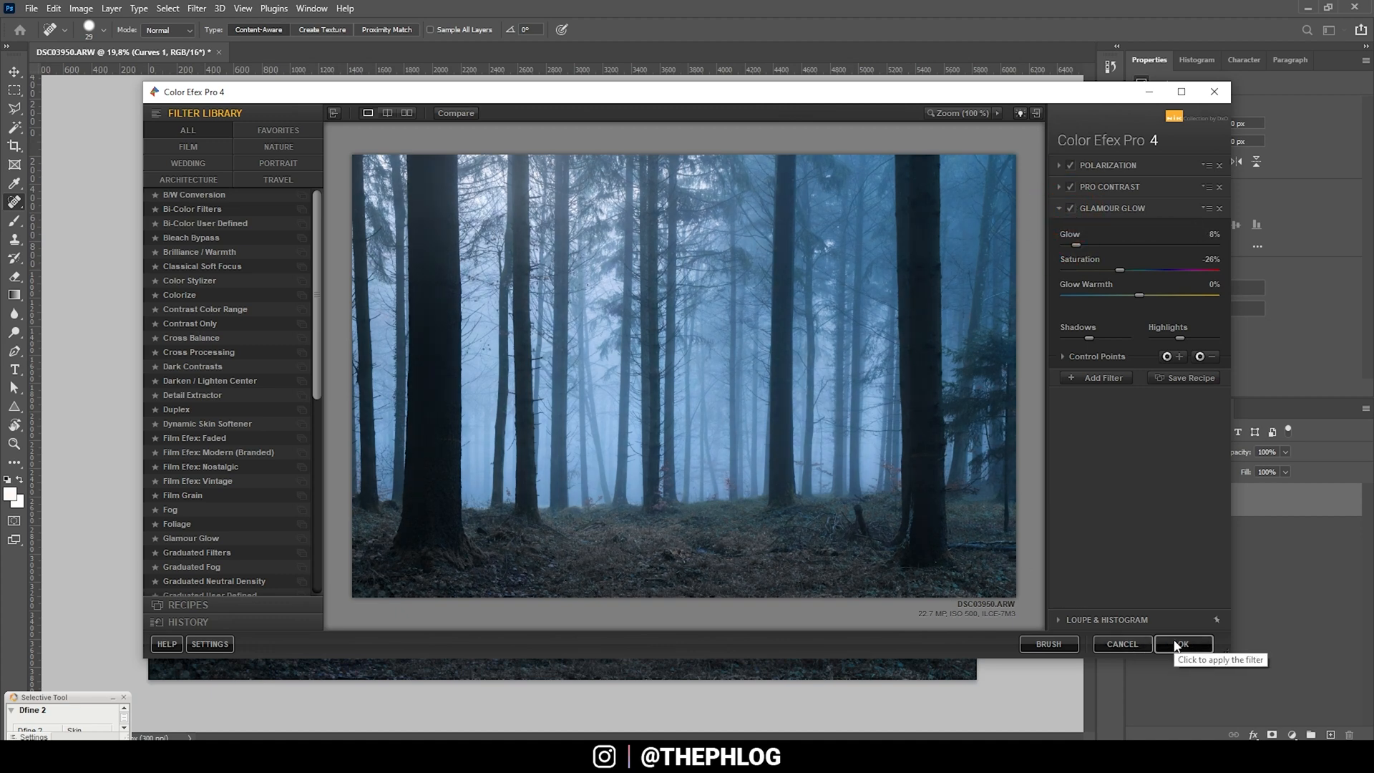
pyautogui.click(1183, 644)
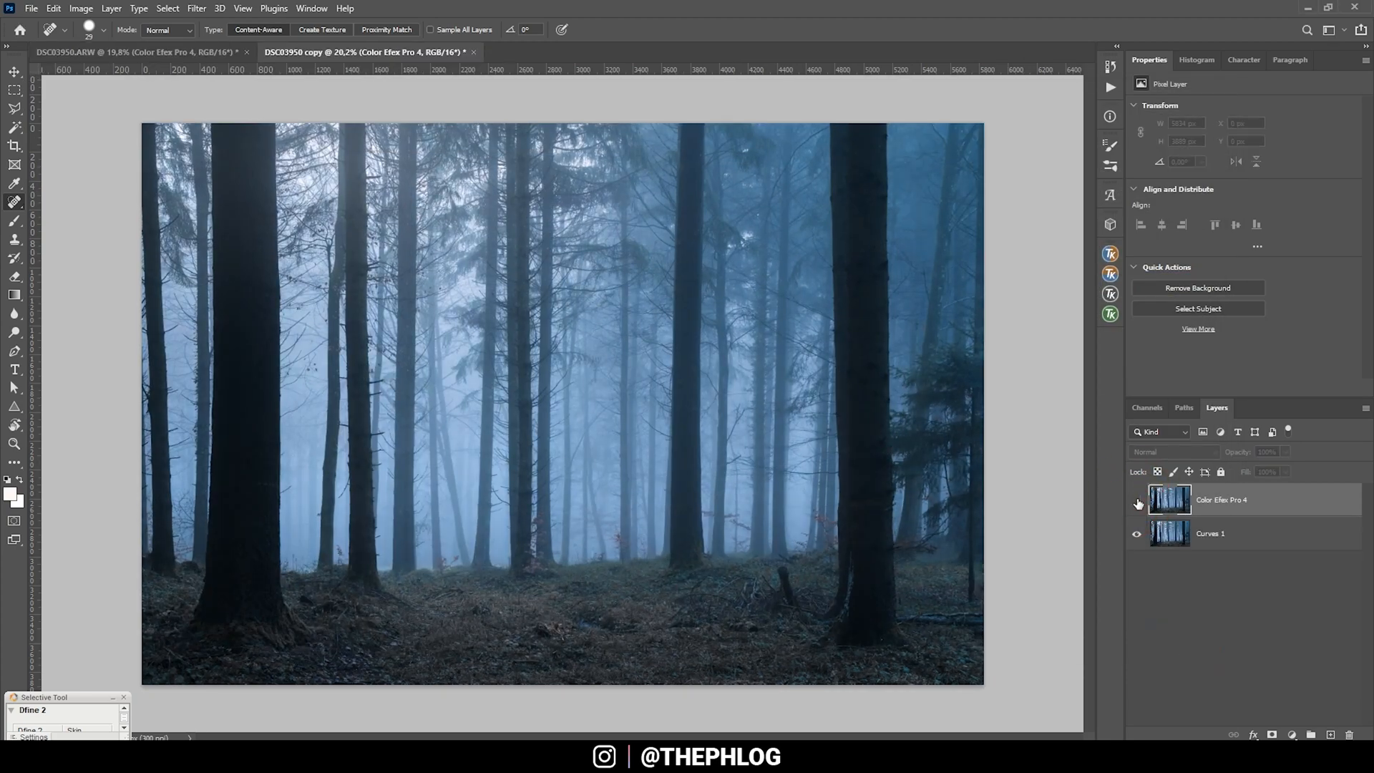